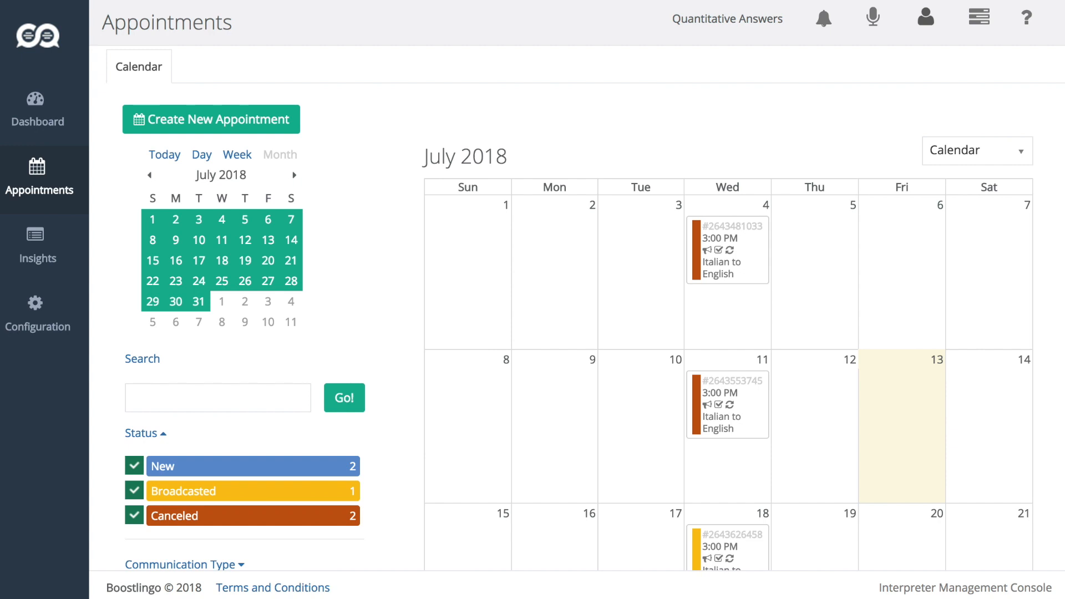
mouse_move(421, 312)
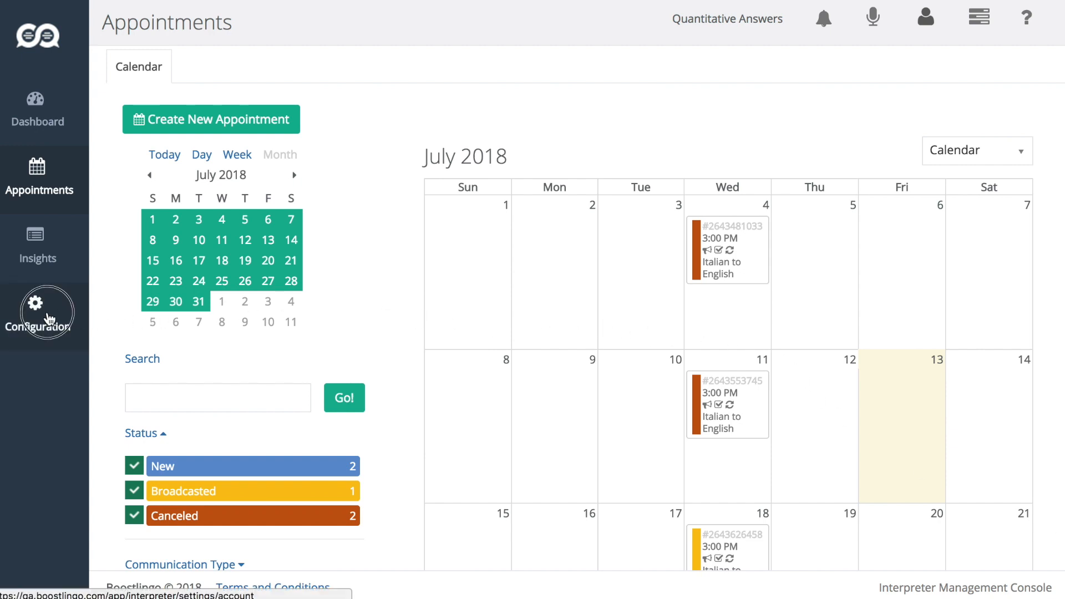
Open Configuration's company Appointments settings showing auto-broadcasting and auto-confirmation enabled.
click(39, 315)
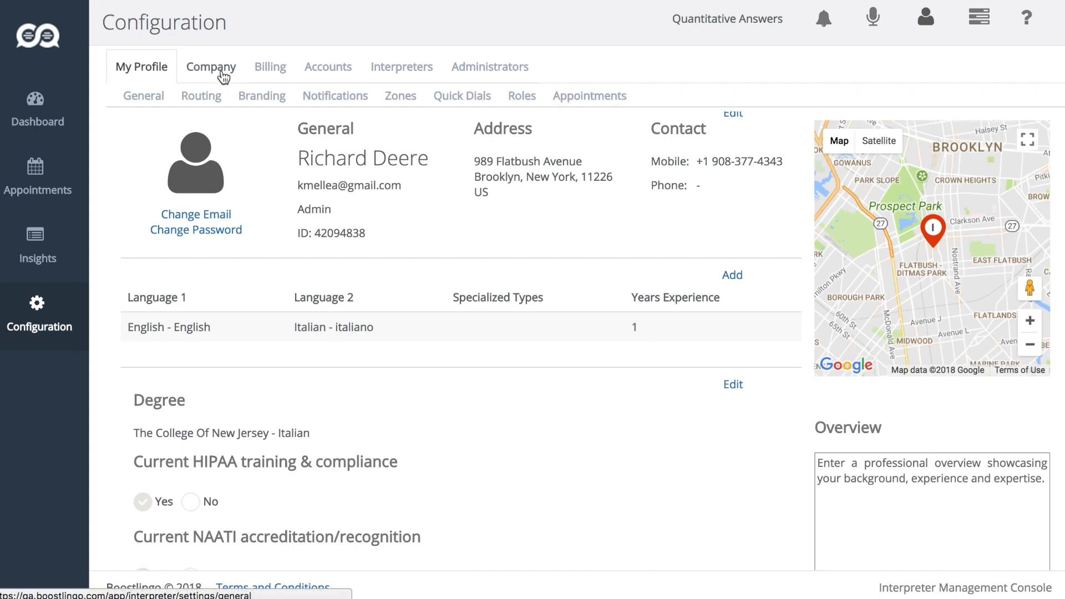
click(211, 66)
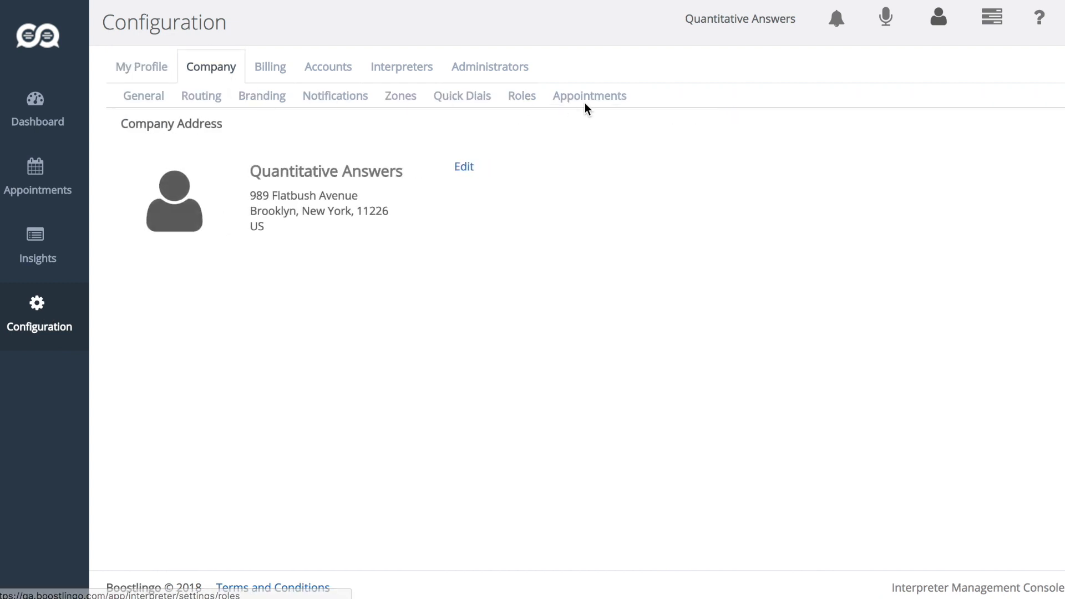
click(589, 94)
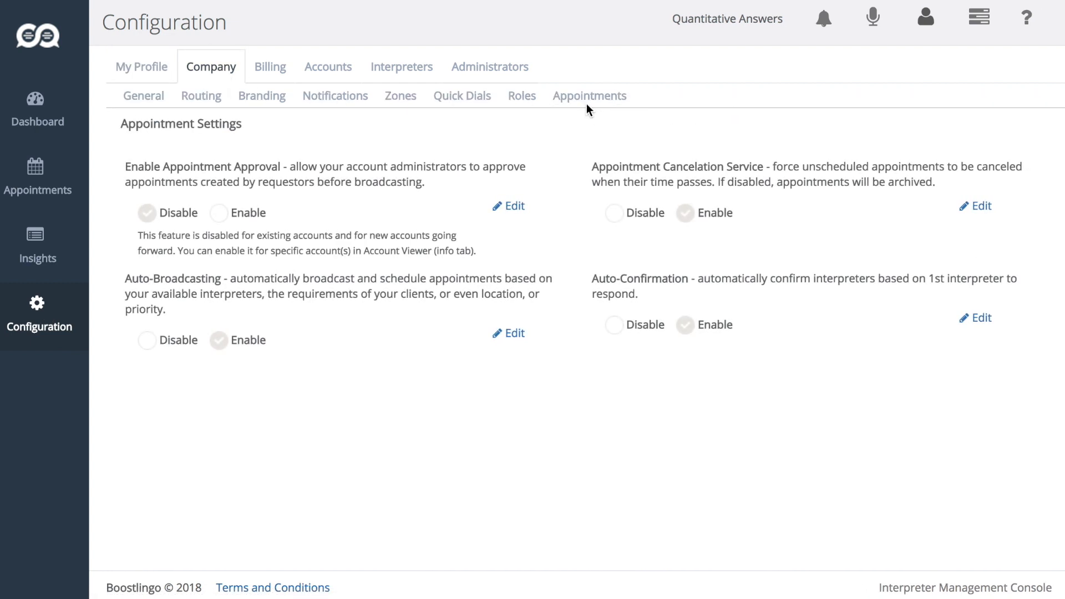
click(590, 95)
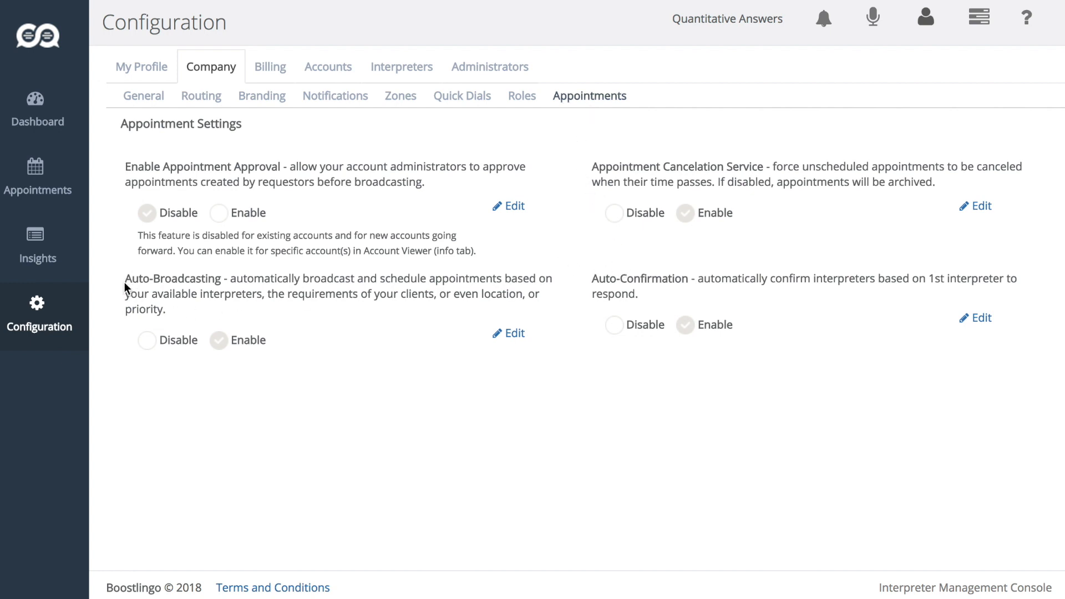
mouse_move(170, 308)
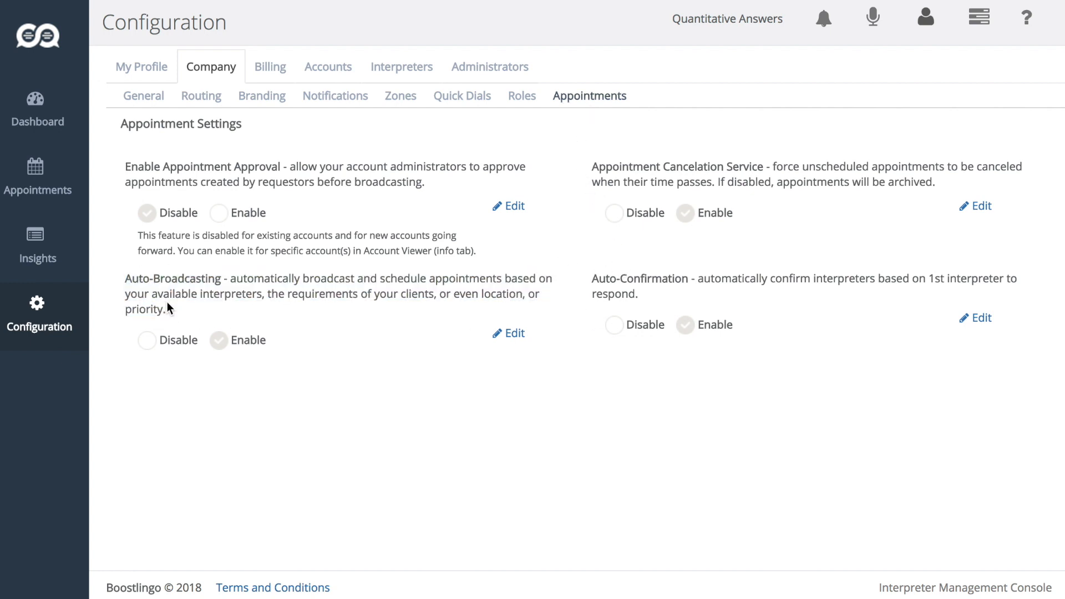
mouse_move(587, 279)
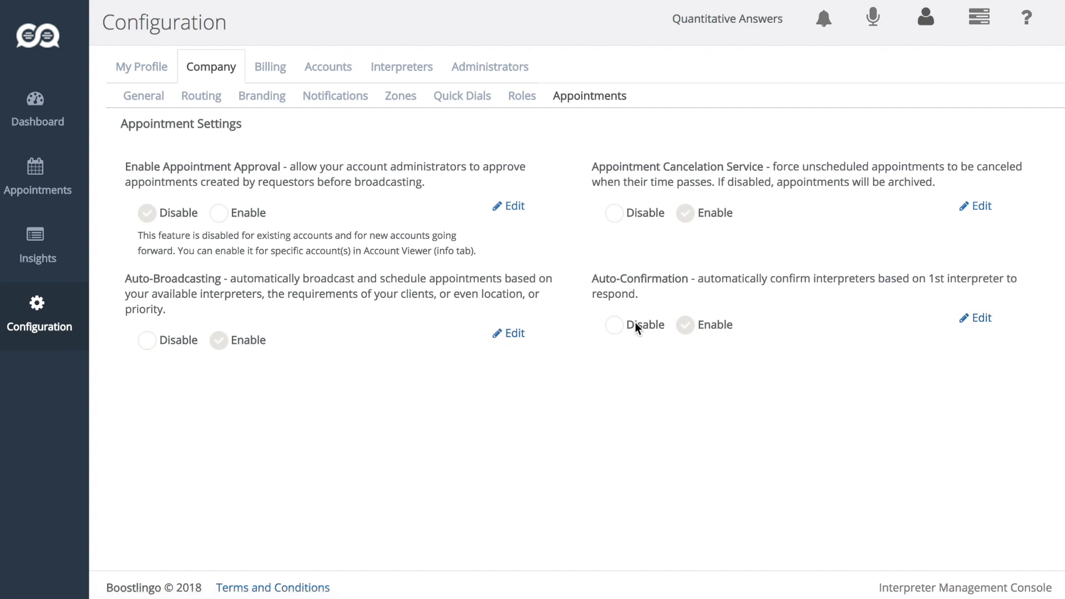
Edit auto-broadcasting, reduce the interval with the stepper, then enter 4:00 and save.
click(514, 333)
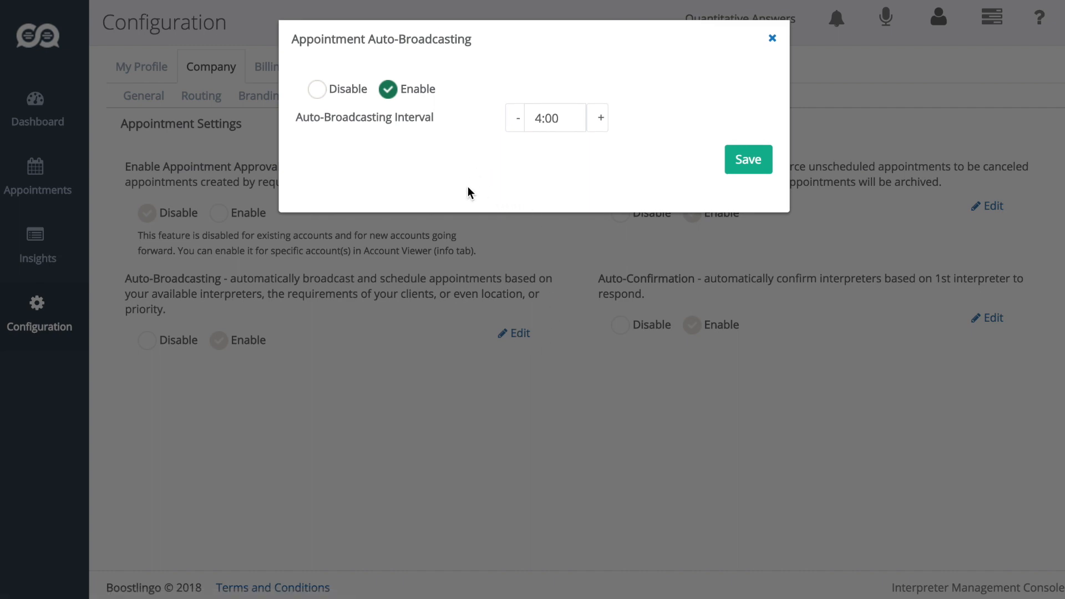
mouse_move(443, 150)
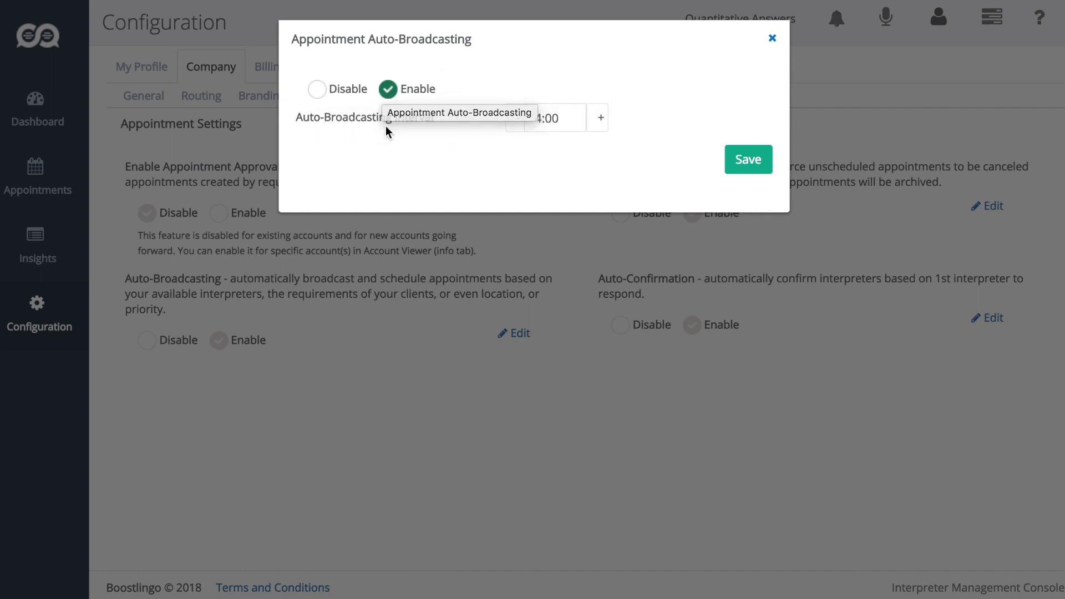
mouse_move(485, 140)
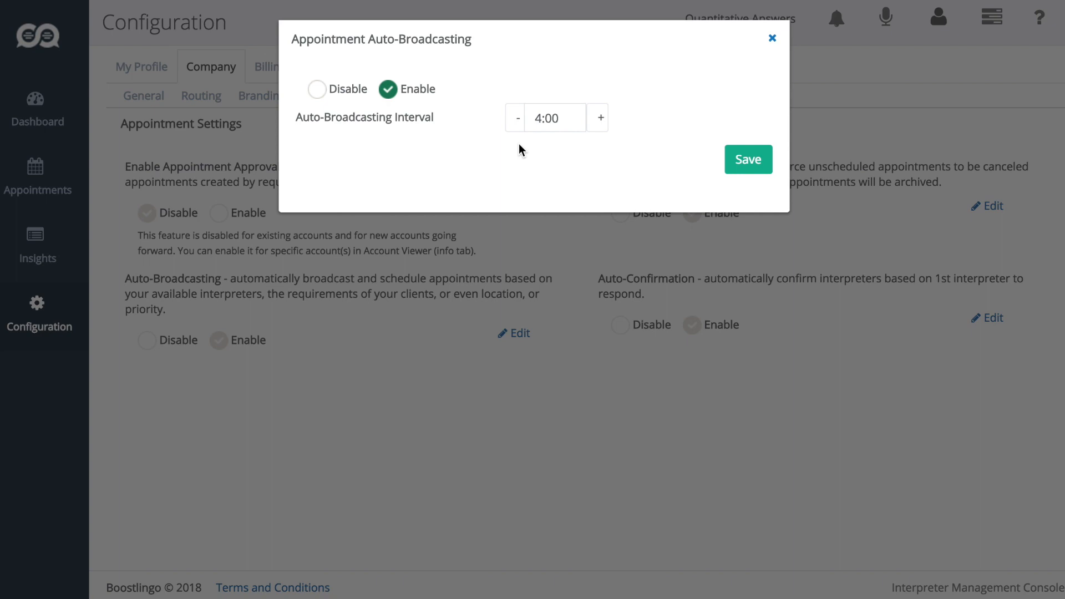
mouse_move(512, 181)
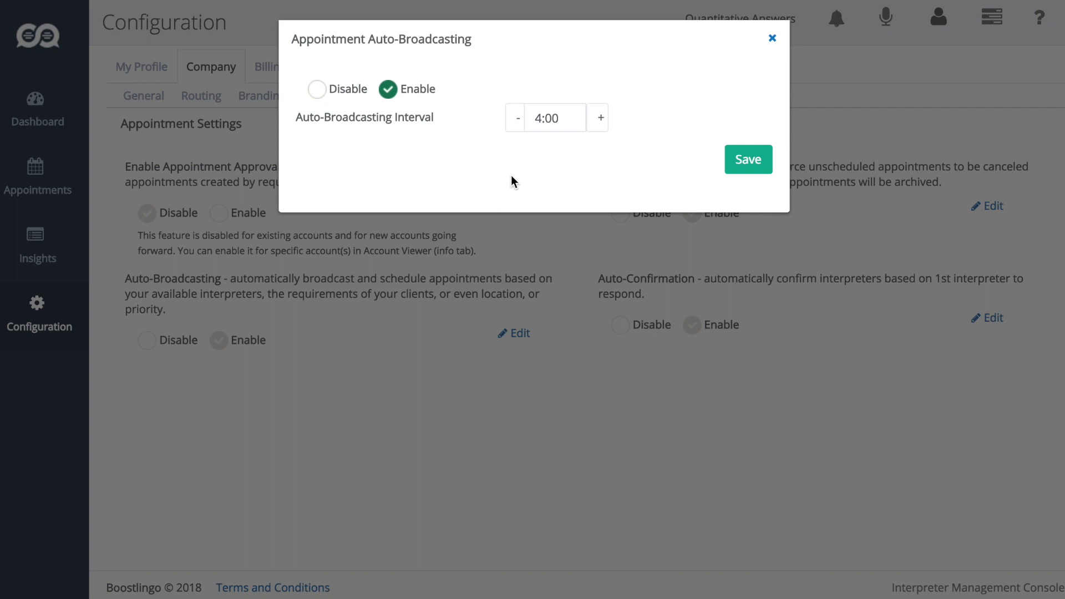
mouse_move(512, 187)
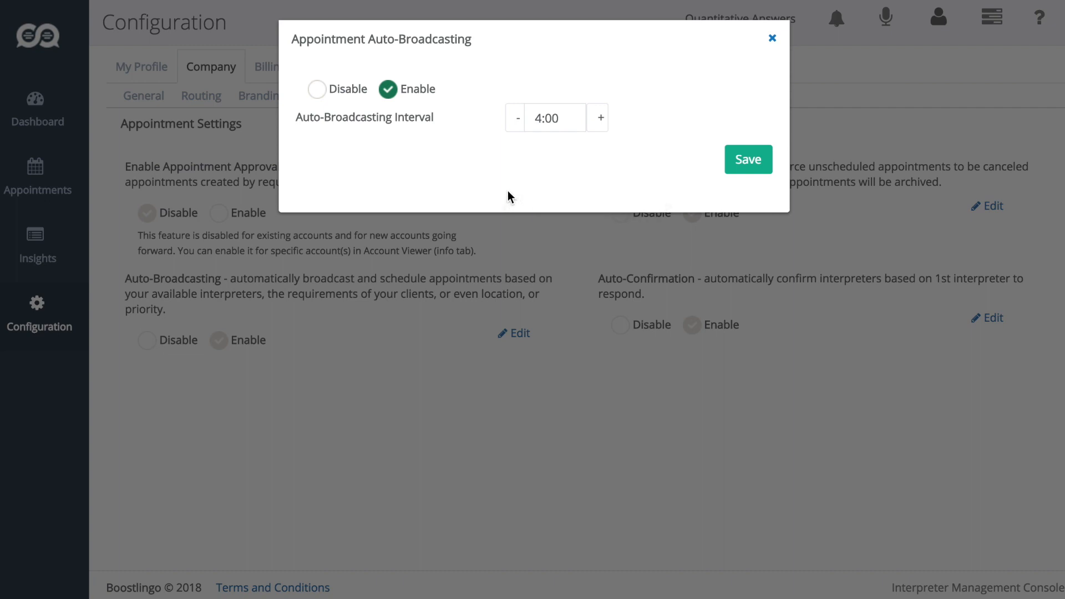
mouse_move(523, 149)
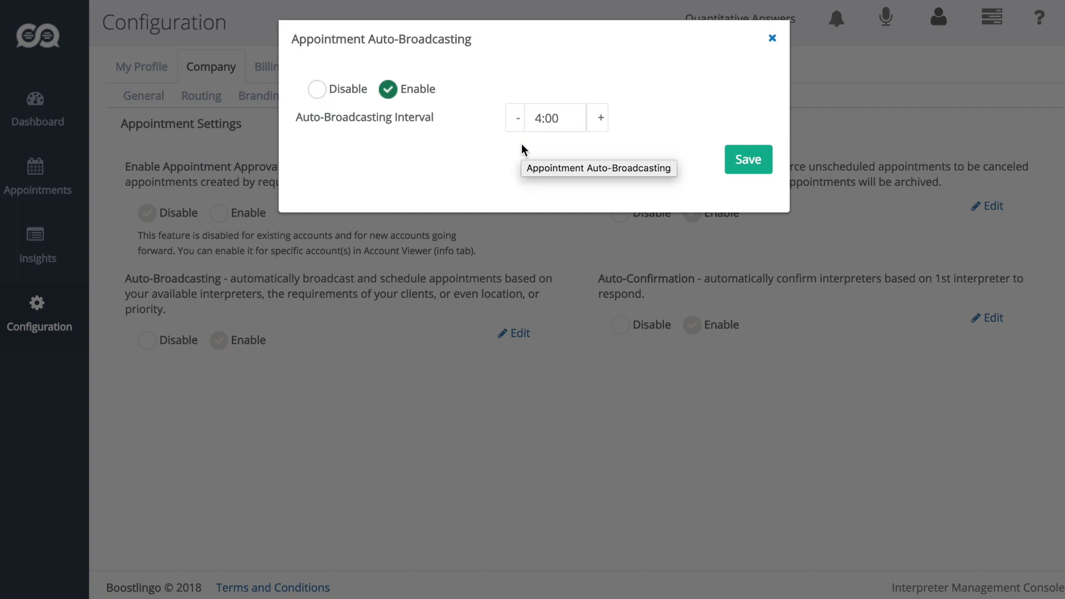
mouse_move(523, 151)
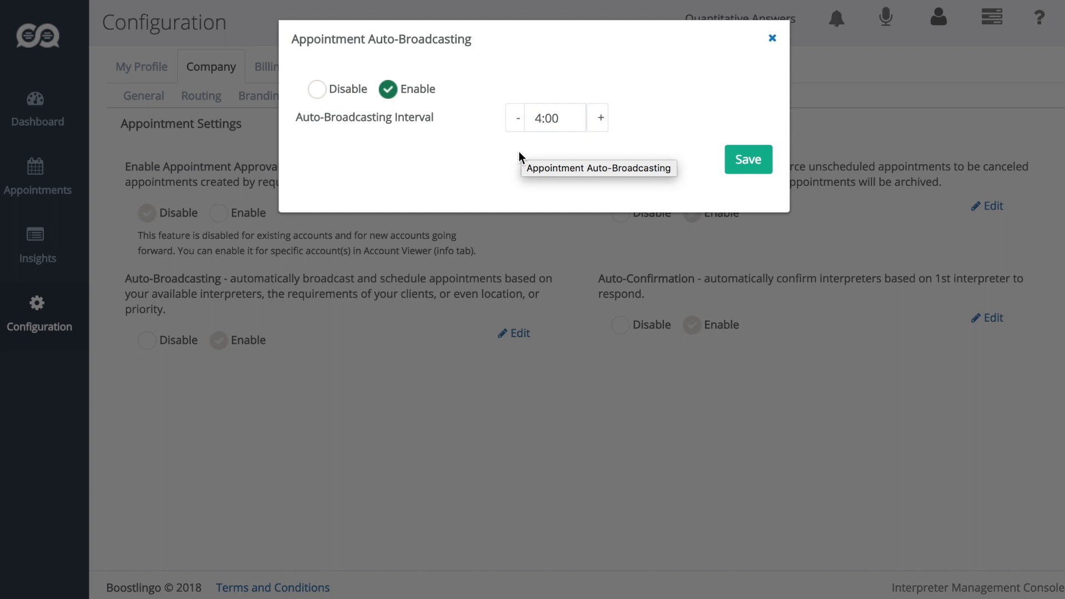
mouse_move(515, 117)
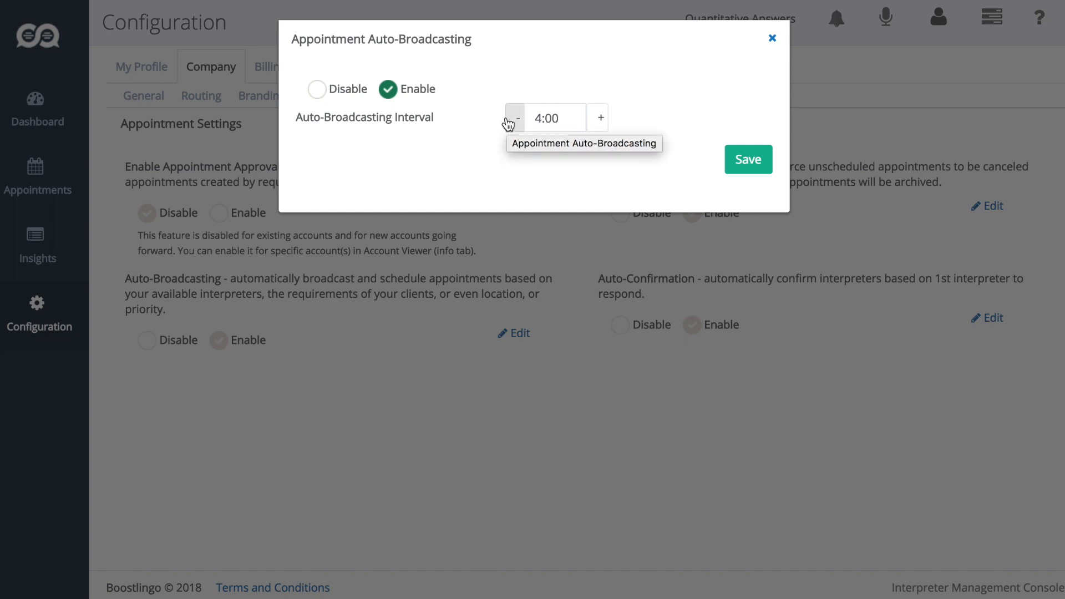
click(511, 118)
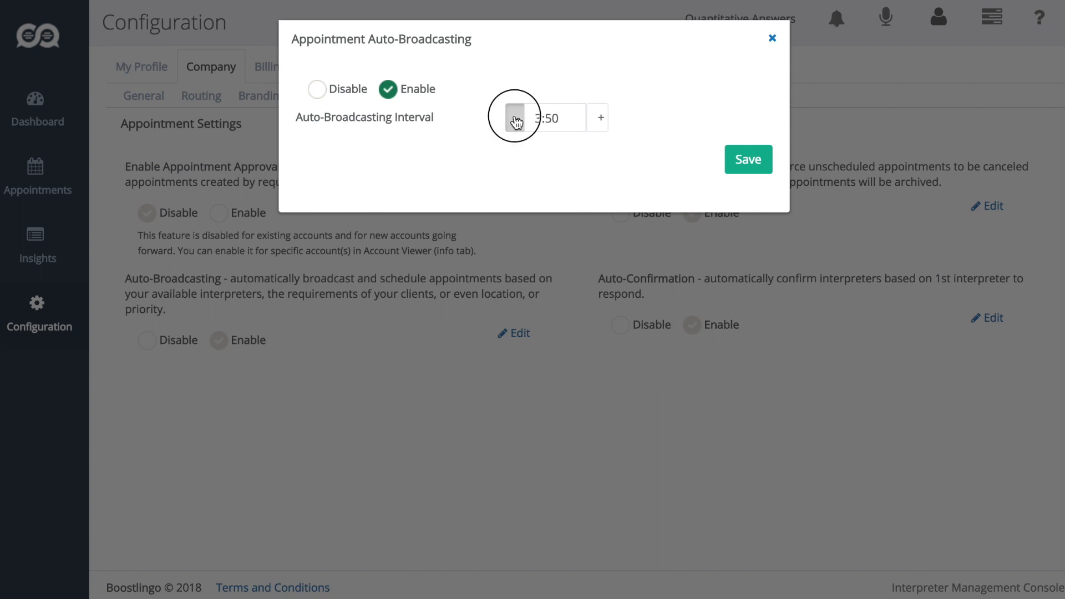
click(514, 117)
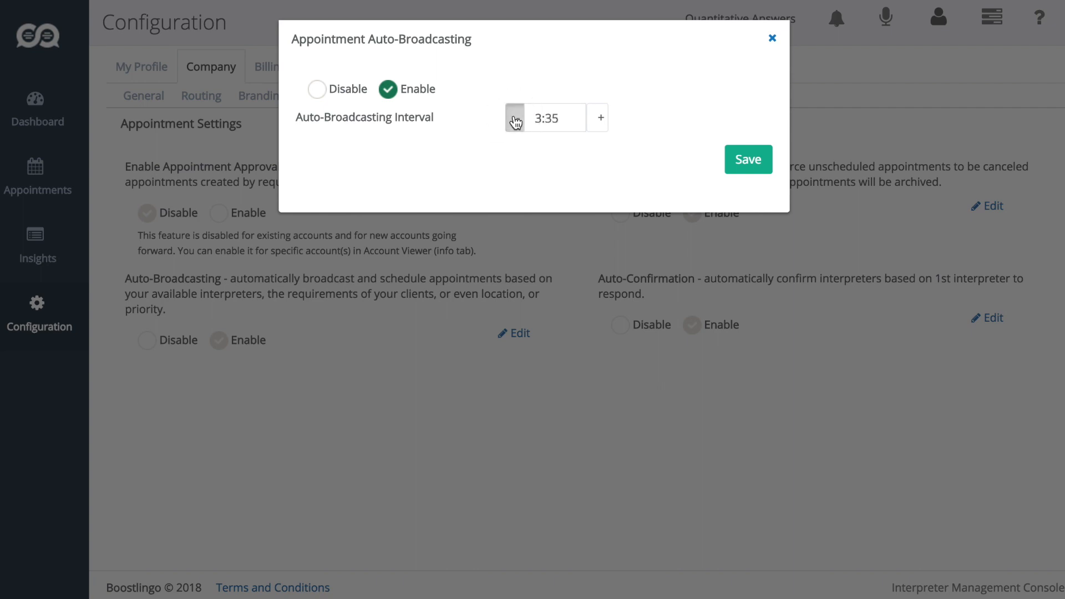
click(514, 117)
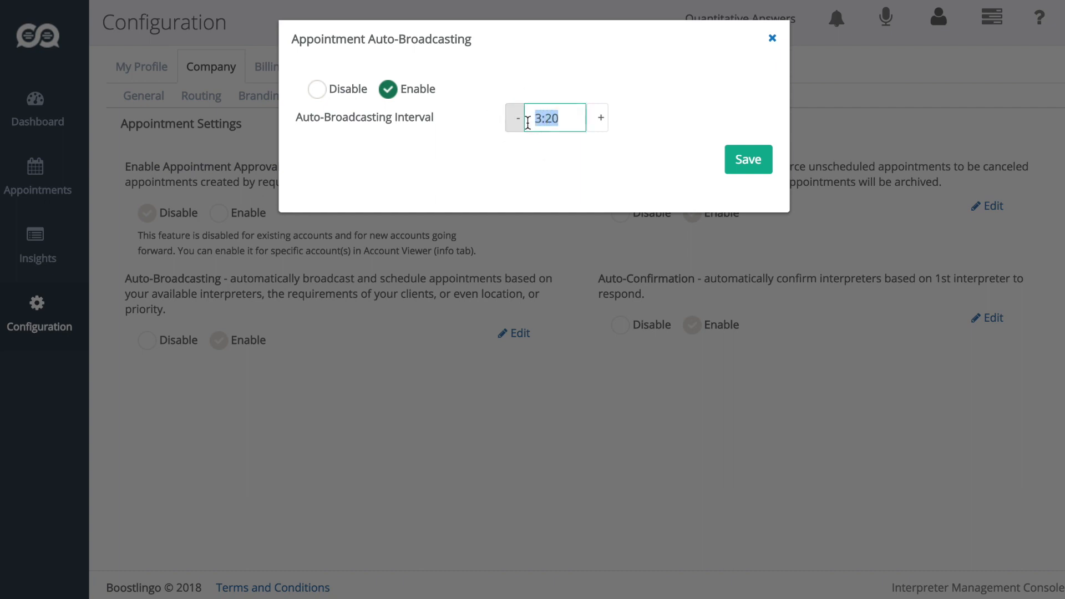
text(4:00:00)
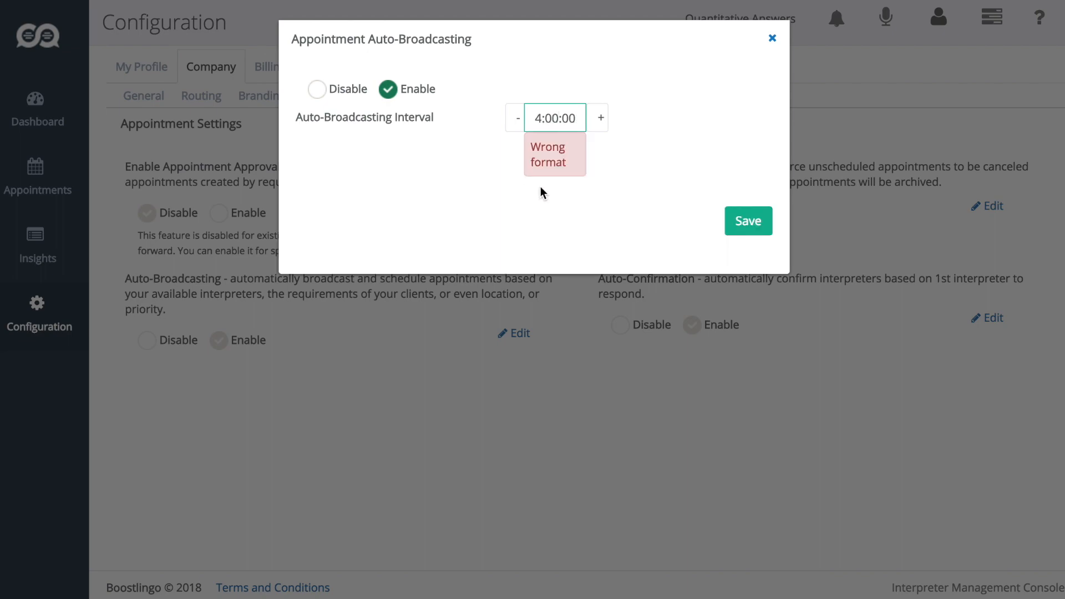
text(4:00)
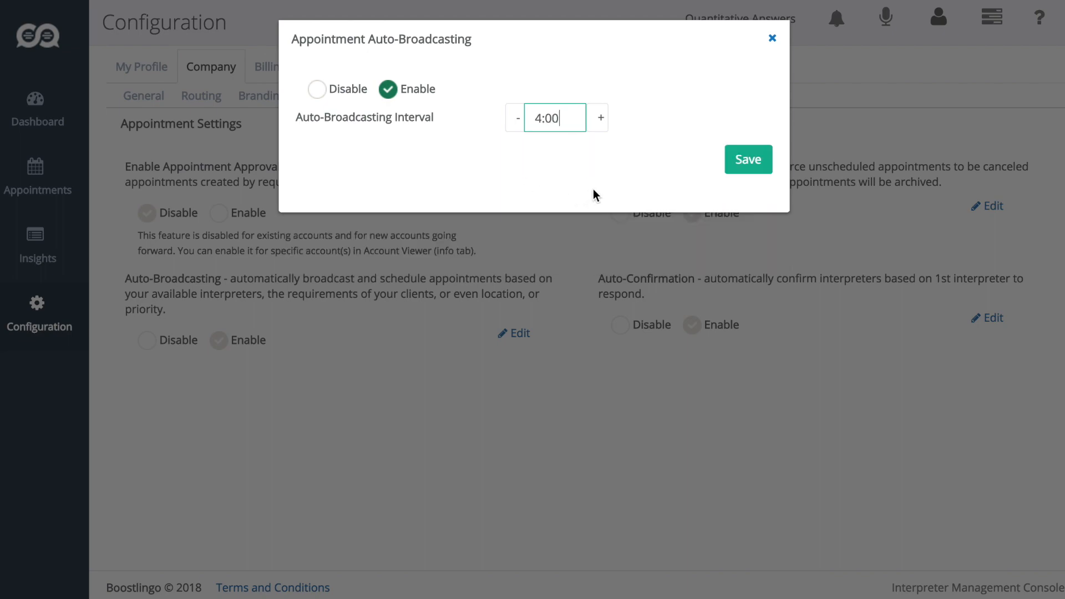
click(748, 159)
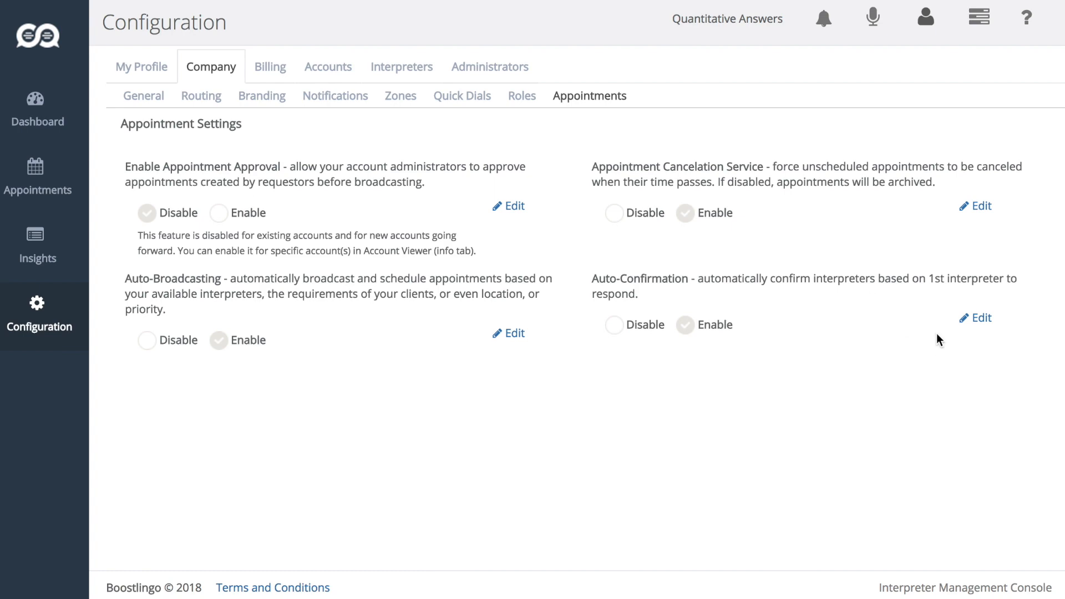
Review auto-confirmation, close it unchanged, and go to the July 2018 appointments calendar.
click(980, 317)
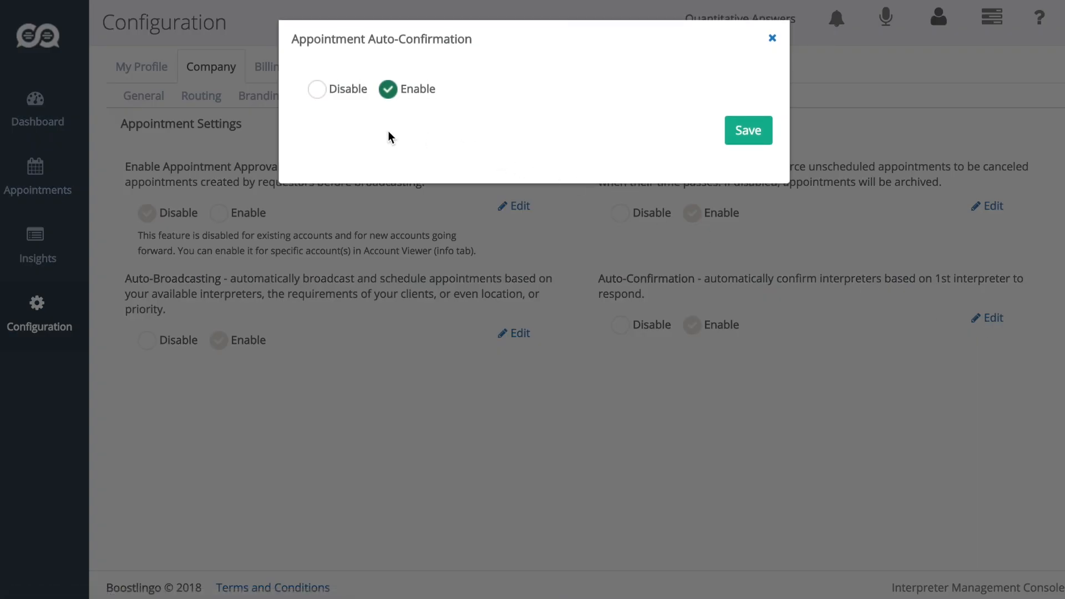
mouse_move(381, 164)
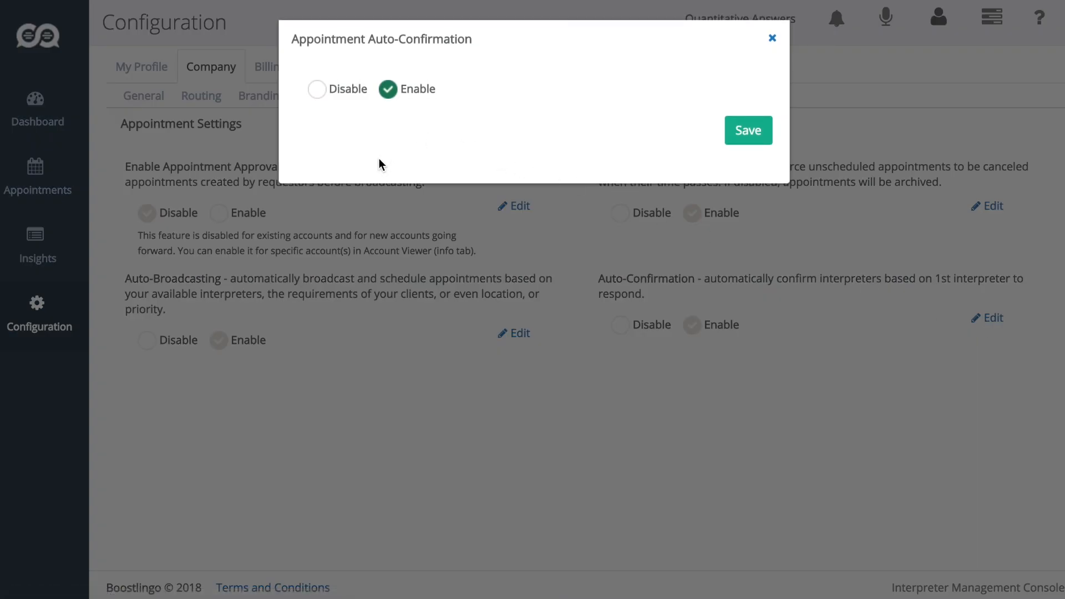
mouse_move(753, 54)
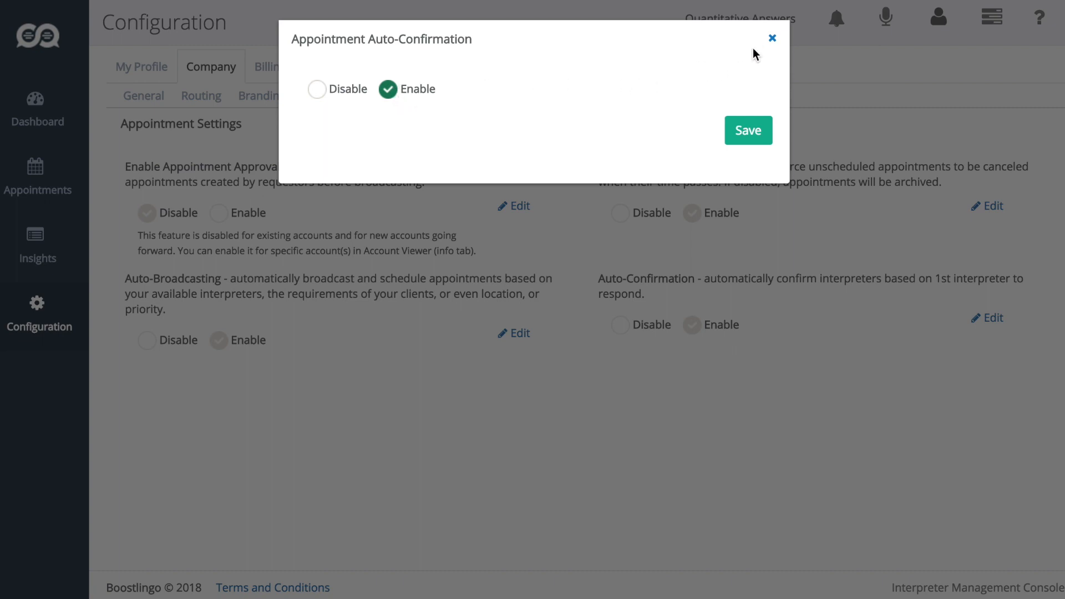
click(770, 37)
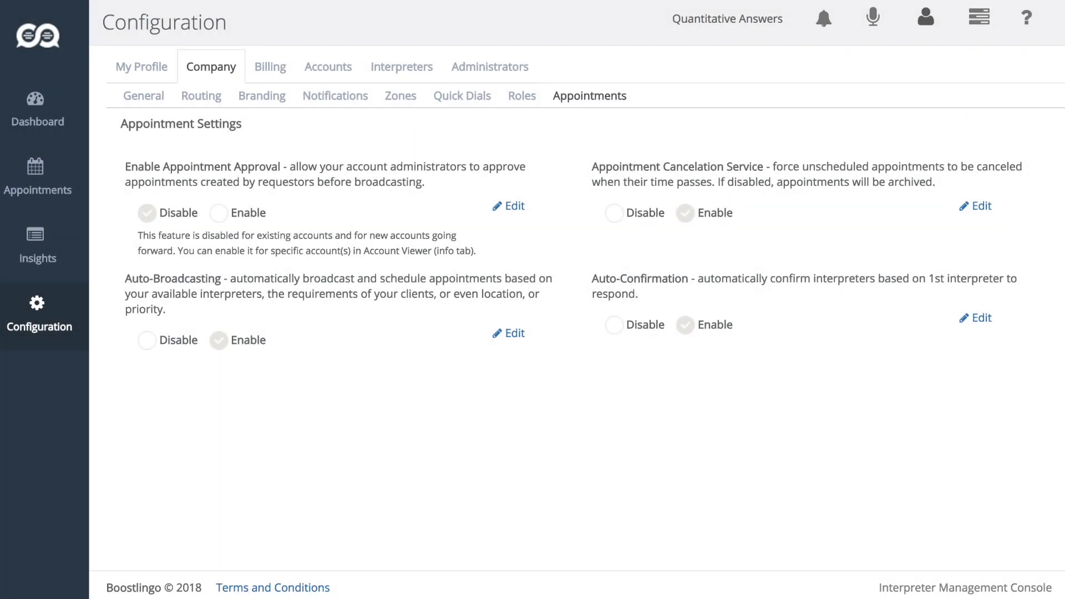
mouse_move(996, 475)
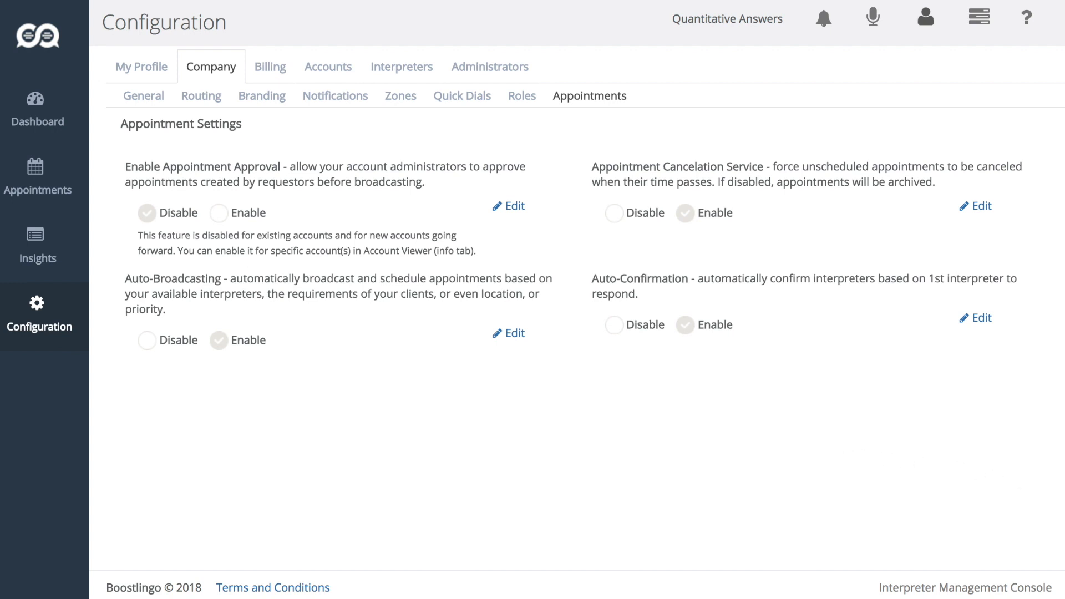
mouse_move(404, 395)
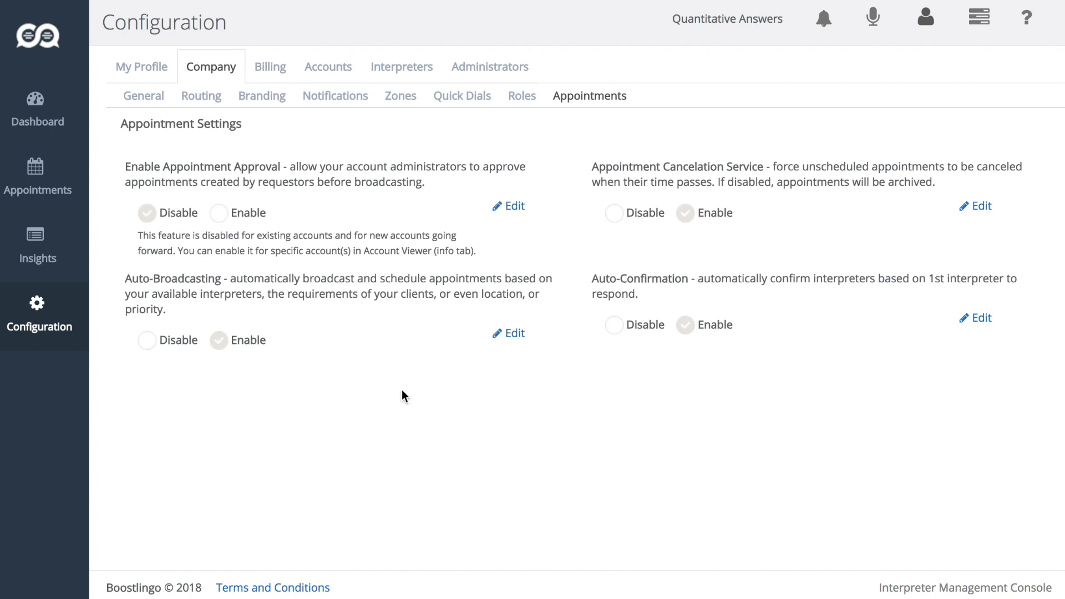
click(37, 178)
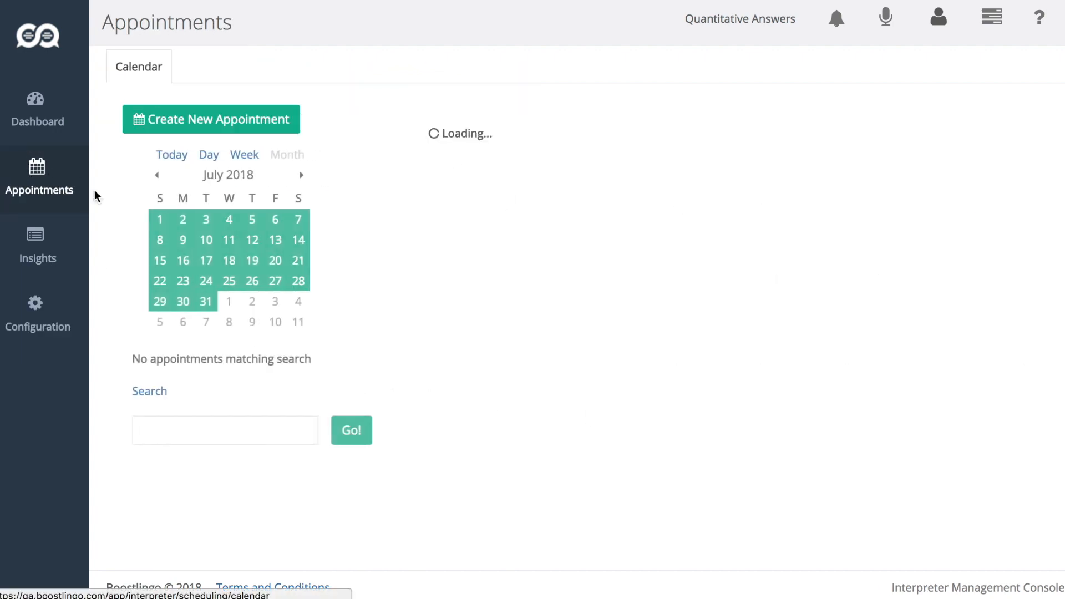
Create a new appointment with Delfino Music Center as the account, flagged automated.
click(211, 119)
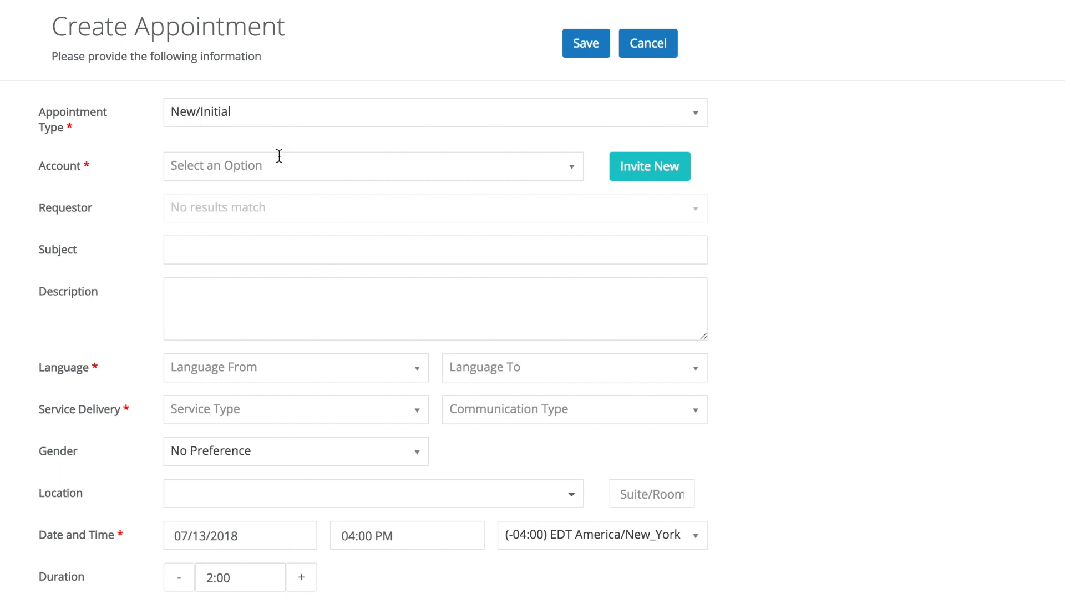
mouse_move(281, 156)
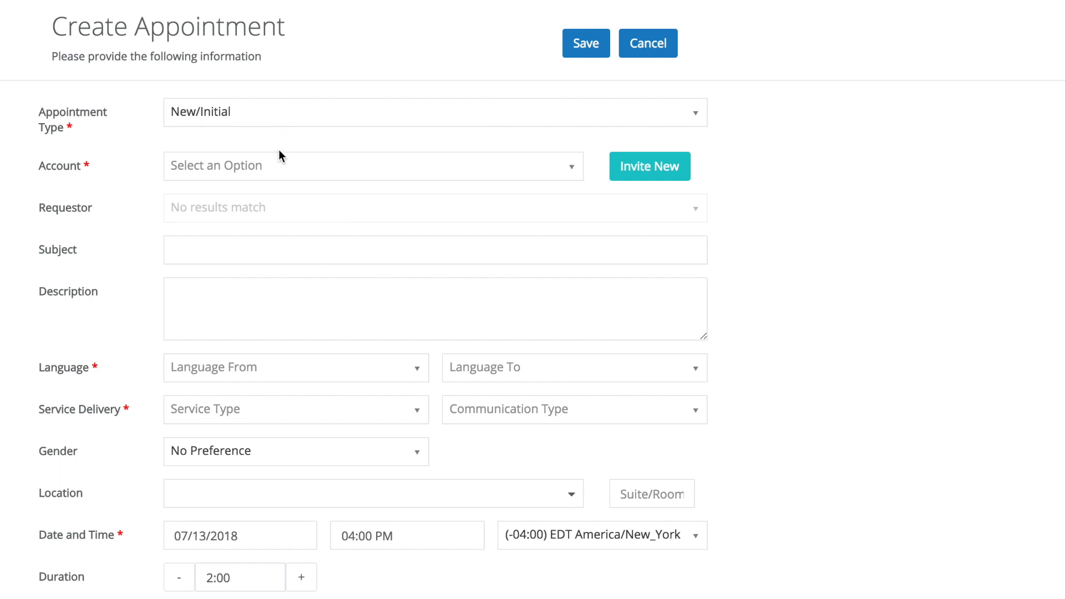
mouse_move(425, 206)
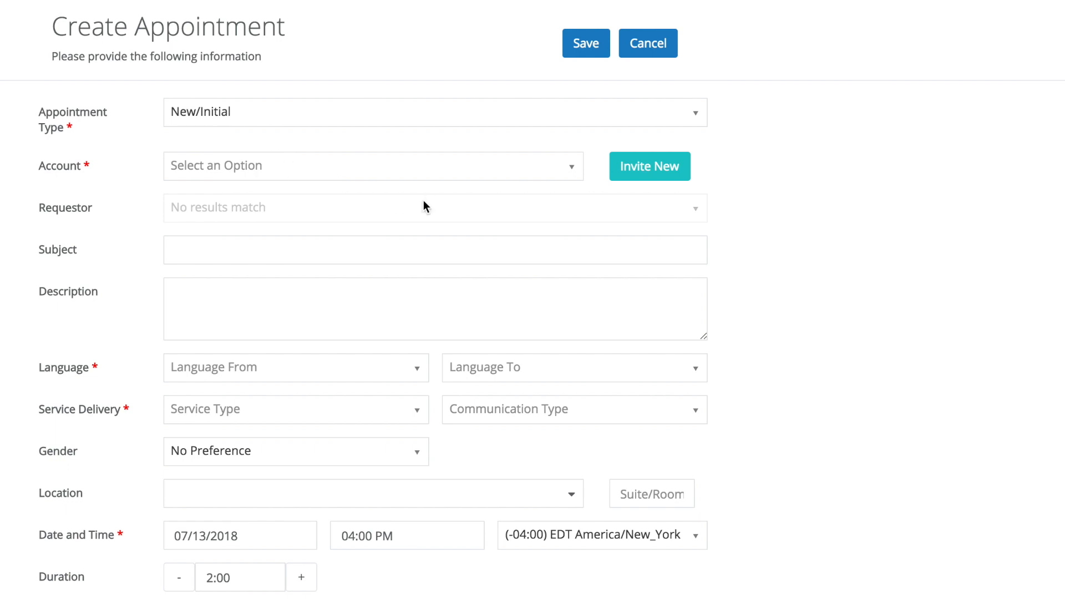
click(372, 165)
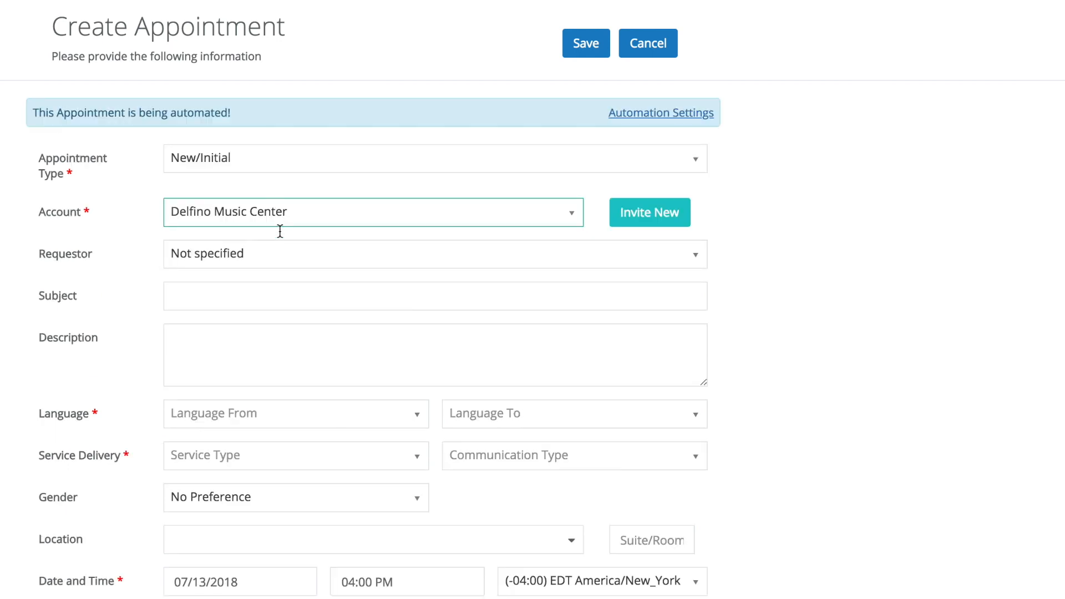
click(433, 253)
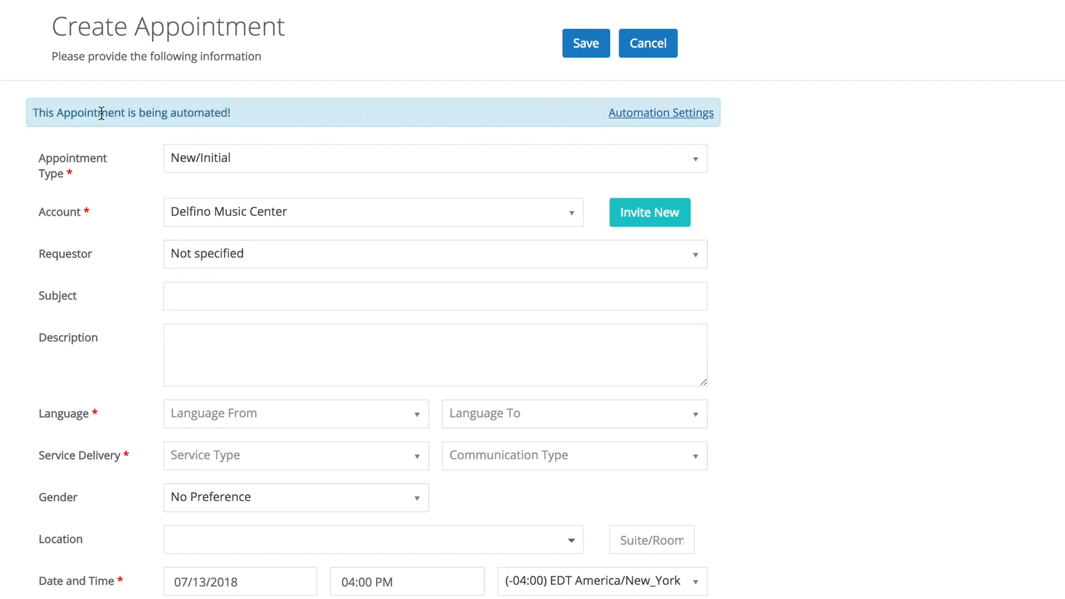
mouse_move(246, 115)
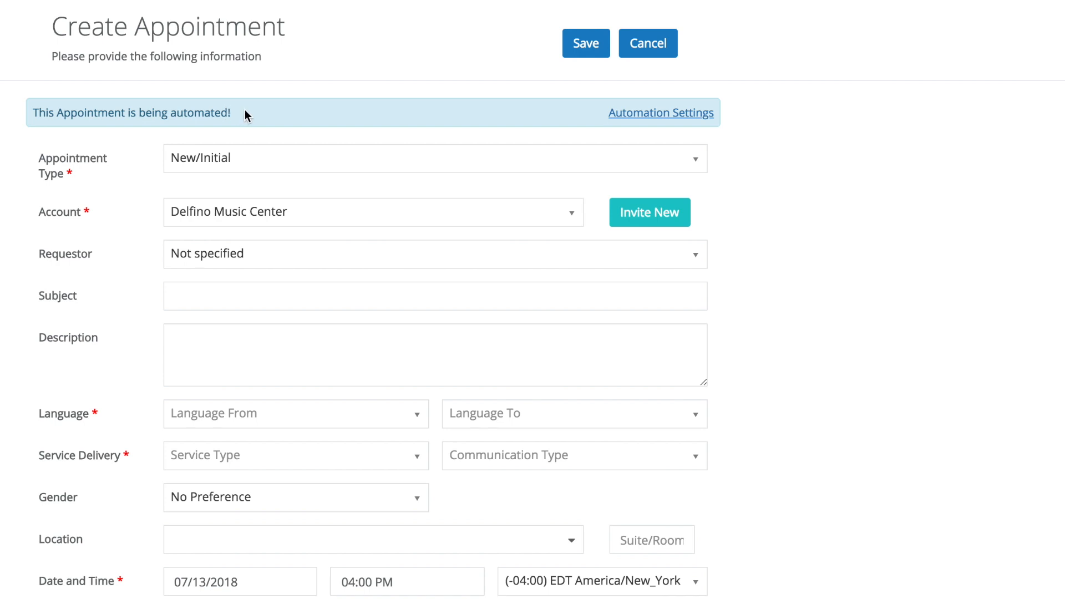
mouse_move(249, 127)
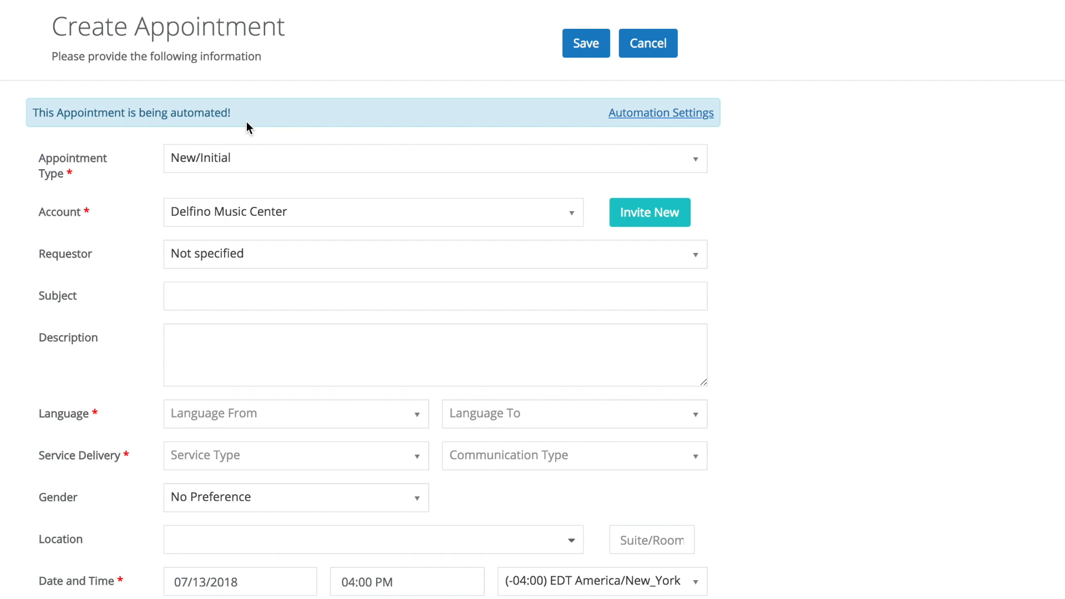
click(659, 112)
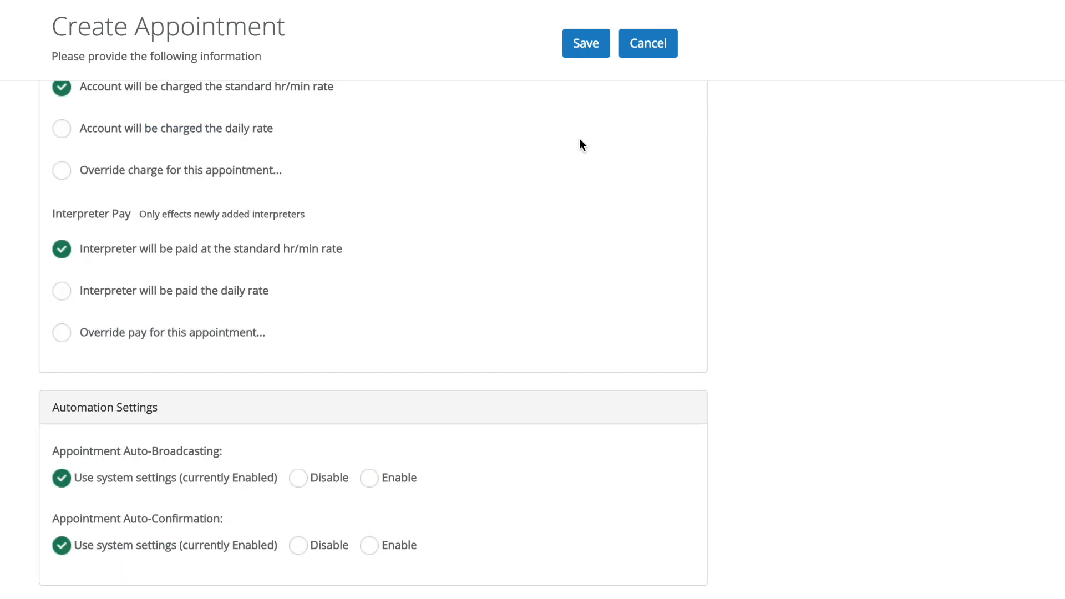
mouse_move(551, 150)
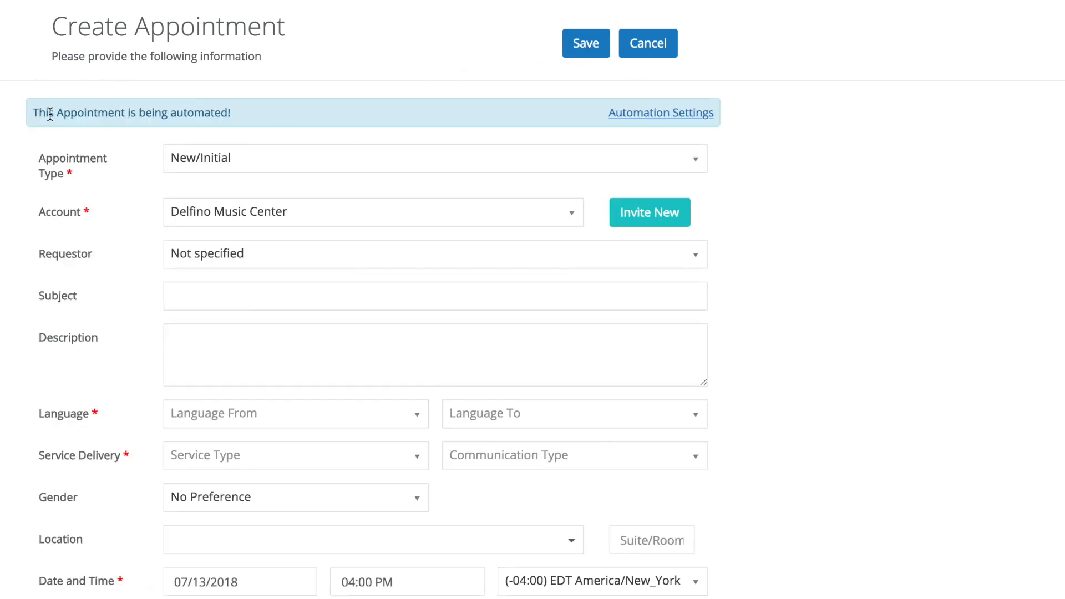
drag(40, 112, 230, 113)
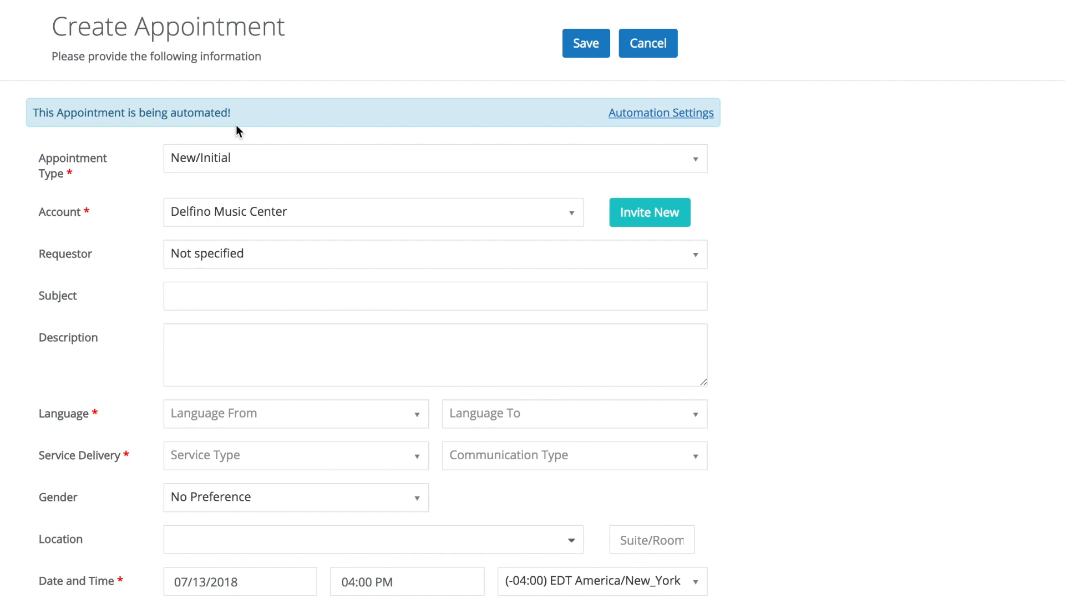
mouse_move(329, 190)
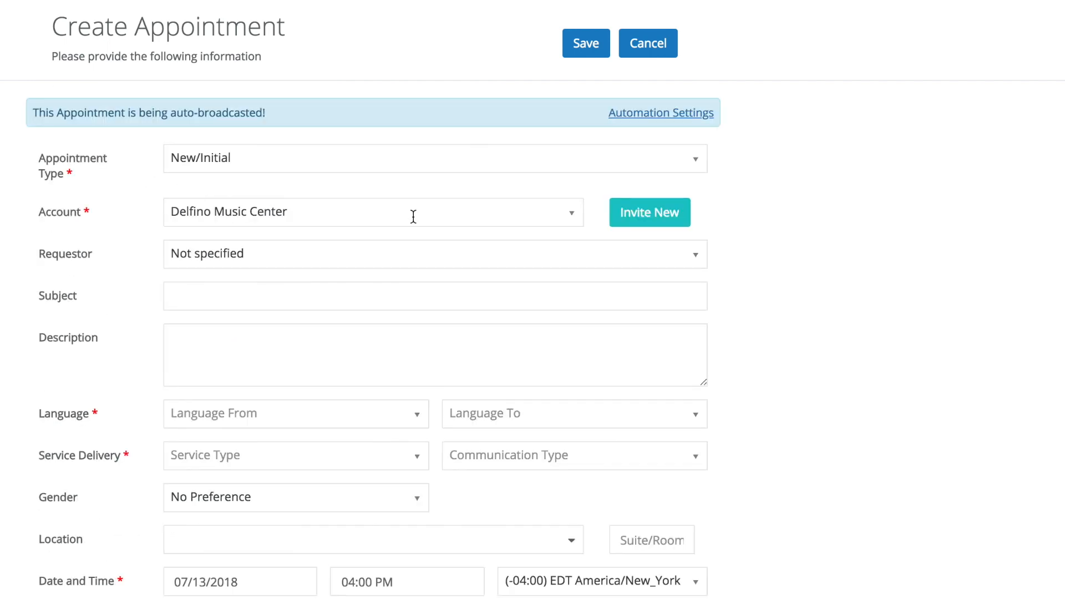
mouse_move(227, 136)
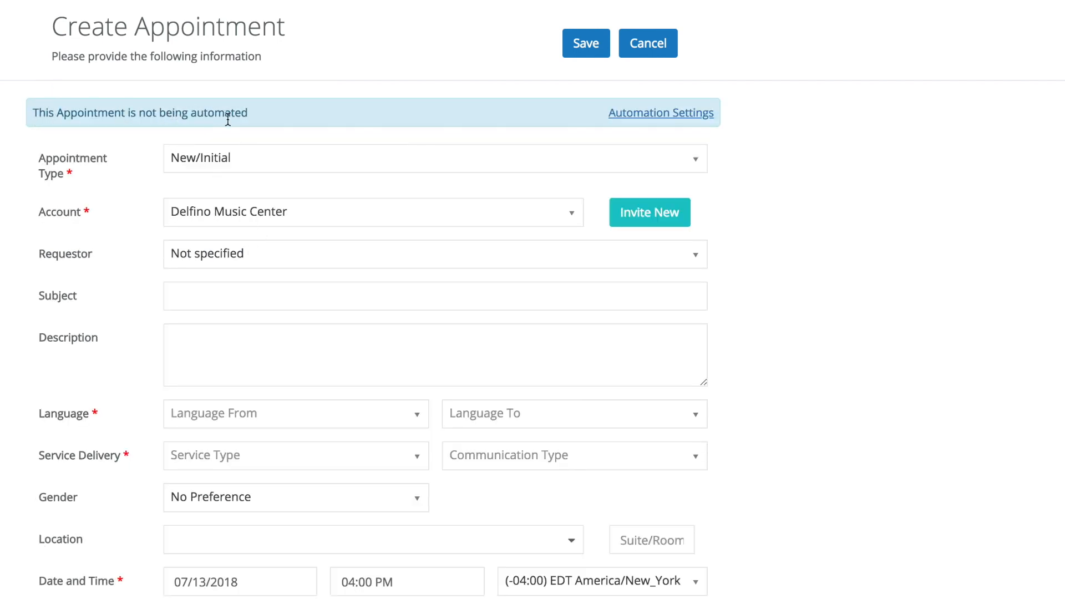
click(659, 112)
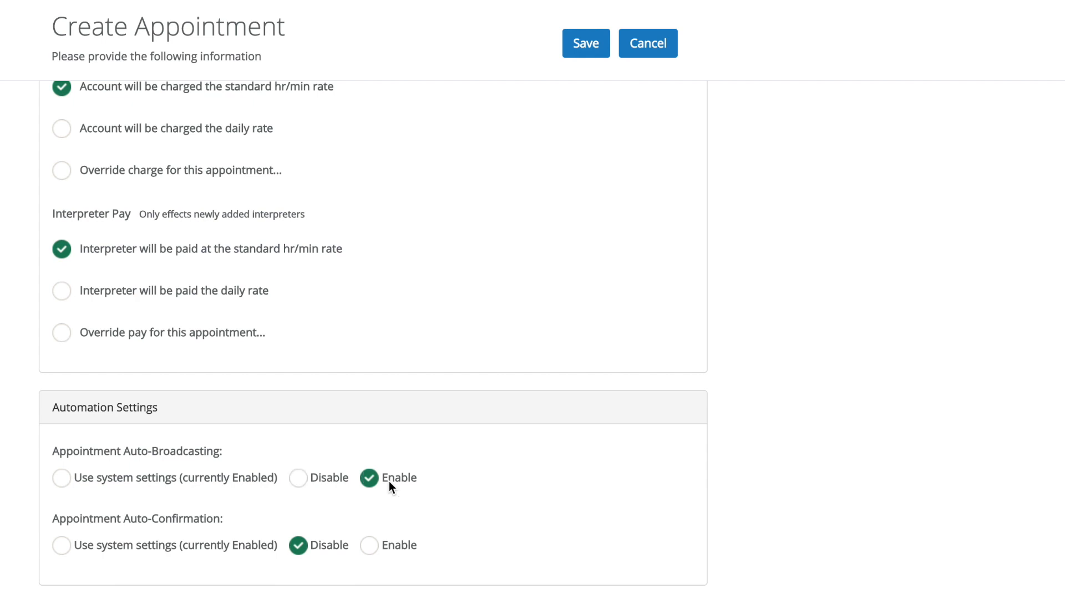
click(369, 545)
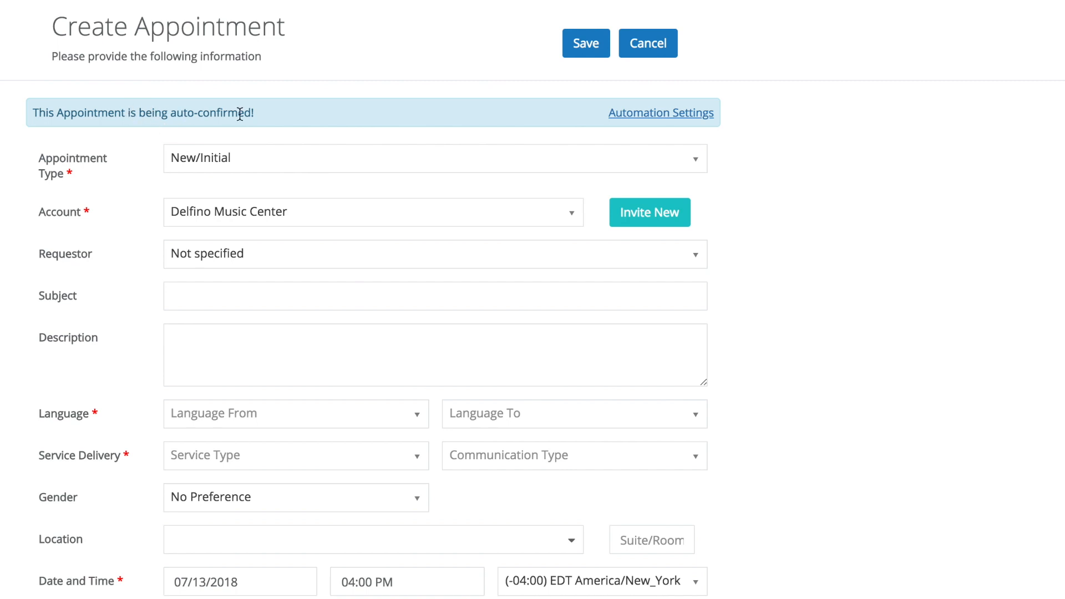
click(660, 112)
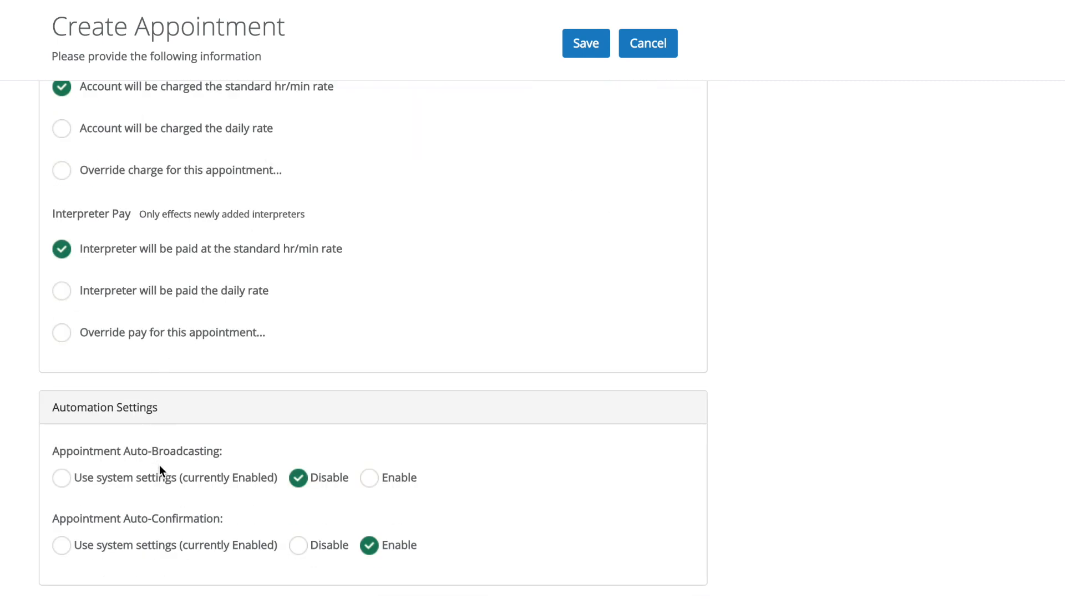
click(61, 478)
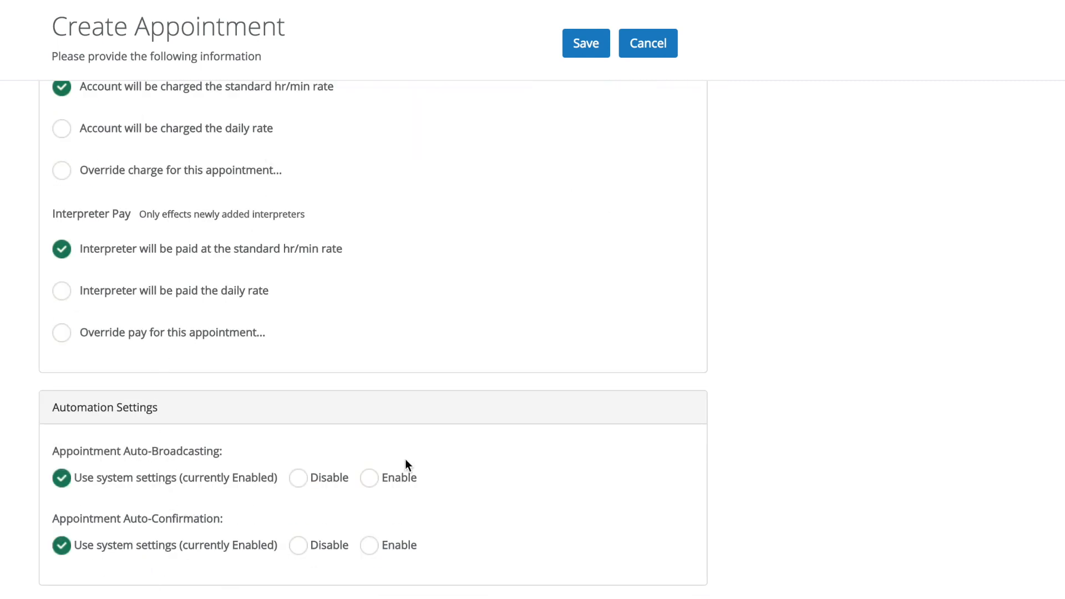
scroll(up, 3)
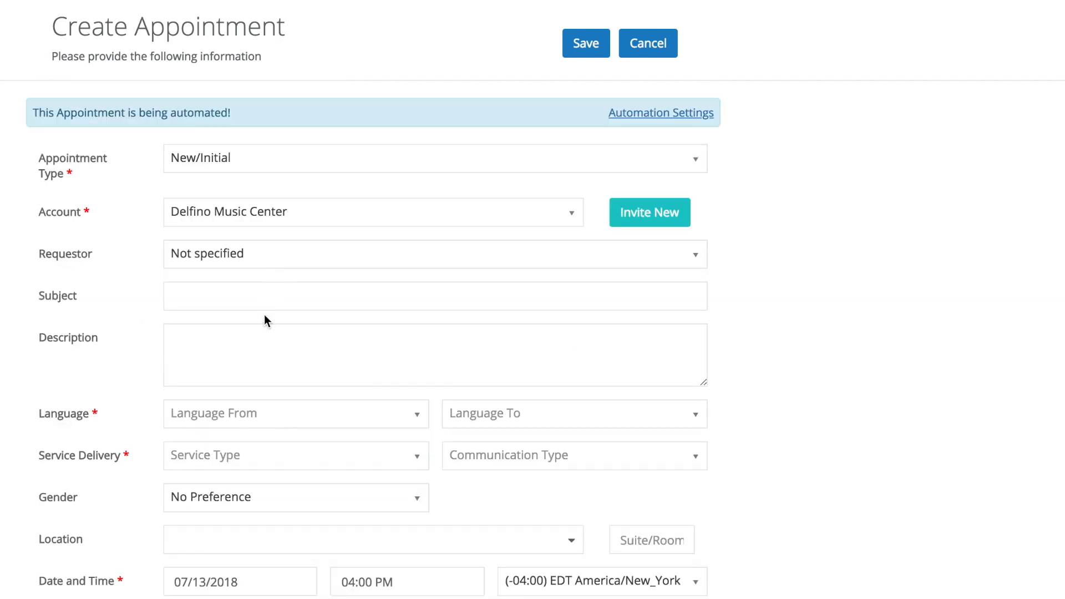
Choose Italian as the source language, scroll through the form, and save the appointment.
text(it)
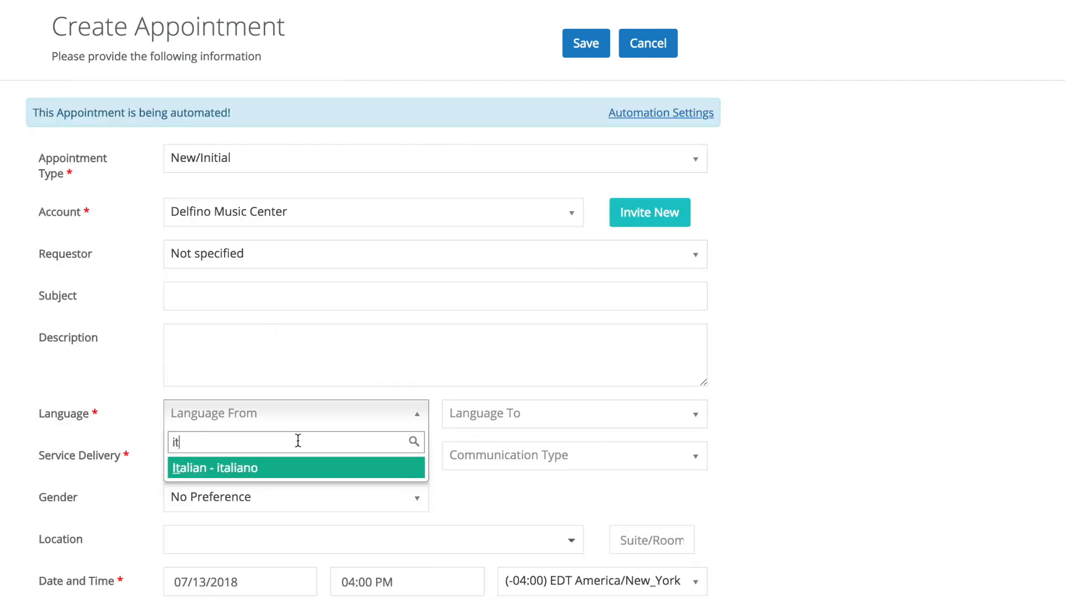
click(214, 467)
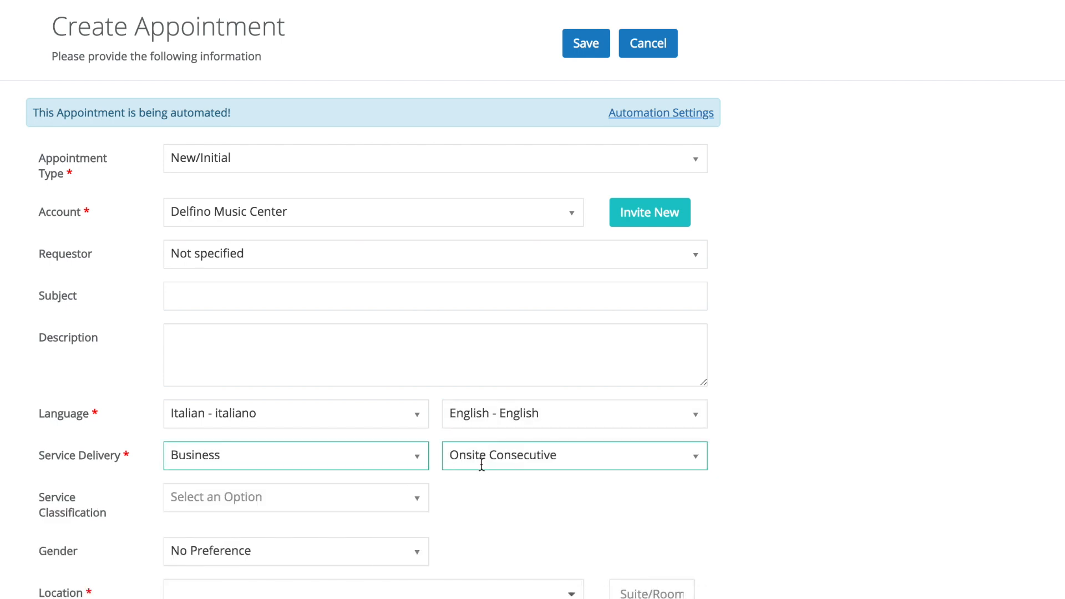
scroll(down, 3)
text(fr)
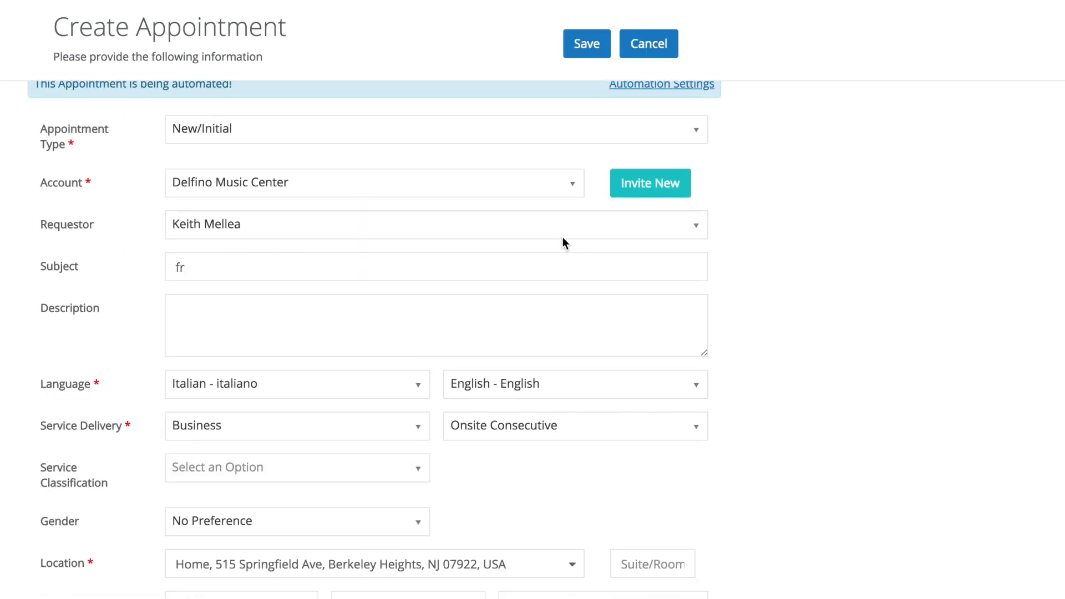
scroll(down, 3)
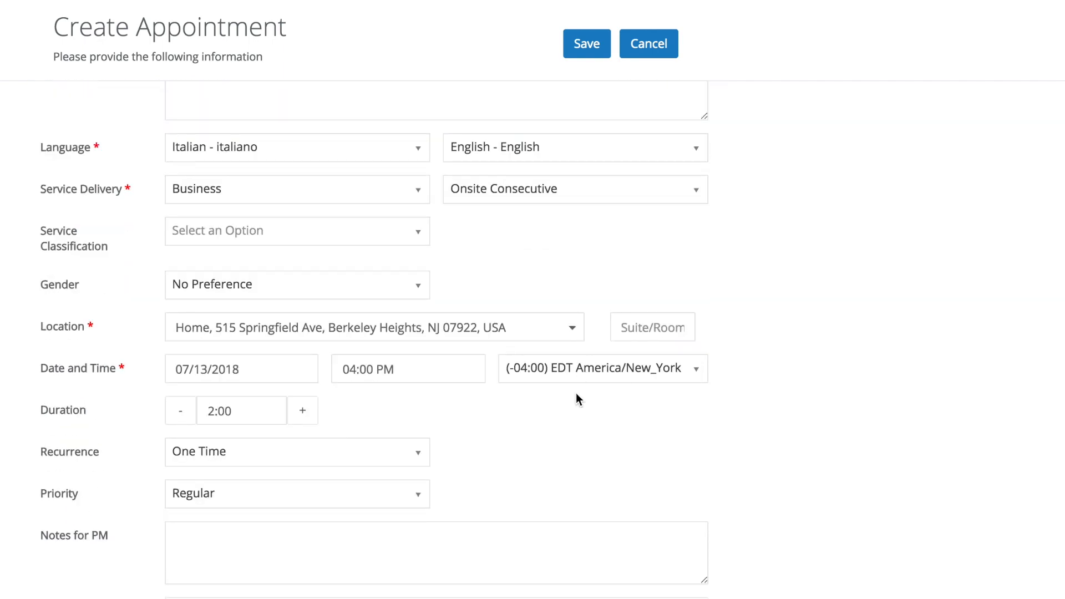
scroll(down, 3)
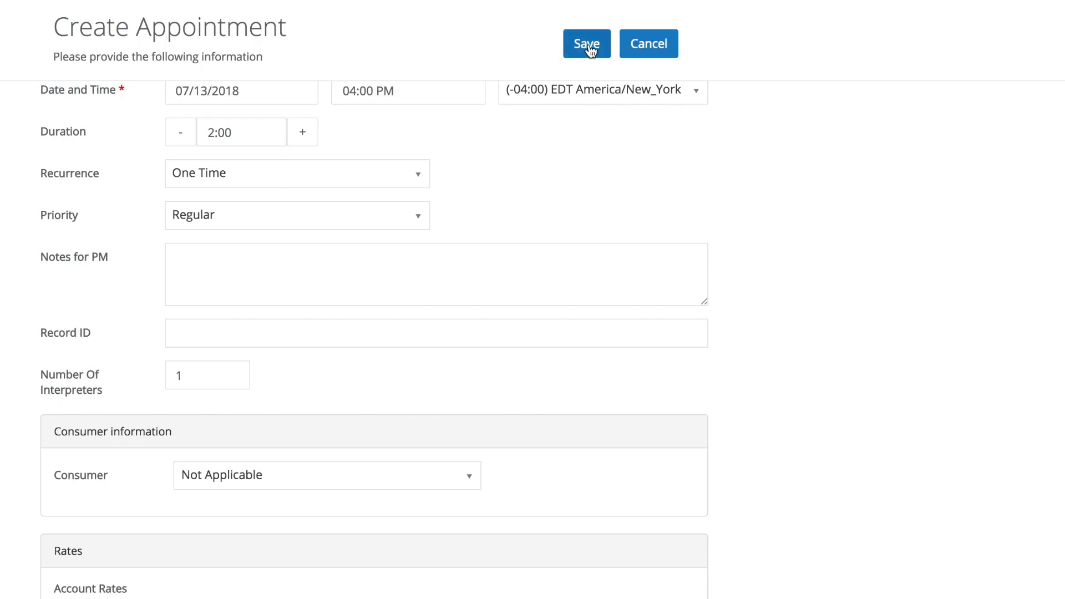
click(586, 43)
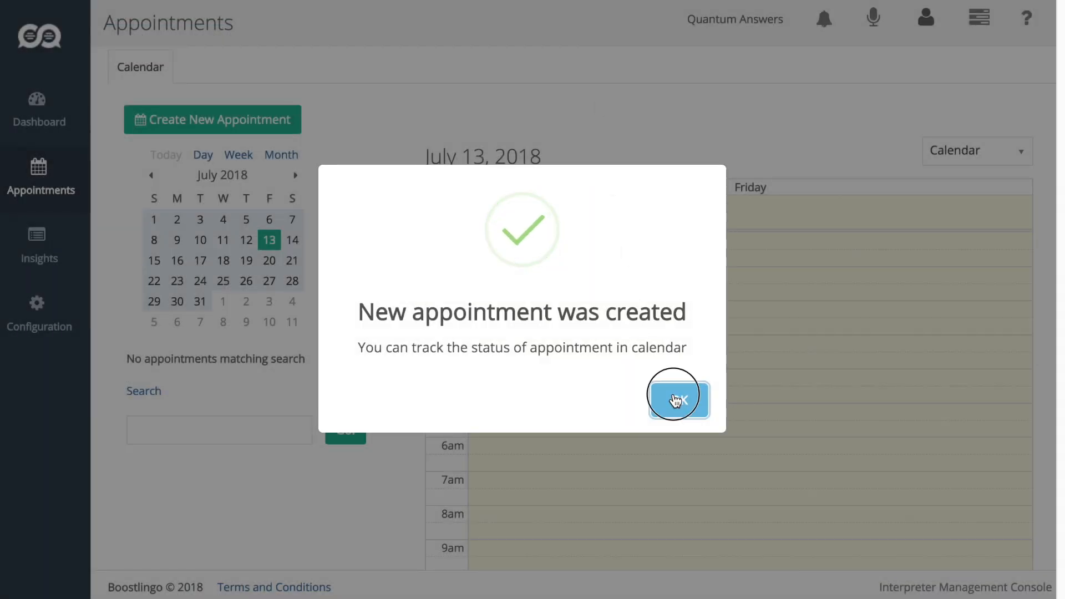
Dismiss the creation confirmation and scroll the viewer to see six auto-invited interpreters.
click(677, 398)
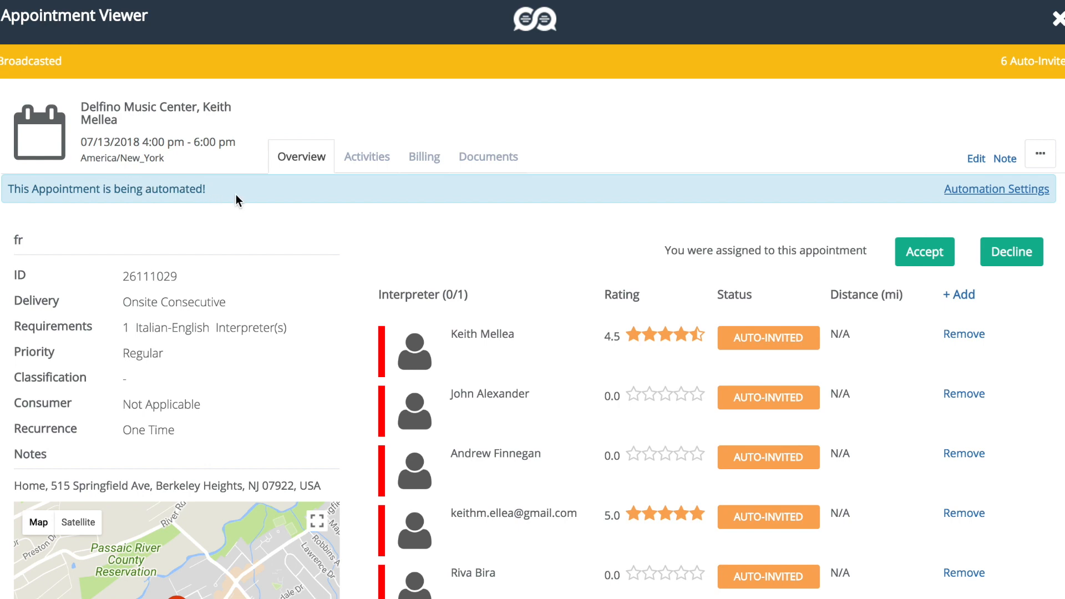
scroll(down, 3)
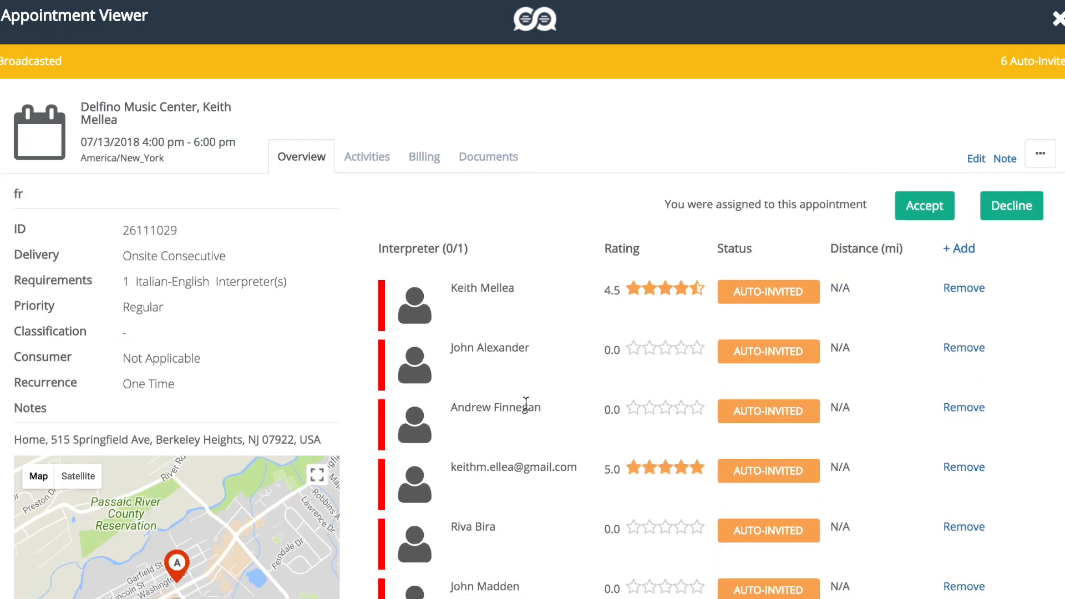
scroll(down, 3)
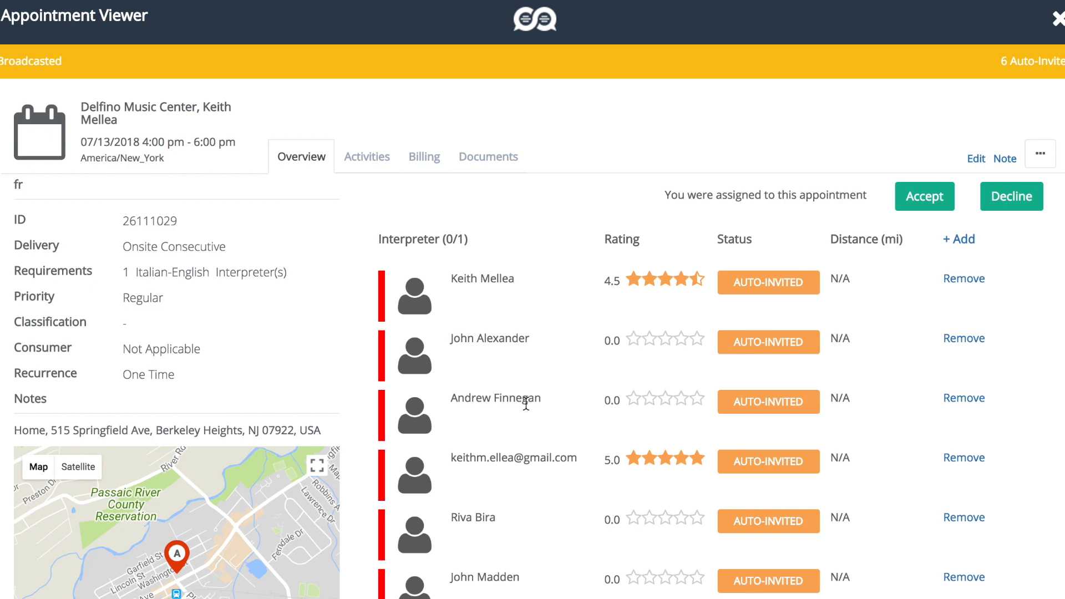
mouse_move(510, 297)
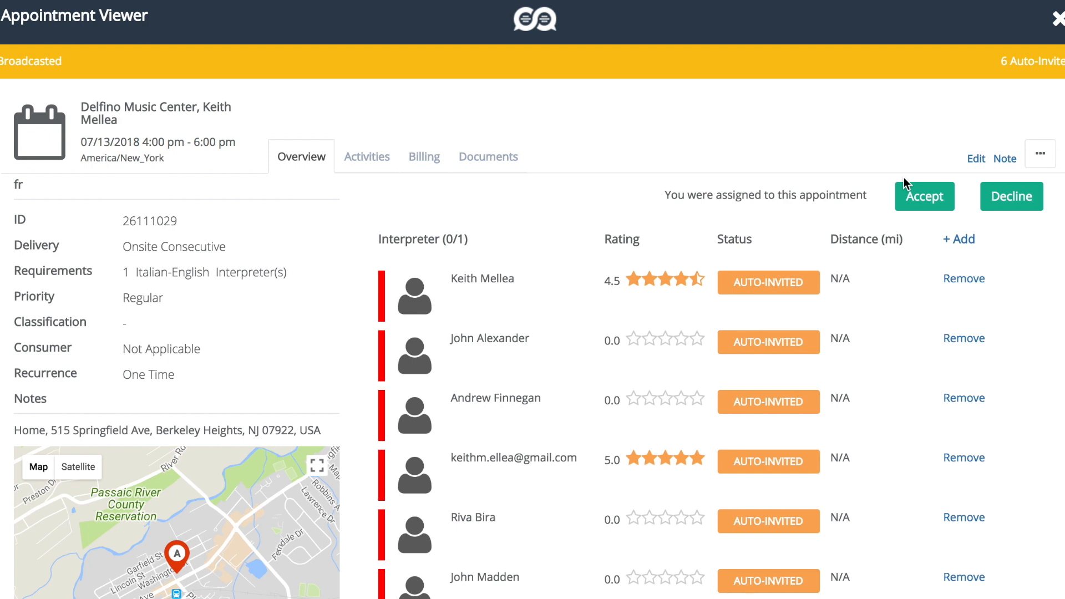
click(923, 196)
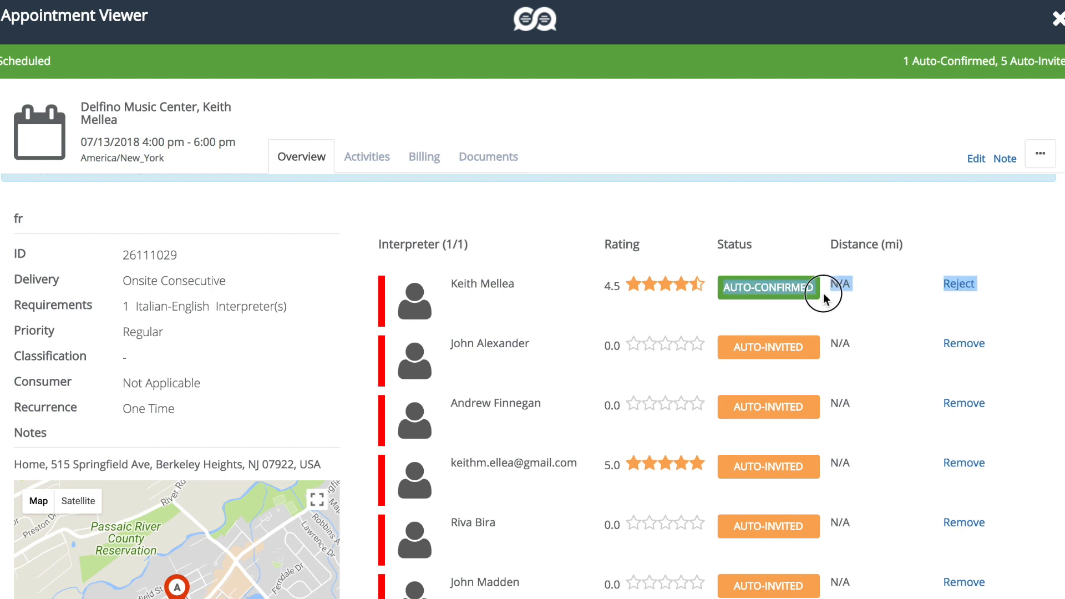
click(768, 286)
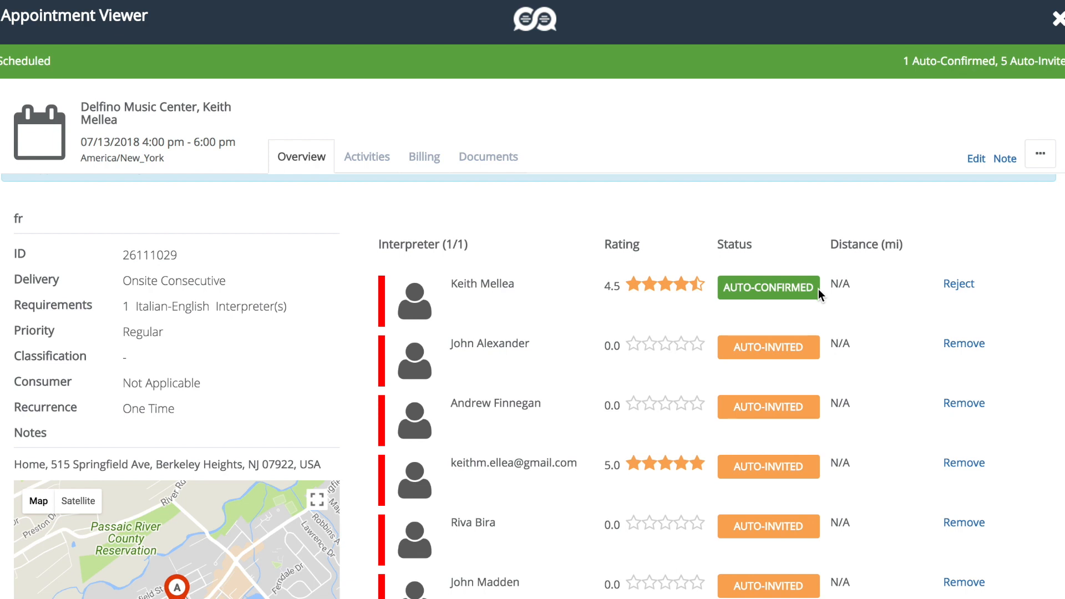
mouse_move(818, 296)
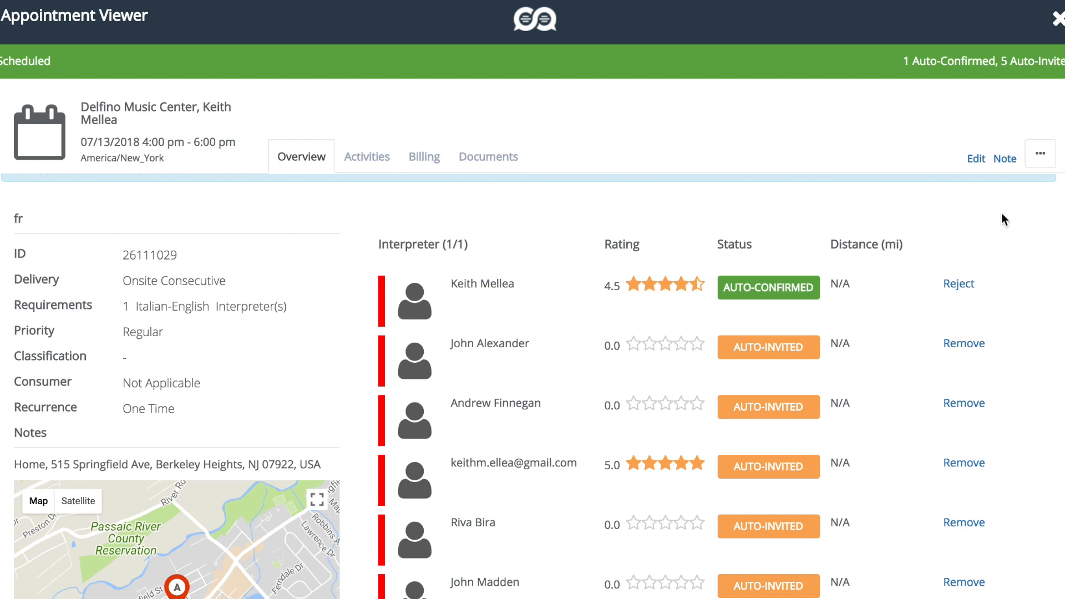
mouse_move(1055, 19)
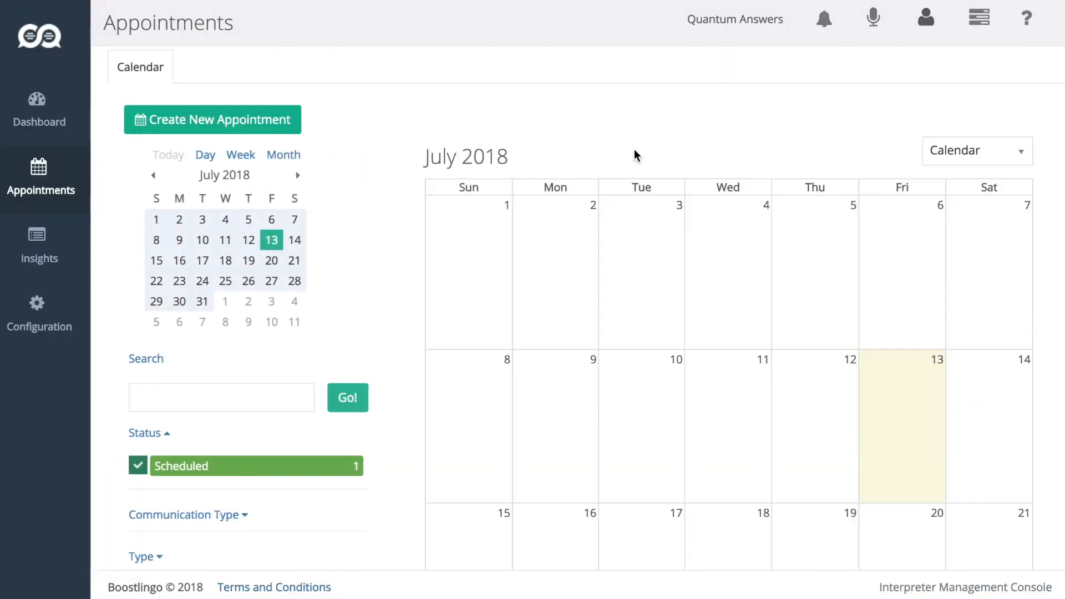
click(39, 315)
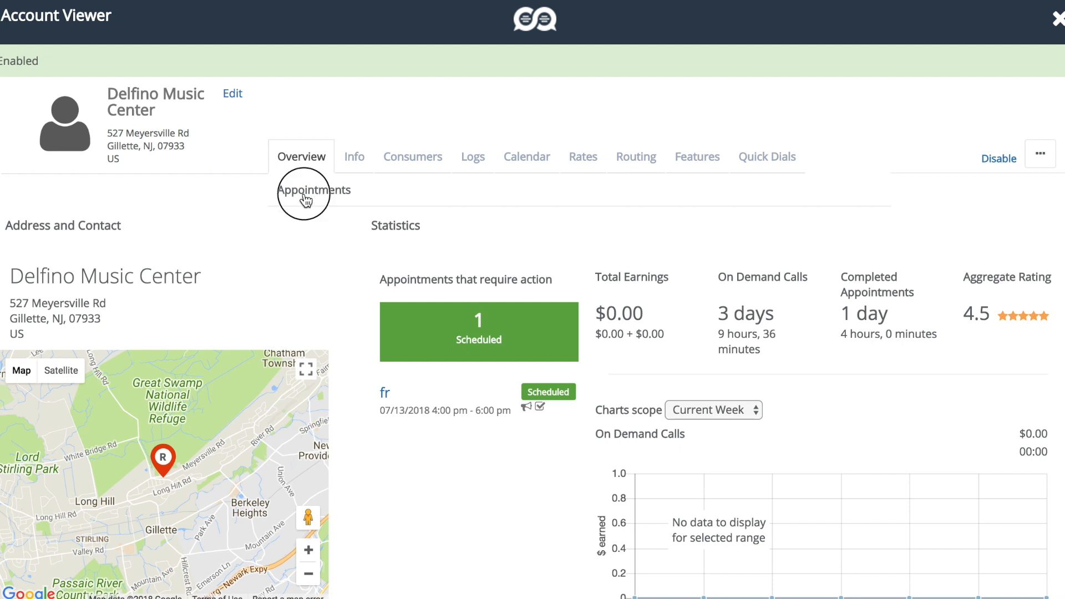
click(313, 190)
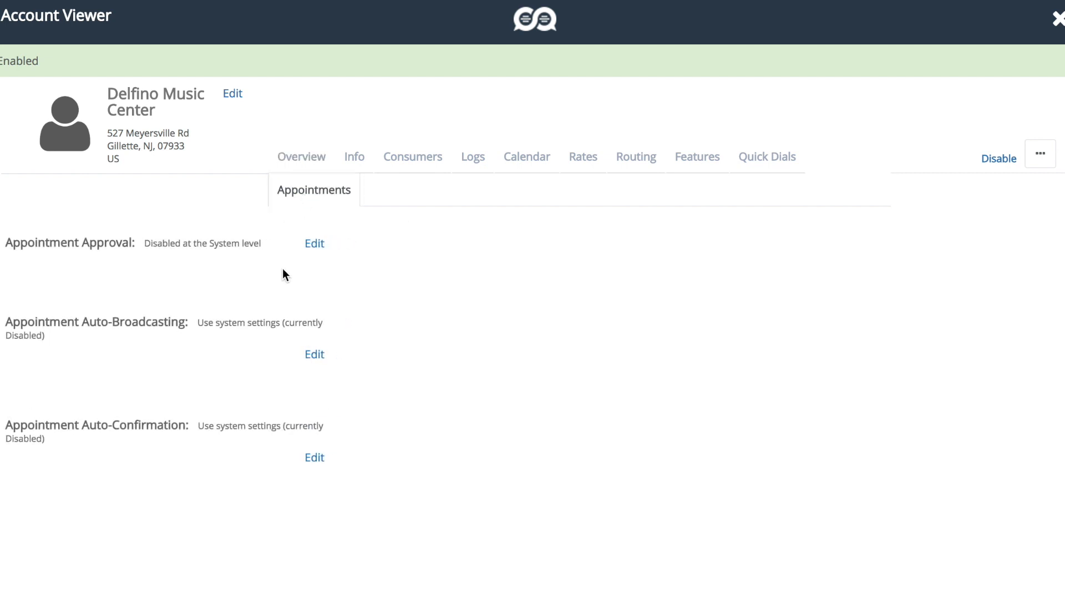
mouse_move(8, 320)
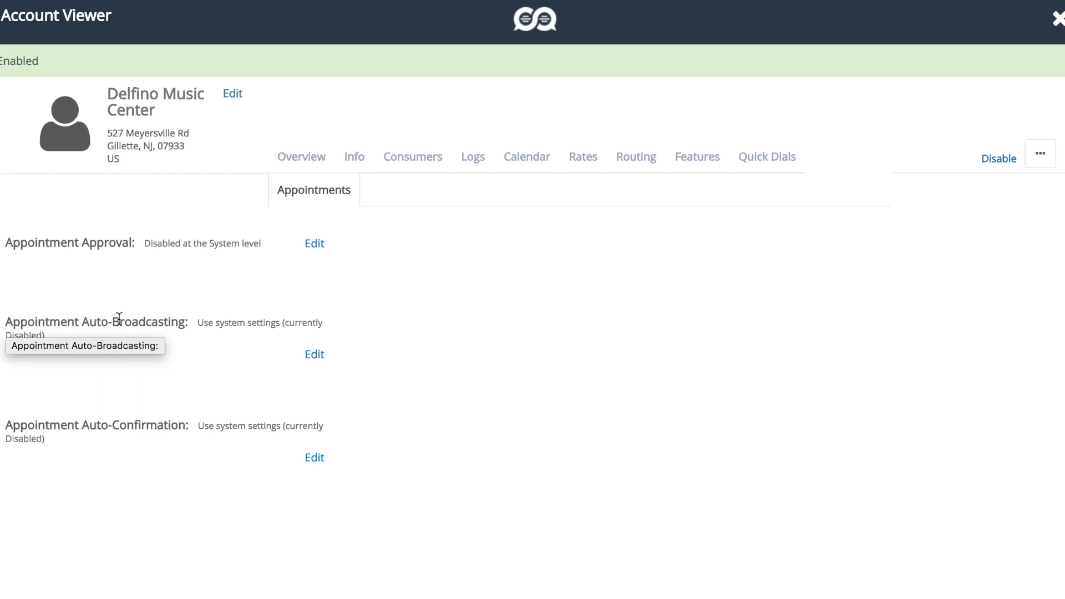
mouse_move(105, 418)
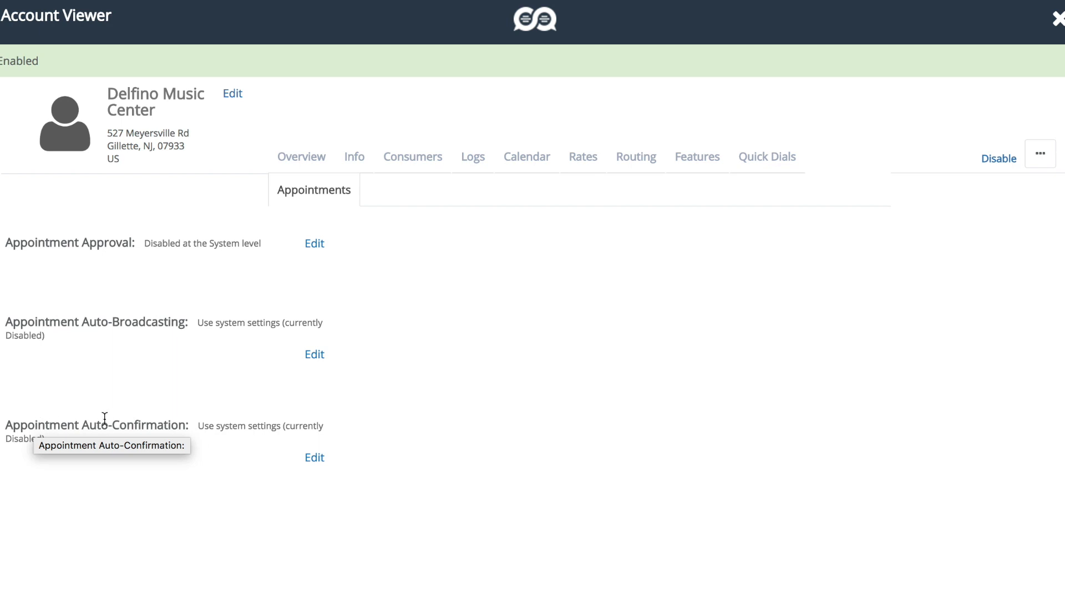
mouse_move(315, 353)
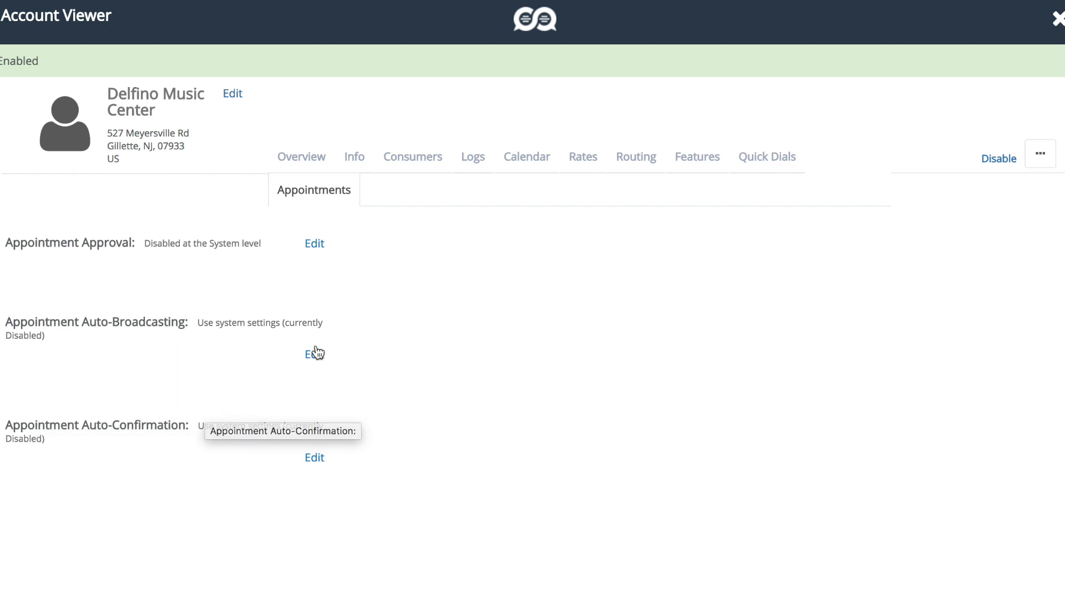
Enable and save auto-broadcasting and auto-confirmation for Delfino Music Center.
click(314, 354)
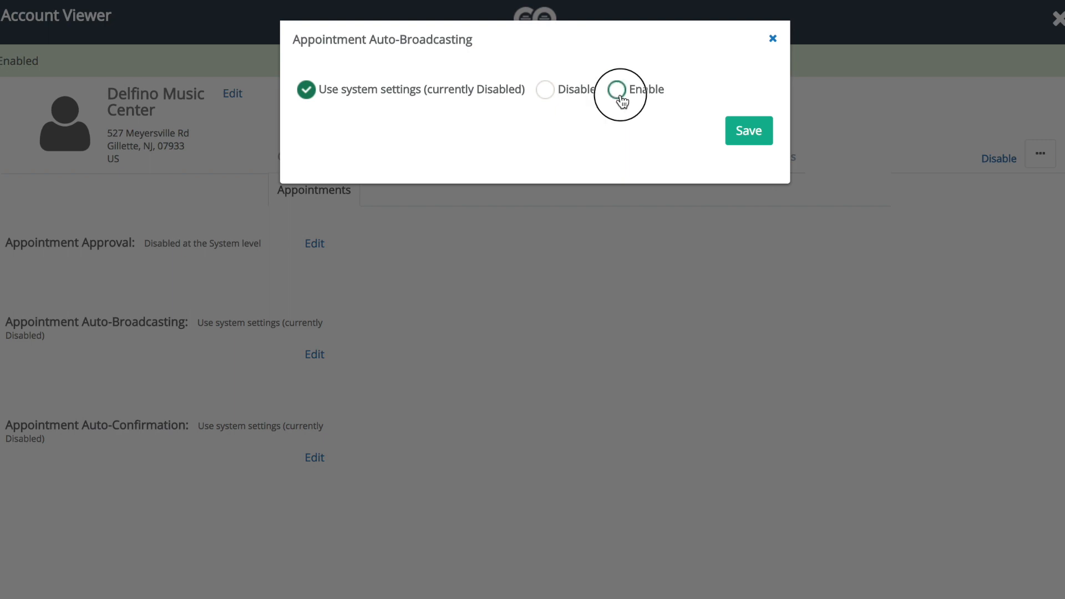
click(616, 88)
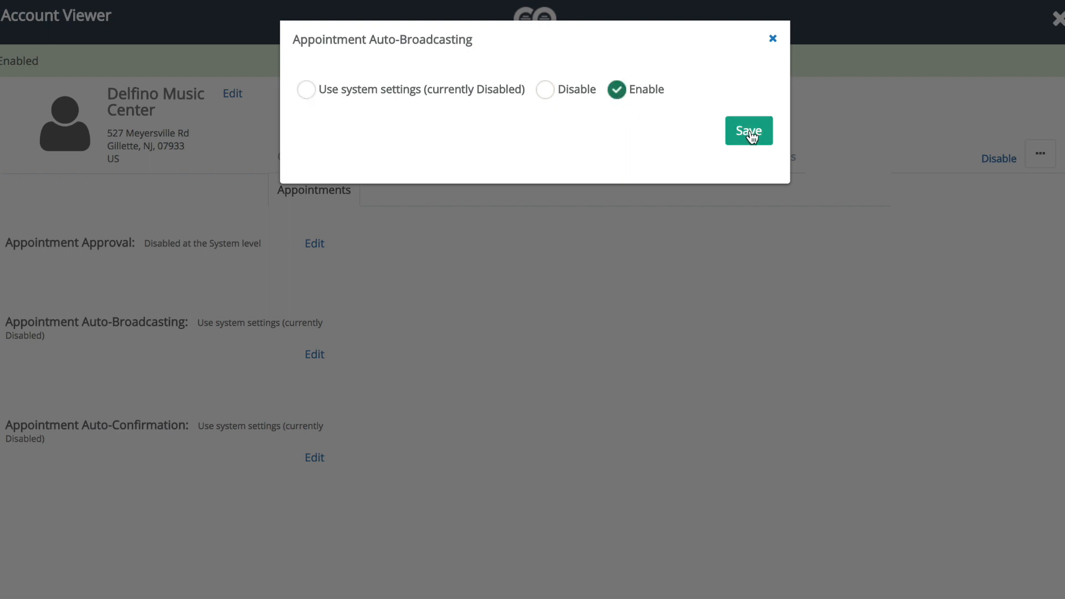
click(748, 130)
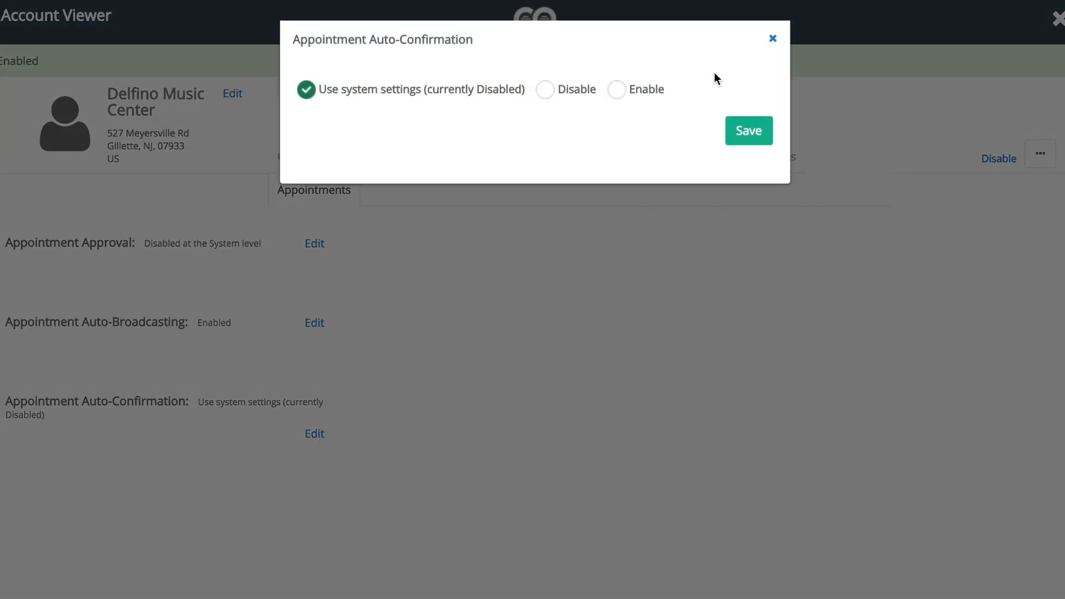
click(747, 131)
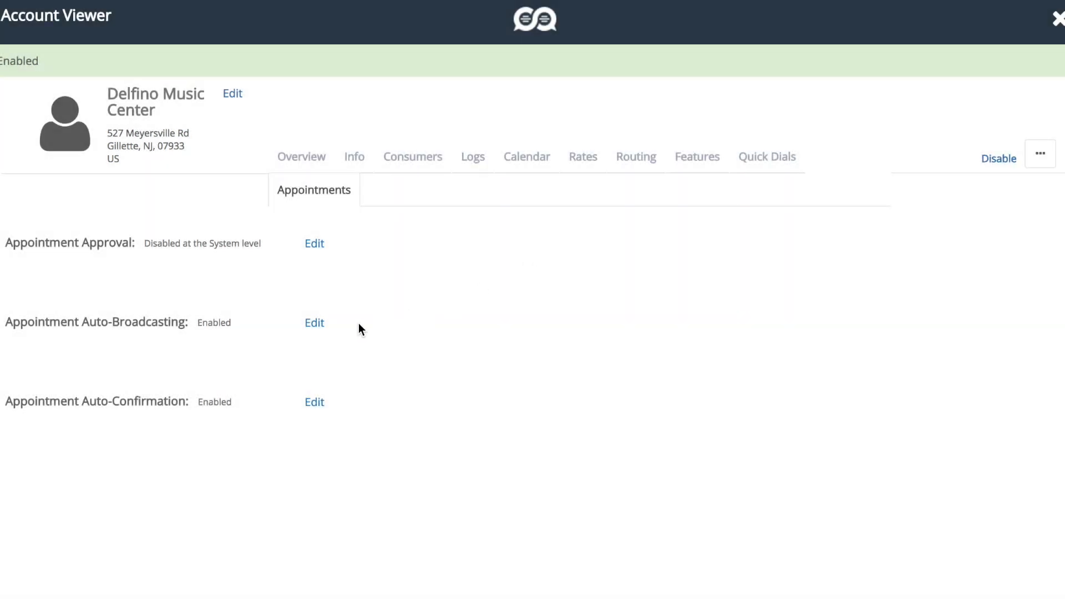
mouse_move(86, 326)
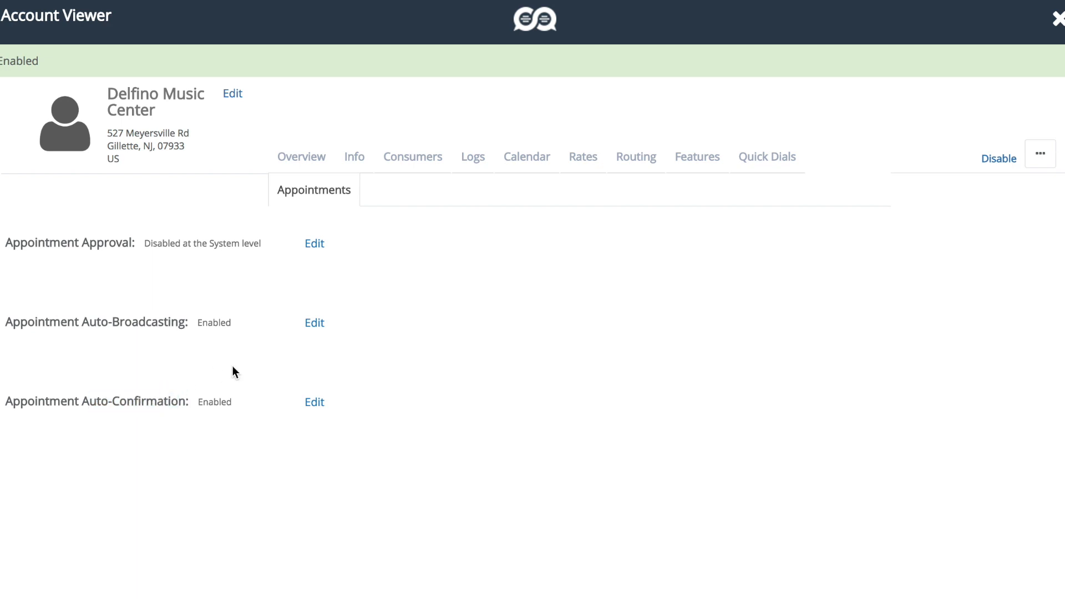
mouse_move(230, 385)
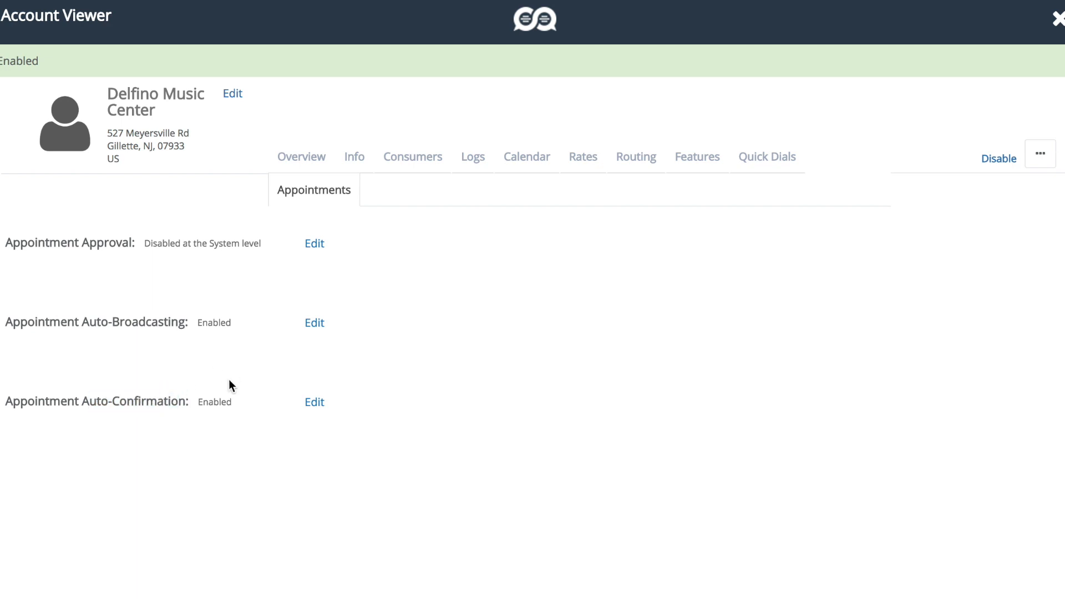
mouse_move(209, 349)
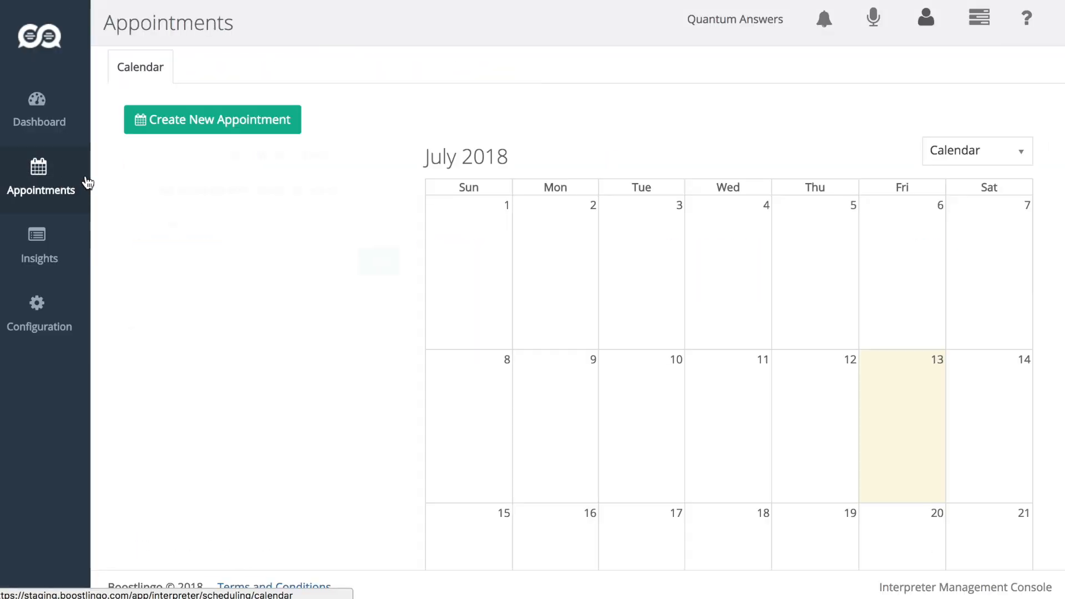
Start a new Delfino Music Center appointment and jump to its Automation Settings.
click(212, 120)
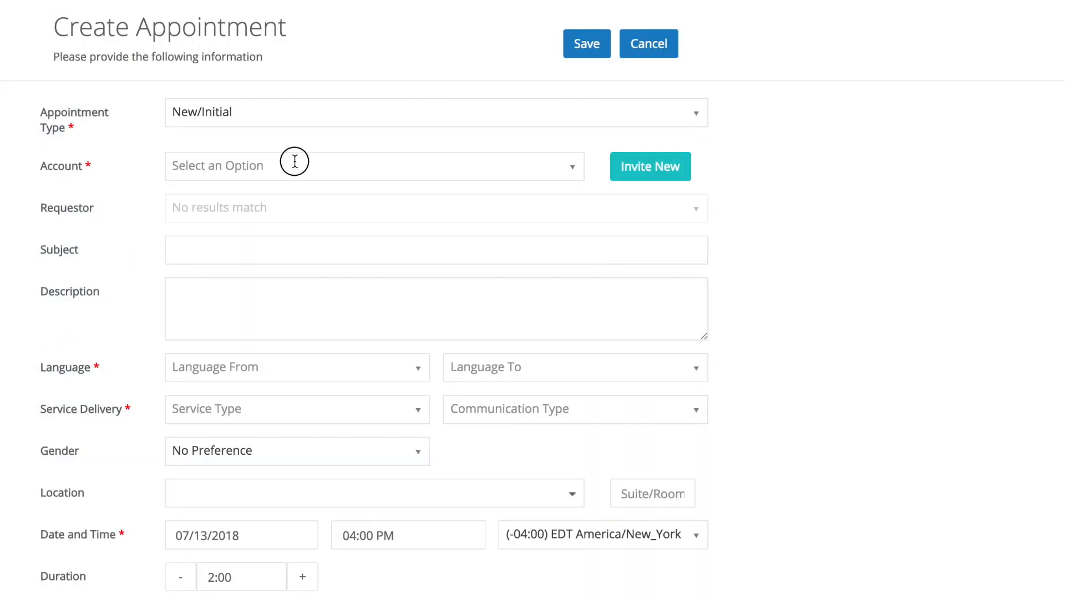
click(373, 164)
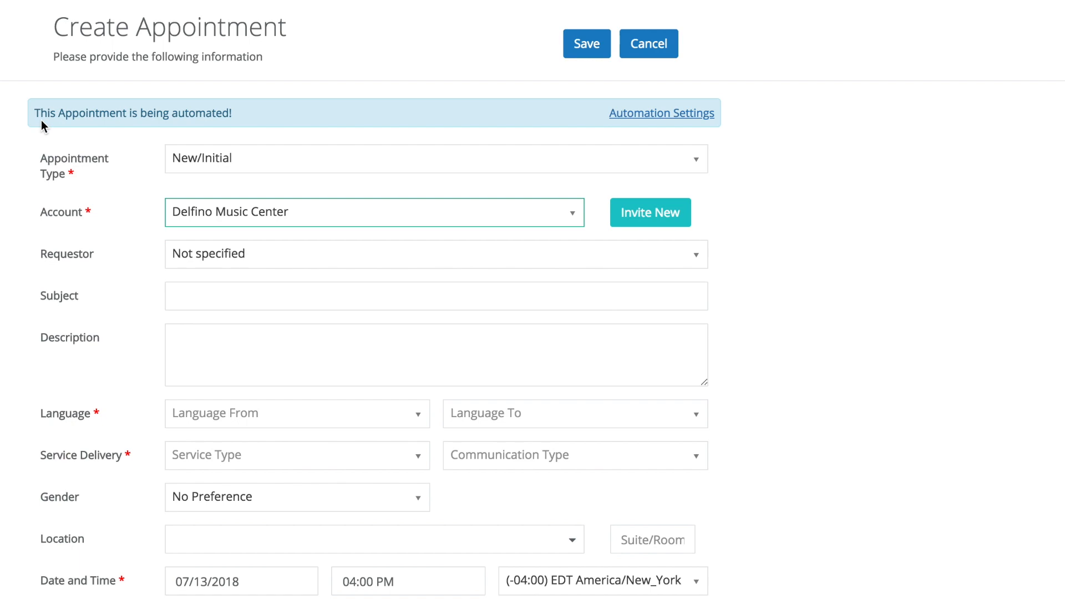
mouse_move(190, 118)
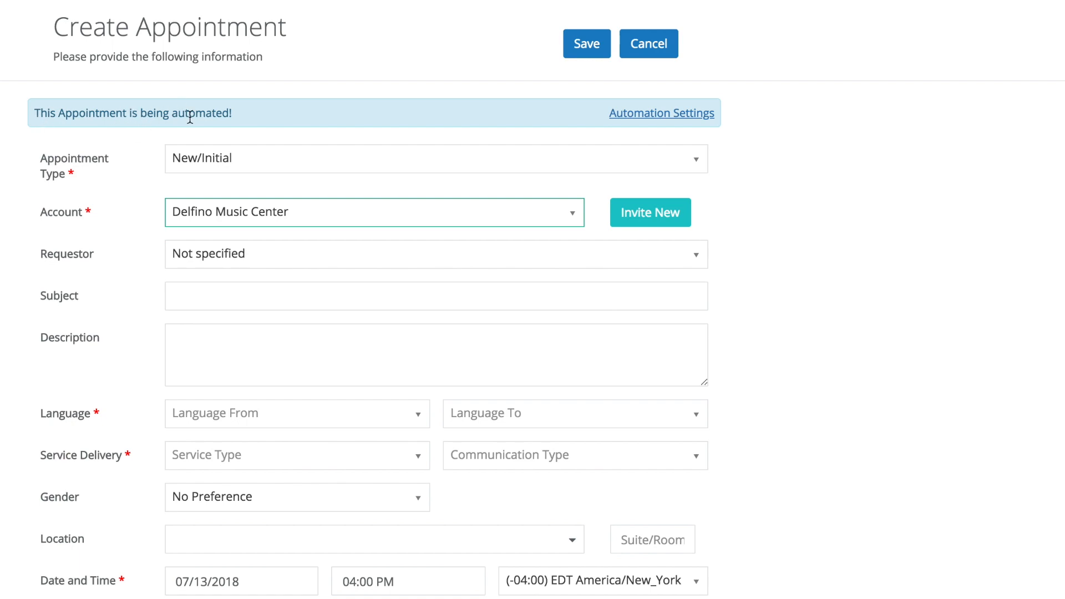
click(660, 112)
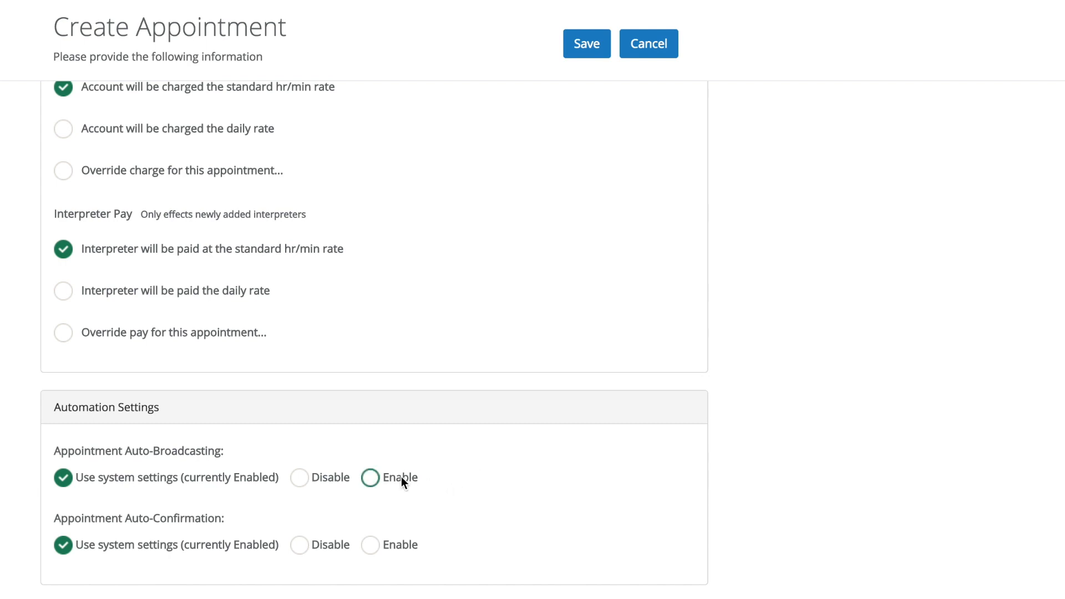
mouse_move(402, 485)
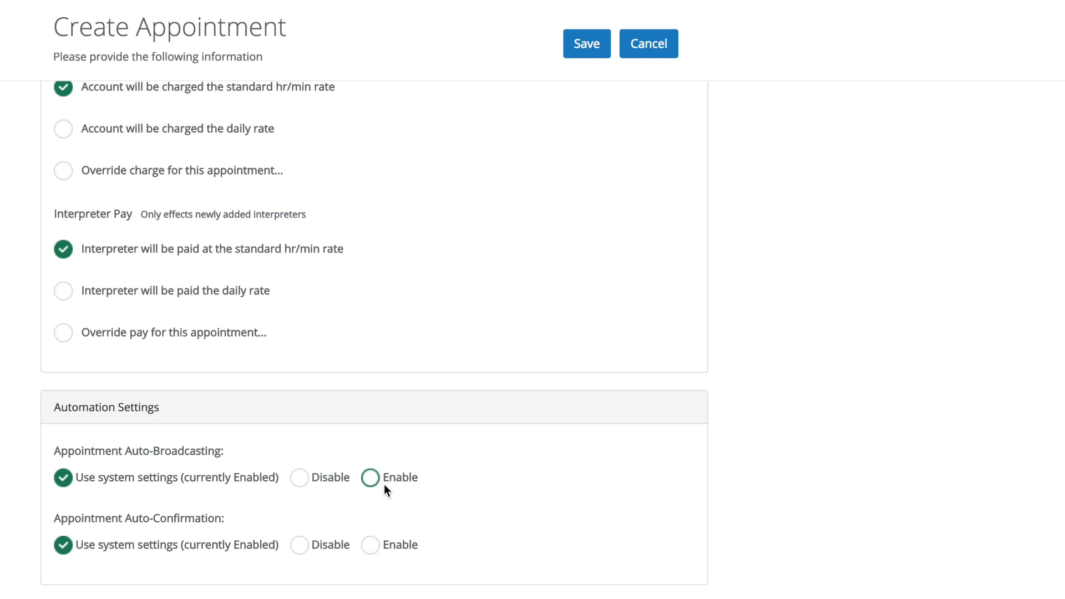
mouse_move(415, 456)
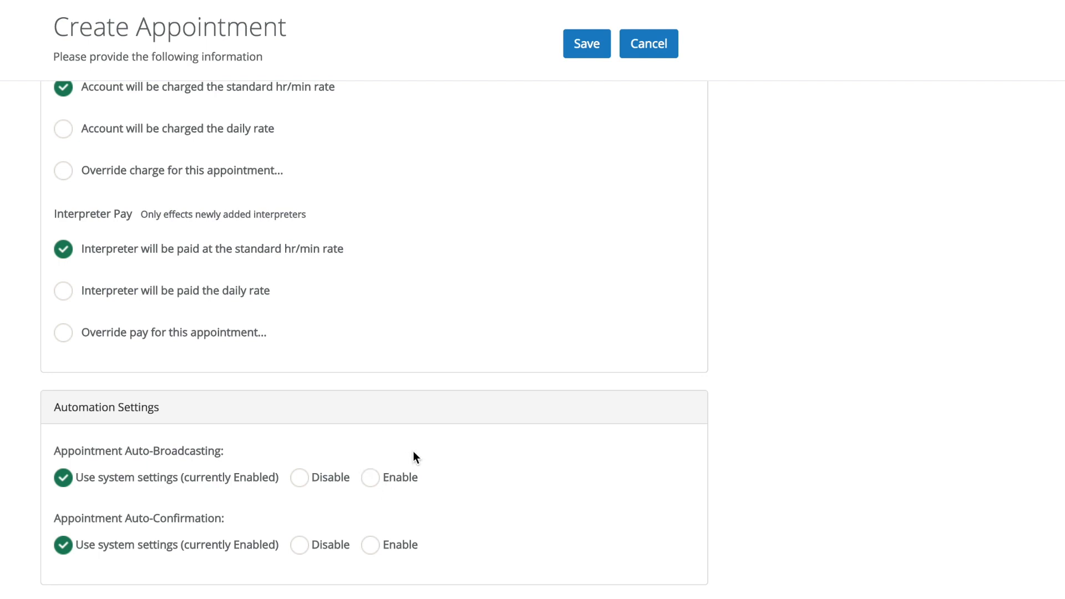
mouse_move(299, 477)
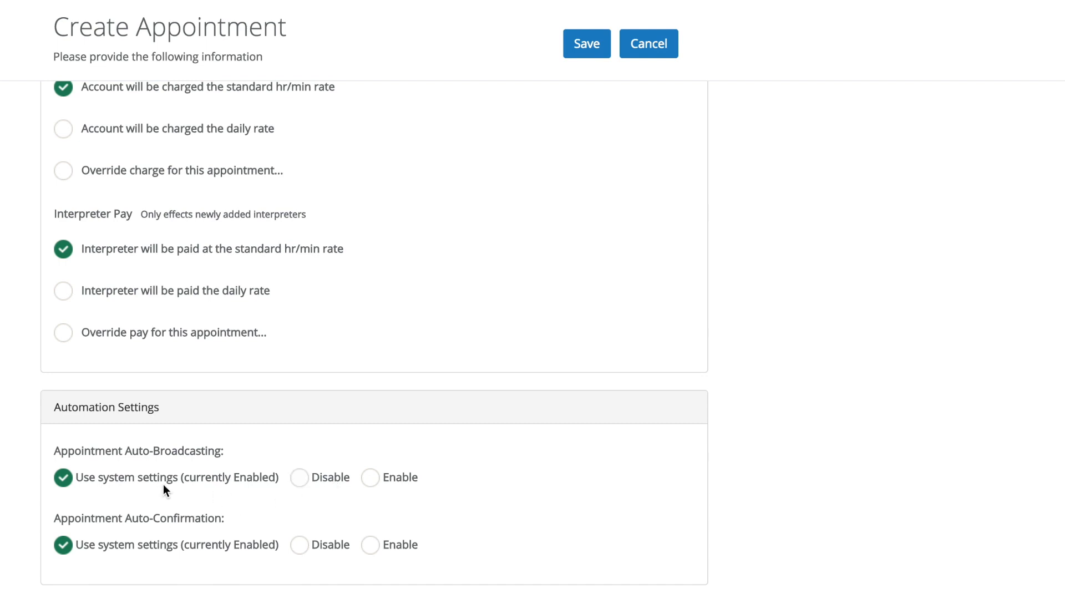
mouse_move(342, 465)
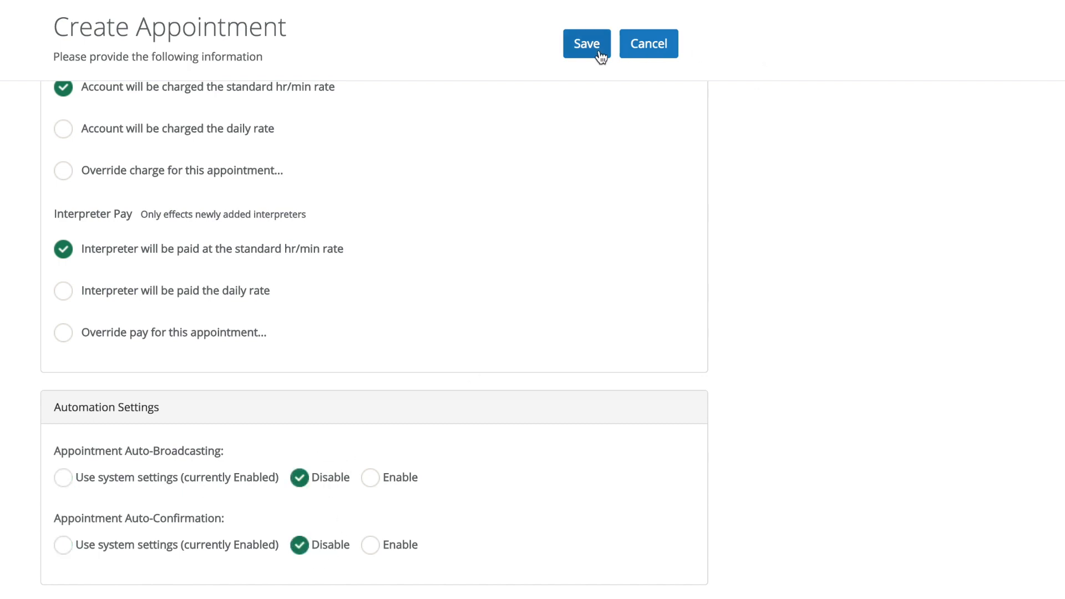
Save the Delfino Music Center appointment with English language and Home2 location, then acknowledge creation.
click(586, 43)
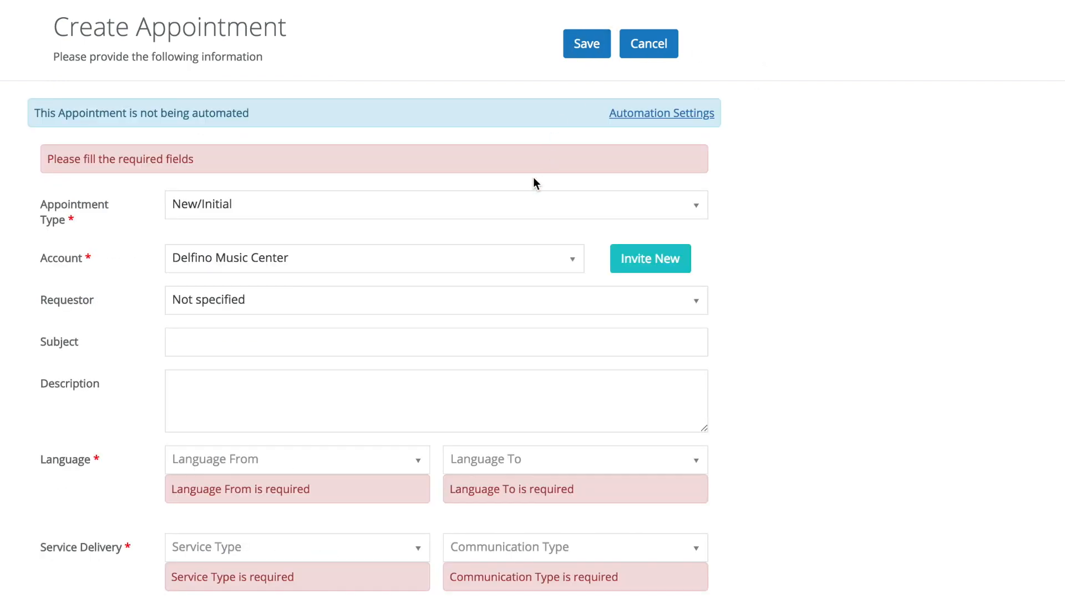
click(296, 458)
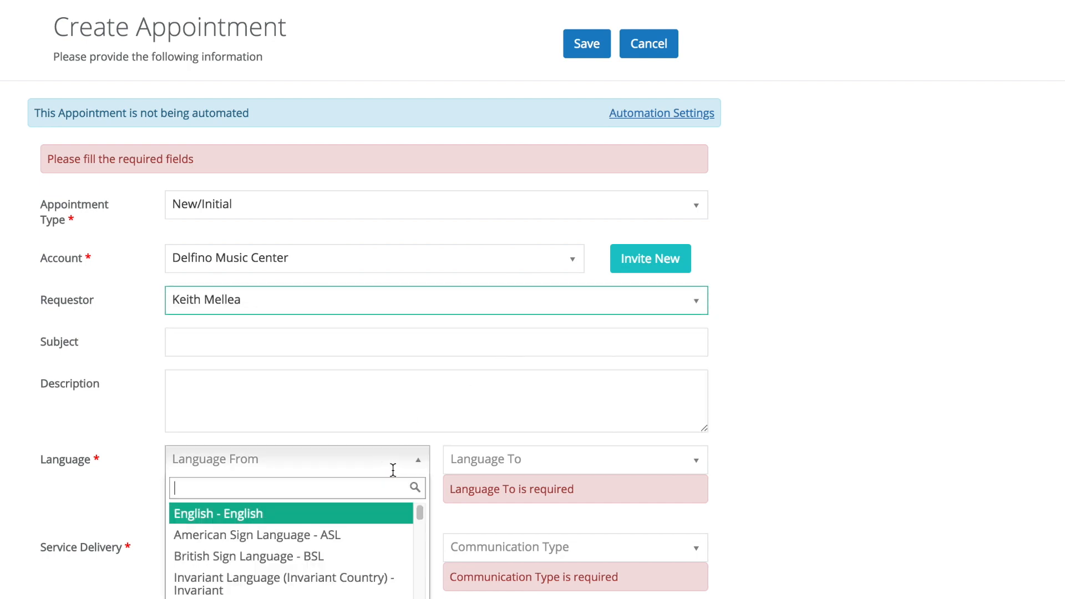
text(eng)
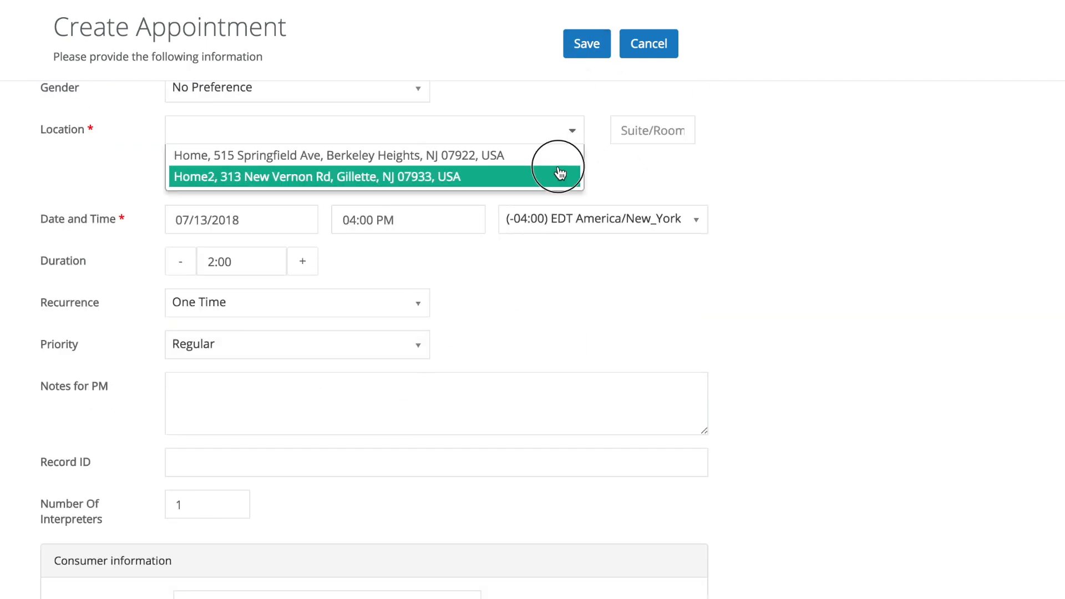
click(586, 43)
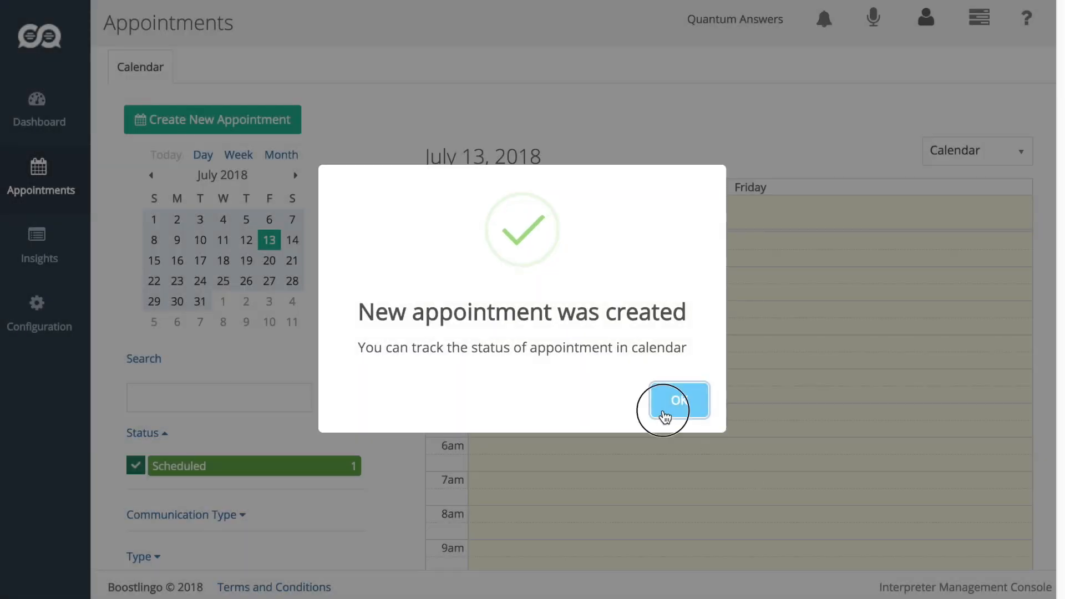
click(679, 400)
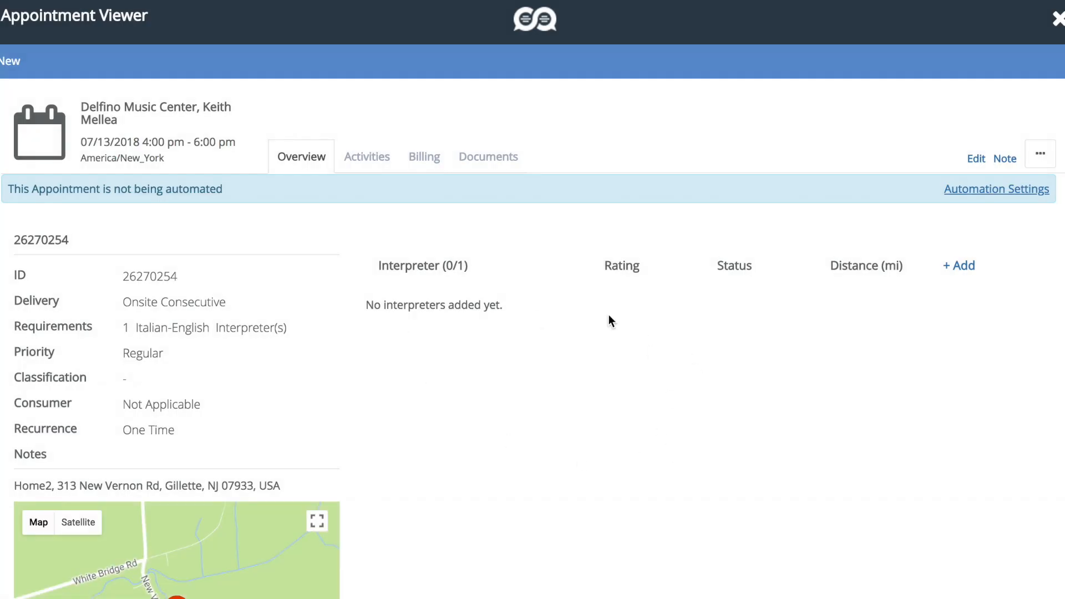
mouse_move(633, 448)
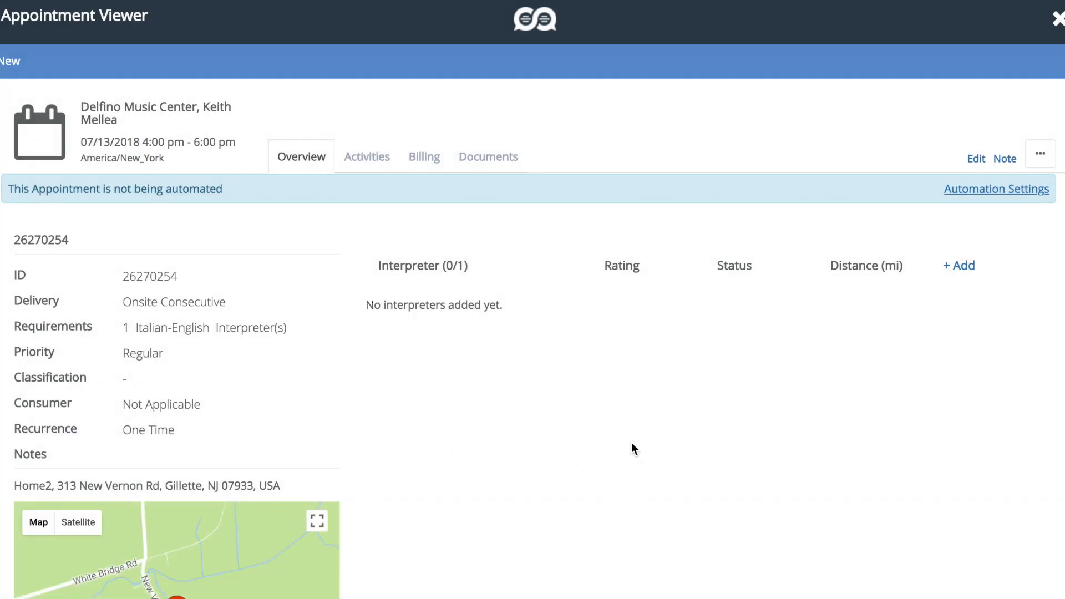
Invite an interpreter and reschedule the appointment to start at 7:00 PM.
click(957, 265)
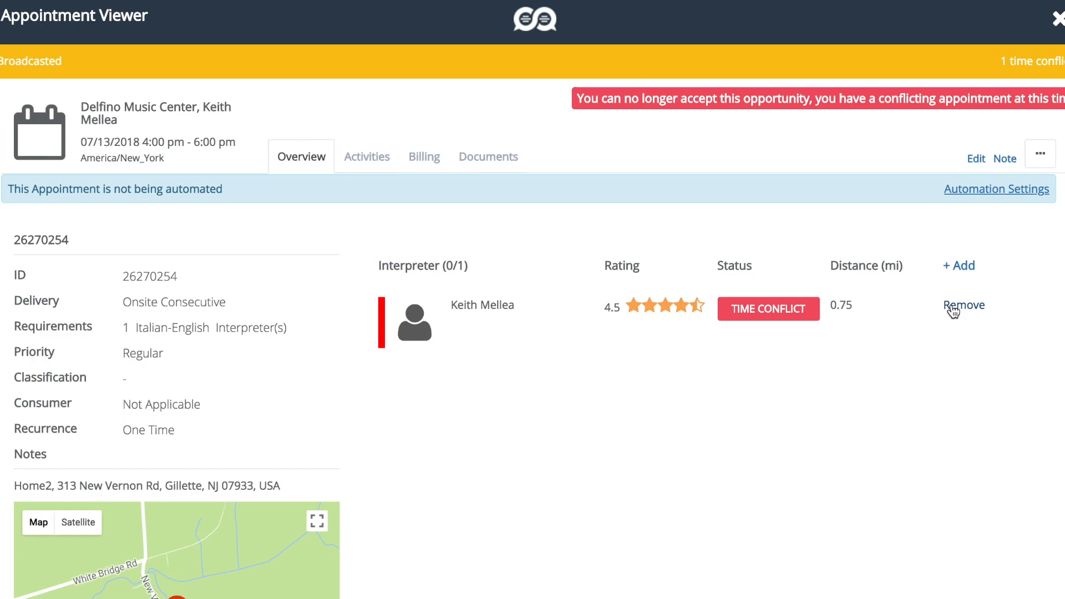
click(975, 158)
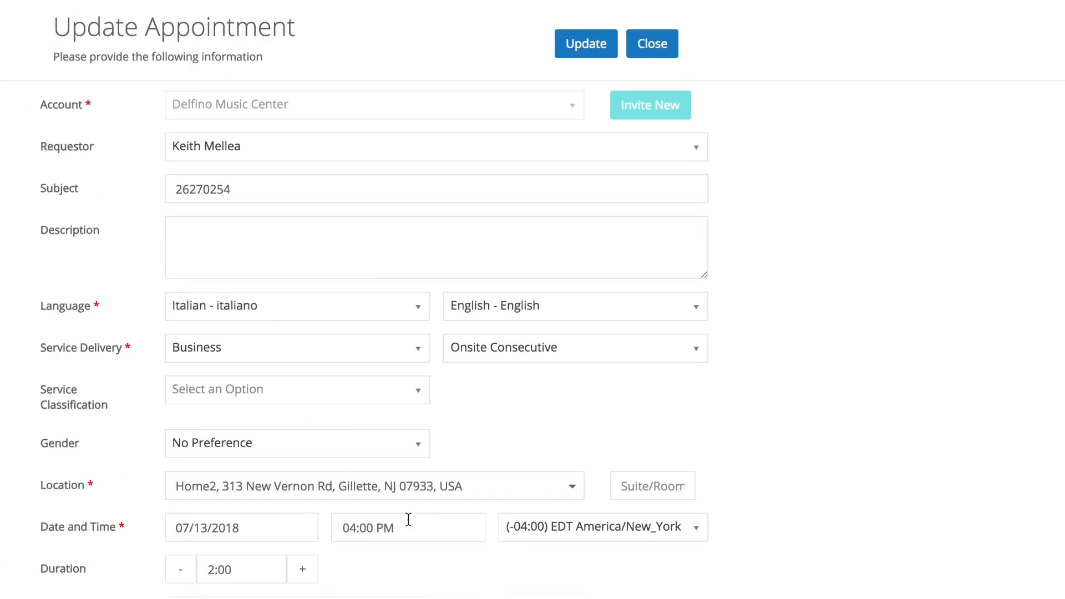
click(407, 527)
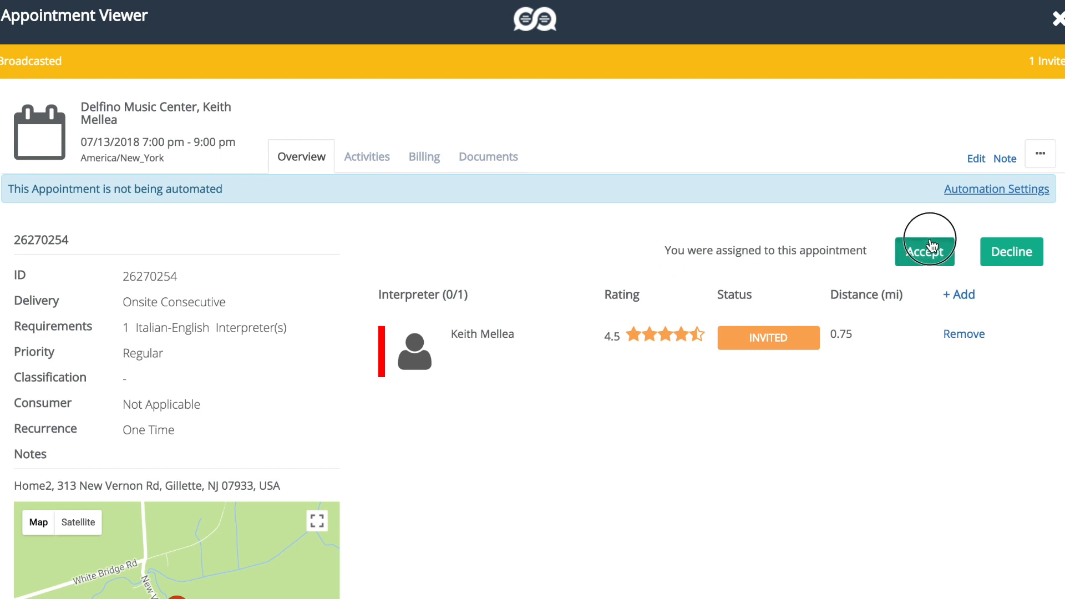
click(925, 252)
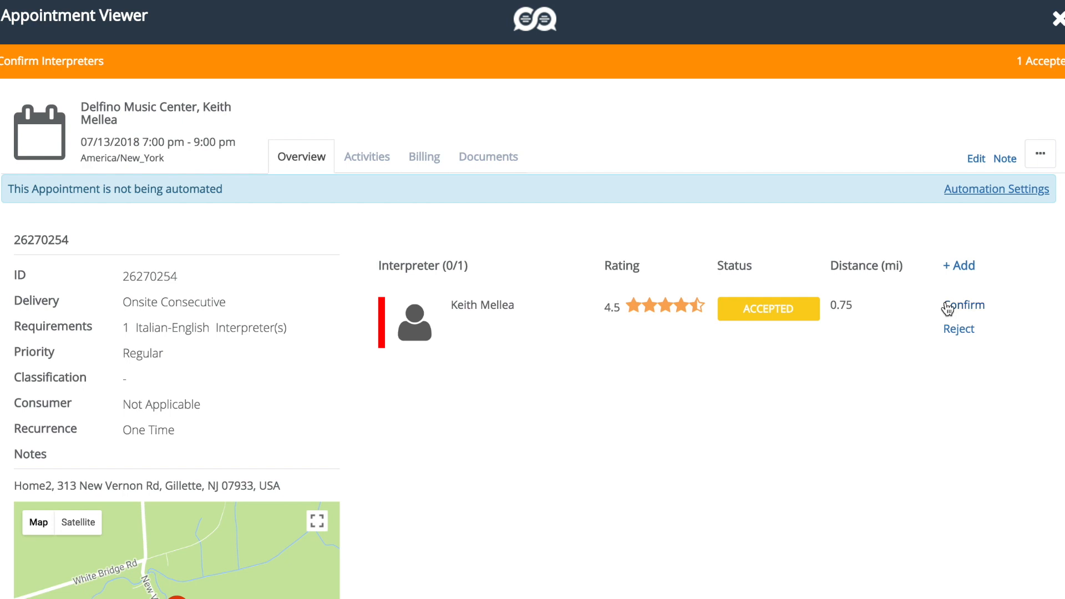
click(962, 304)
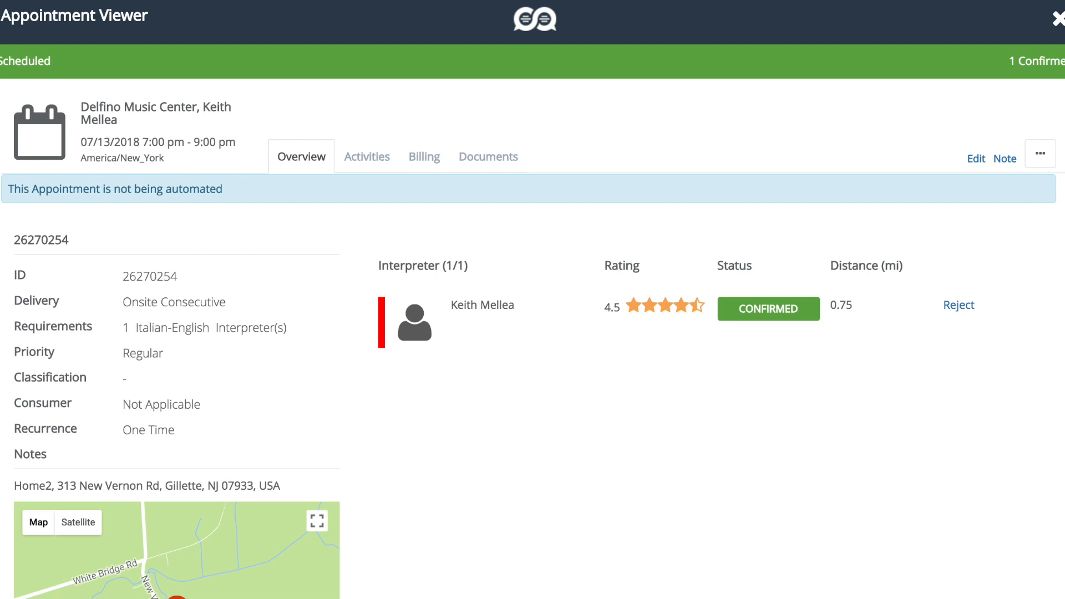
mouse_move(607, 408)
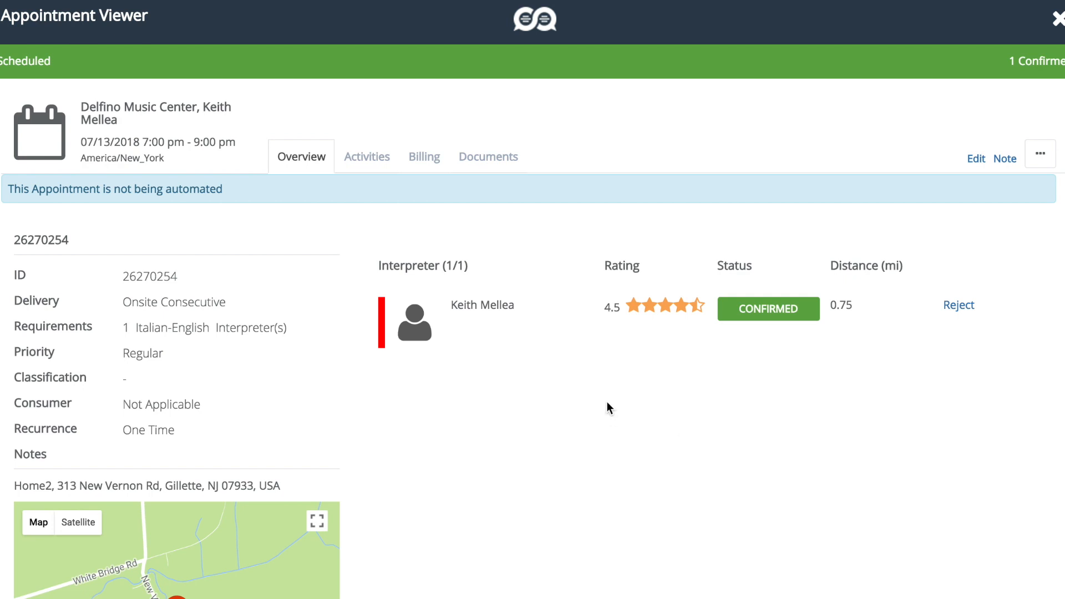
mouse_move(655, 464)
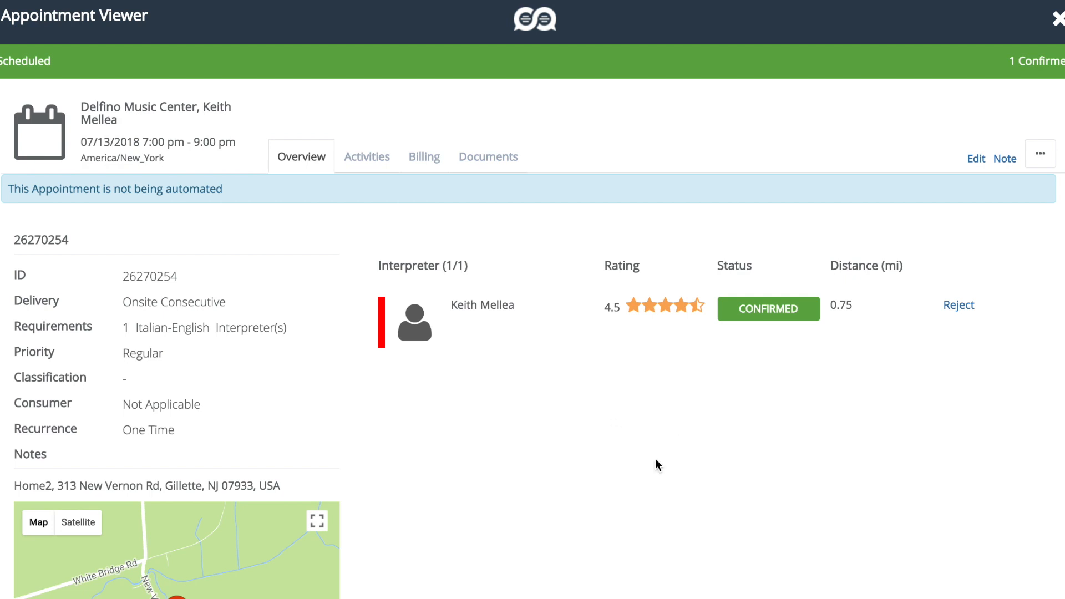
click(1056, 19)
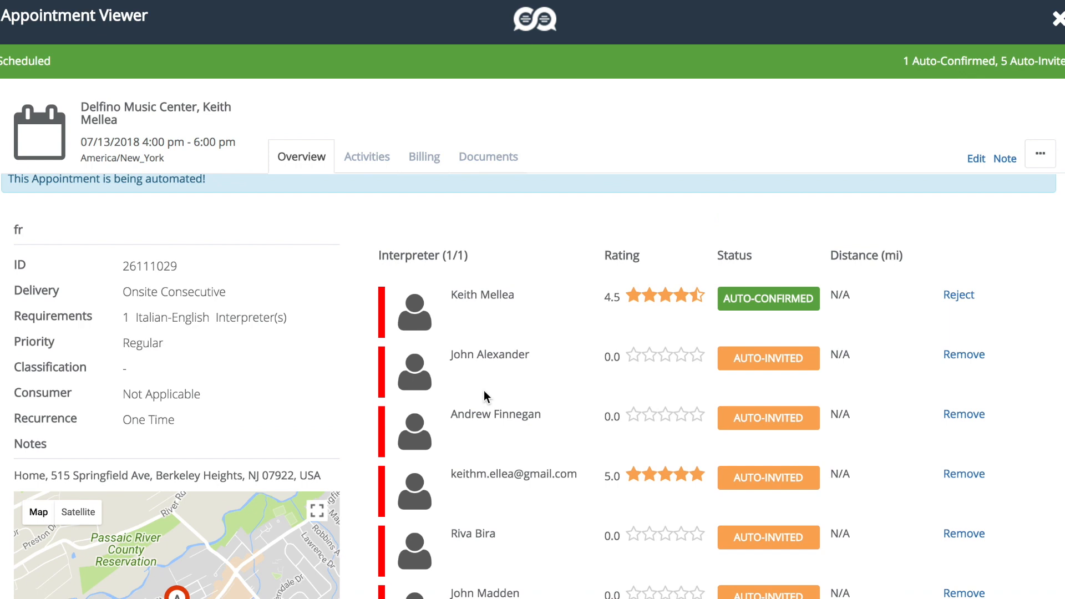
mouse_move(485, 399)
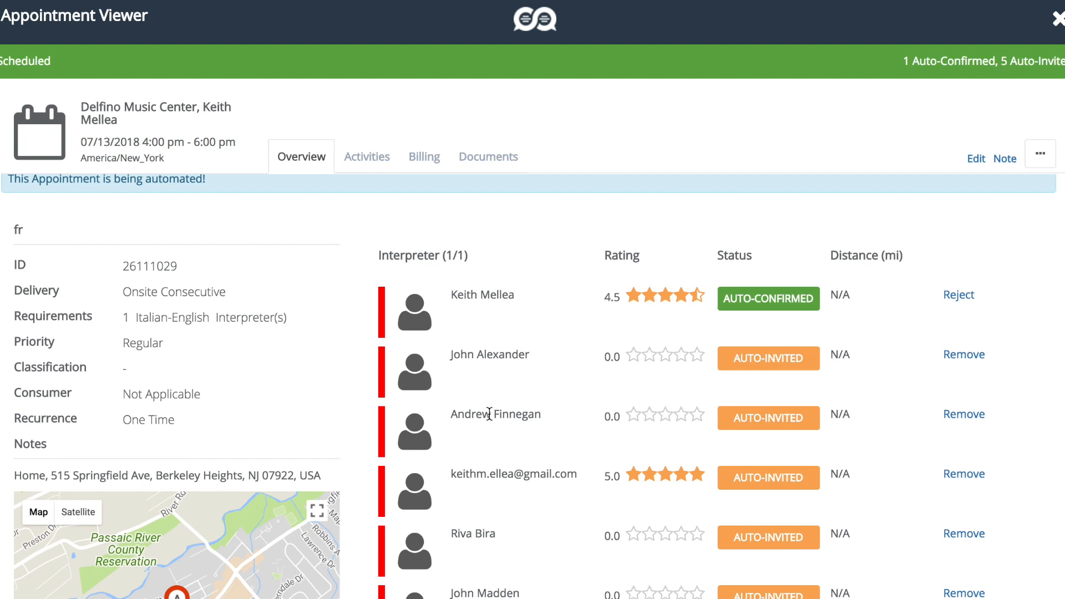
mouse_move(690, 405)
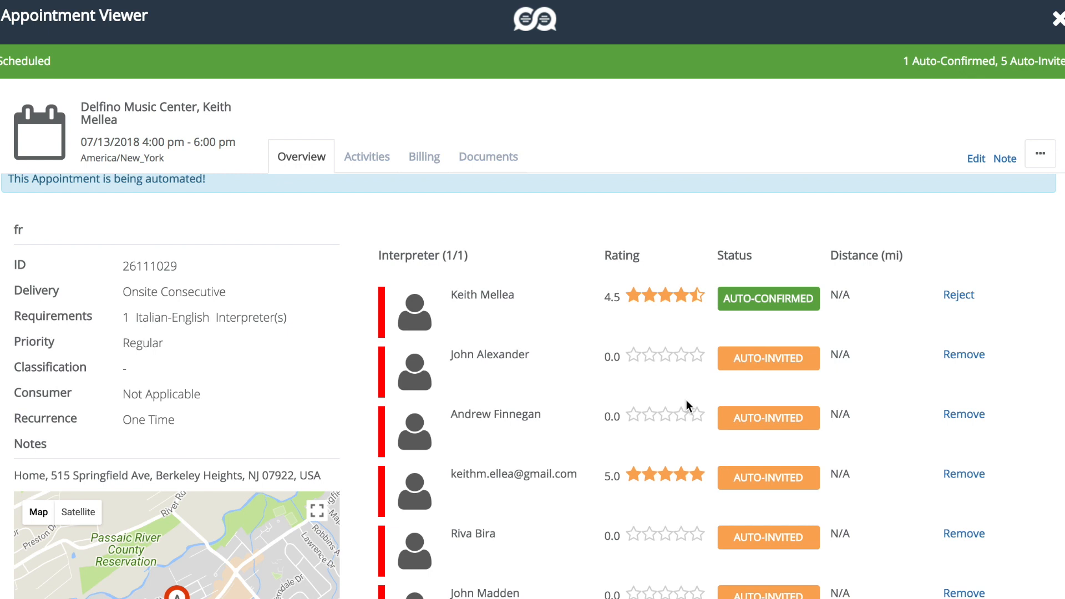
mouse_move(684, 409)
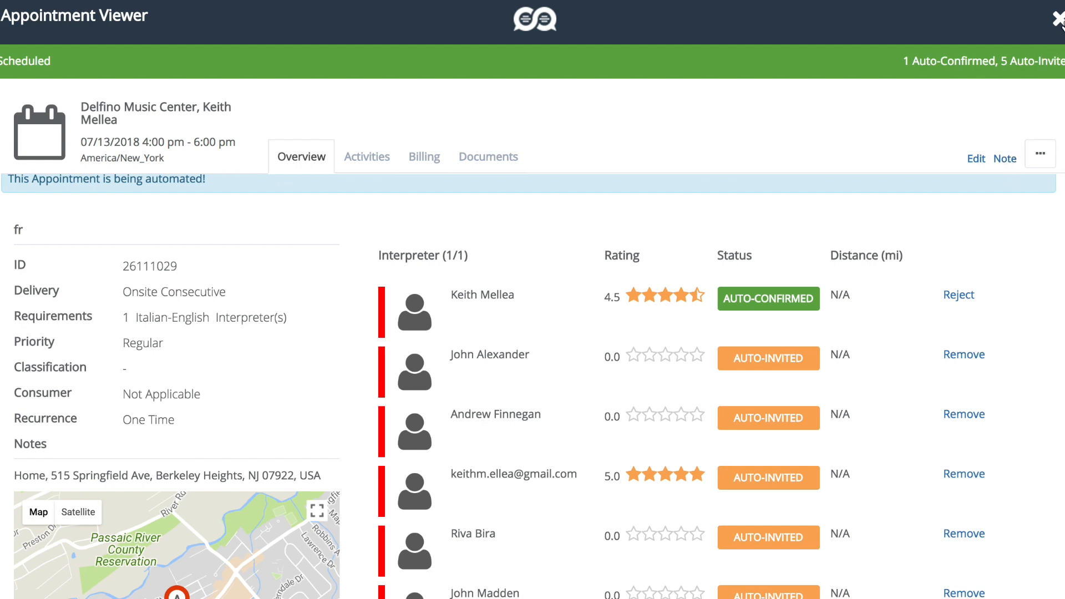
Close the automated appointment's viewer to return to the Friday calendar.
click(1056, 15)
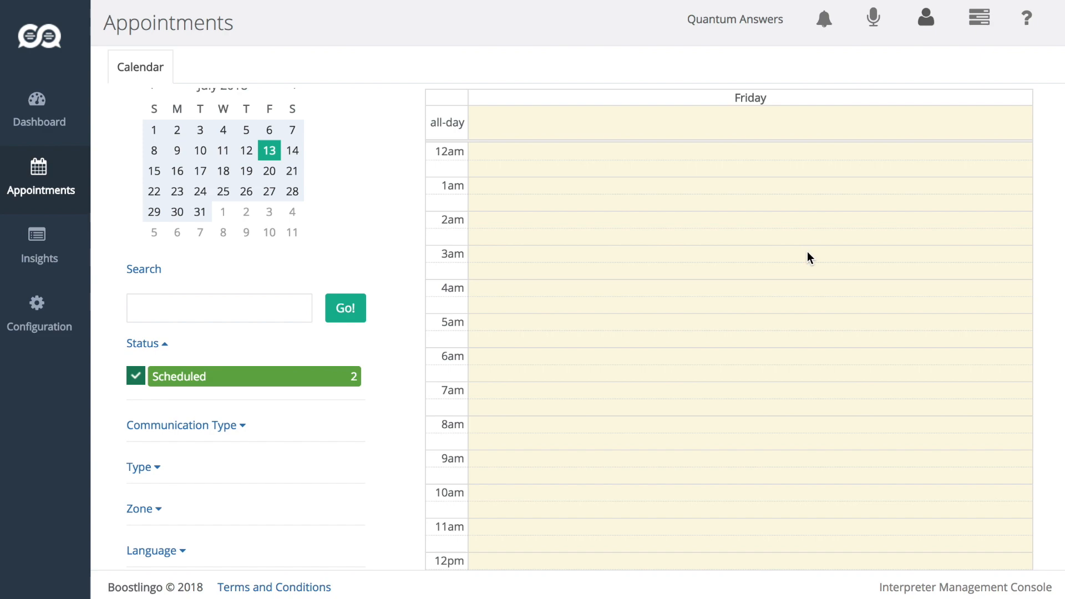
mouse_move(844, 260)
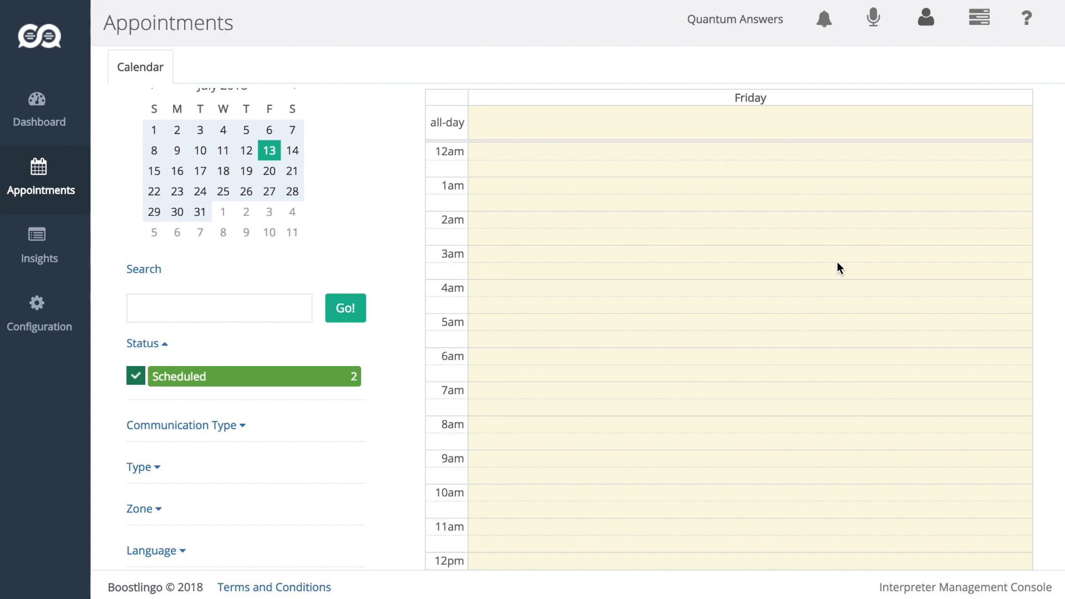
mouse_move(809, 270)
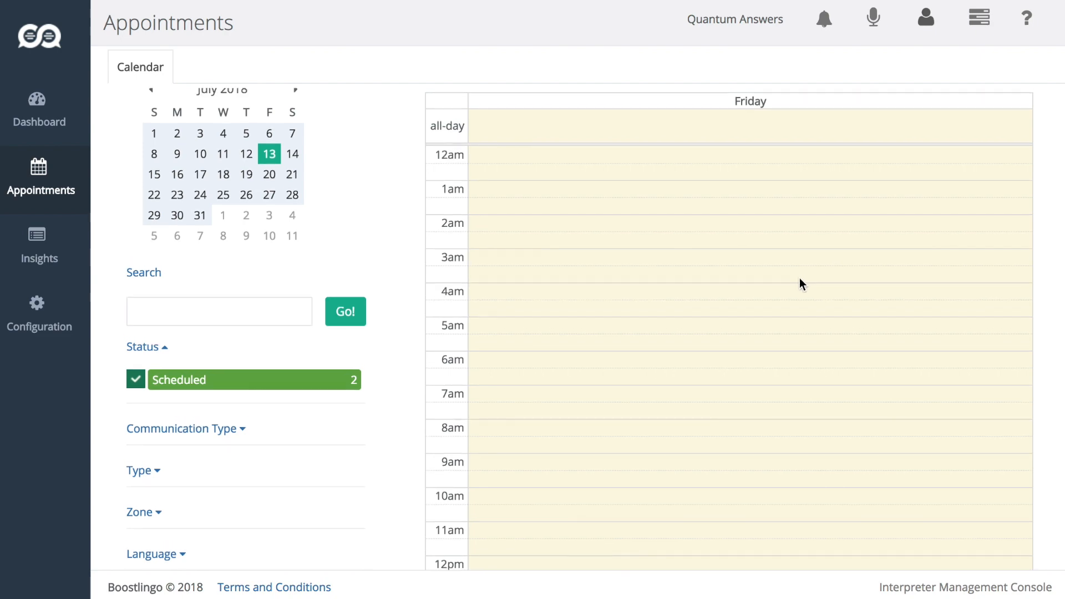
Scroll the Friday day view down to the 4 PM and 7 PM appointments.
scroll(down, 3)
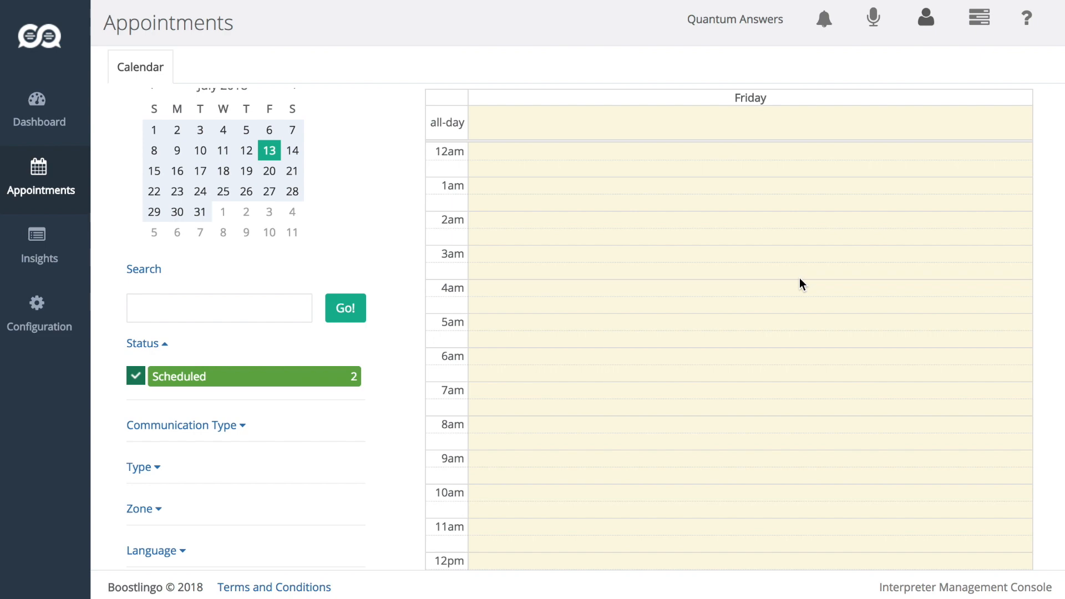
mouse_move(792, 287)
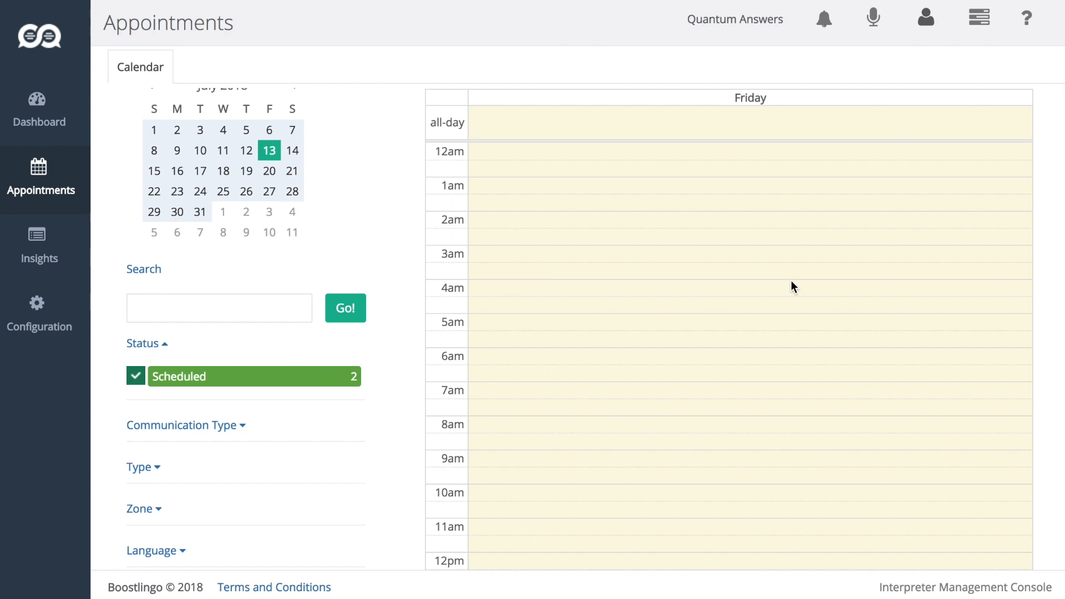
mouse_move(790, 289)
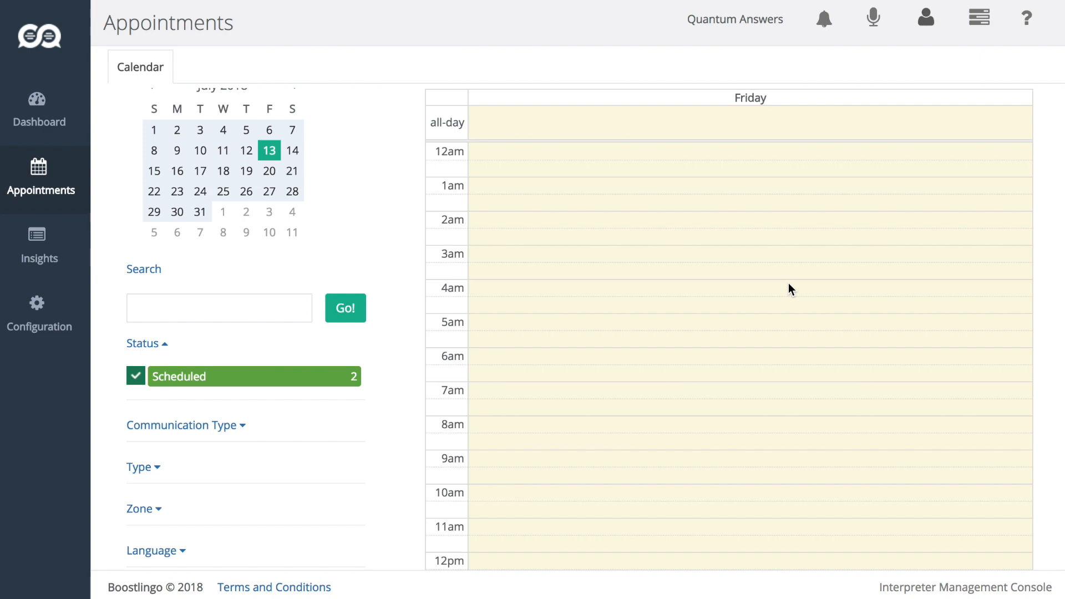
mouse_move(787, 292)
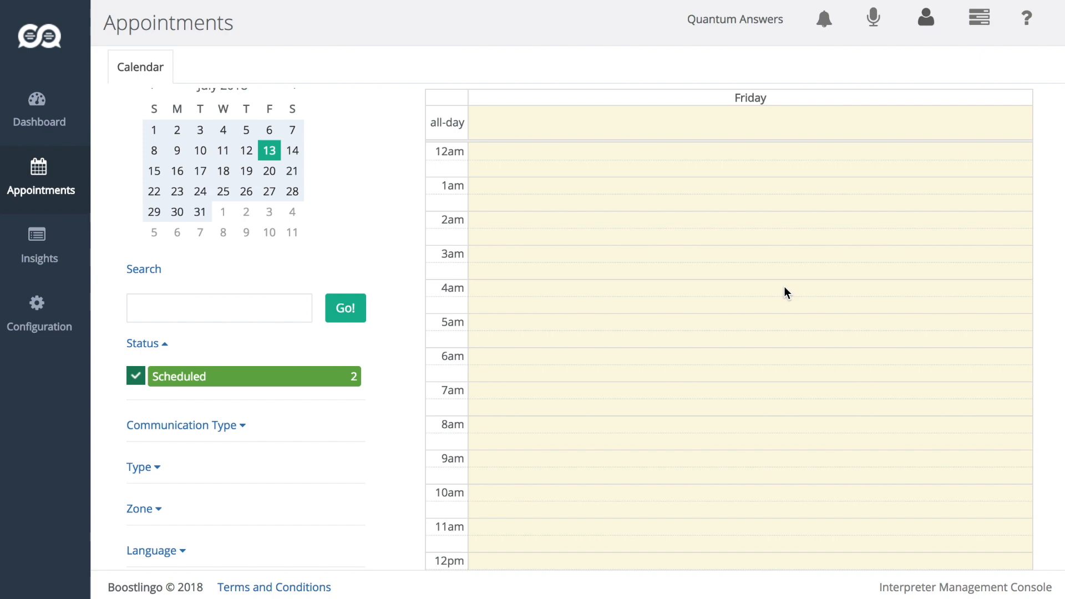
mouse_move(776, 305)
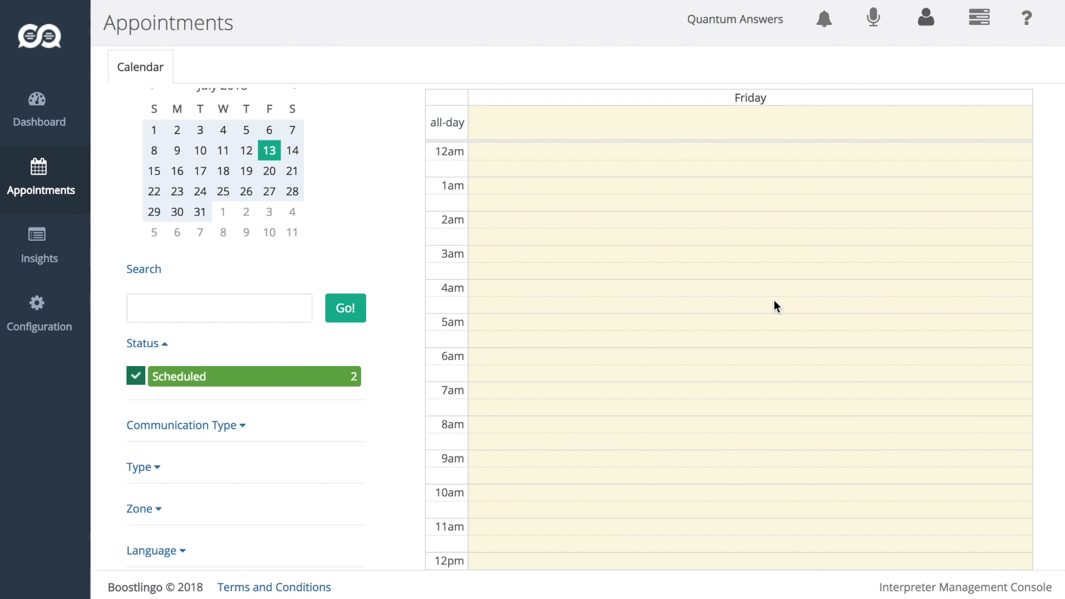
scroll(down, 3)
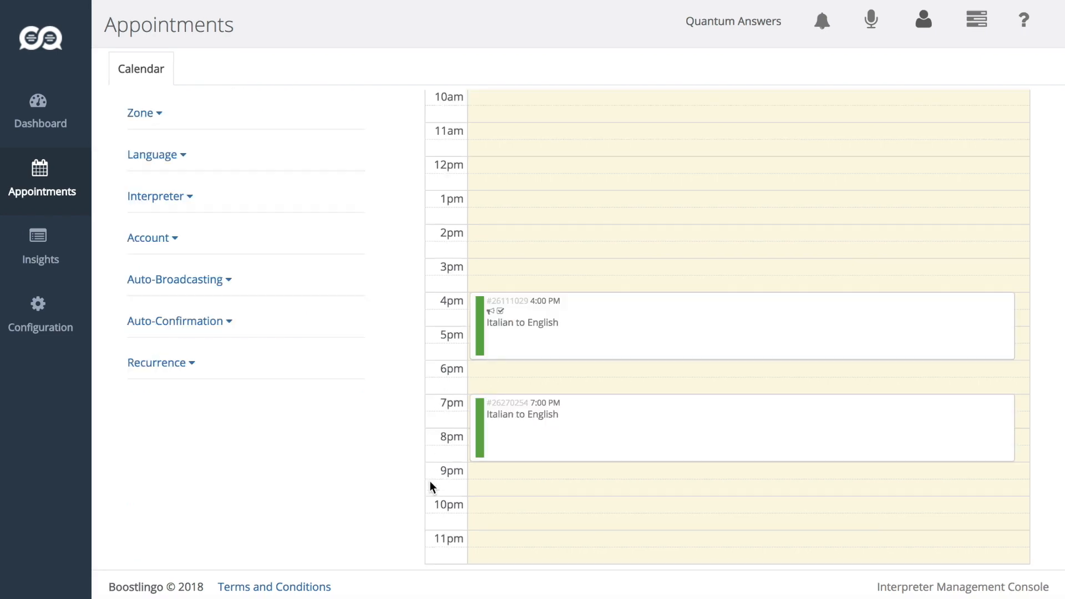
mouse_move(494, 512)
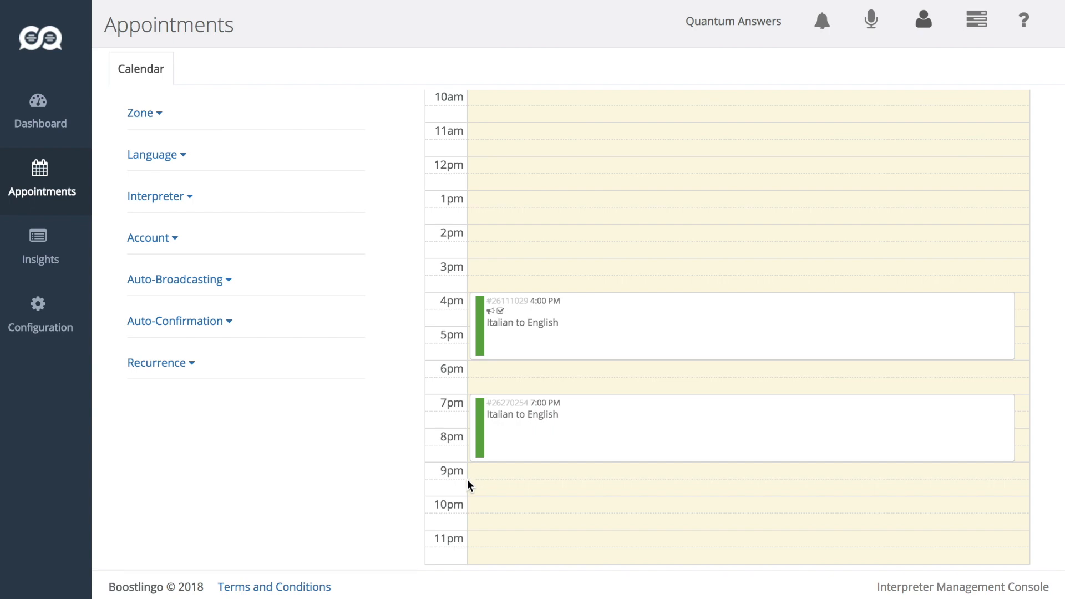
mouse_move(372, 490)
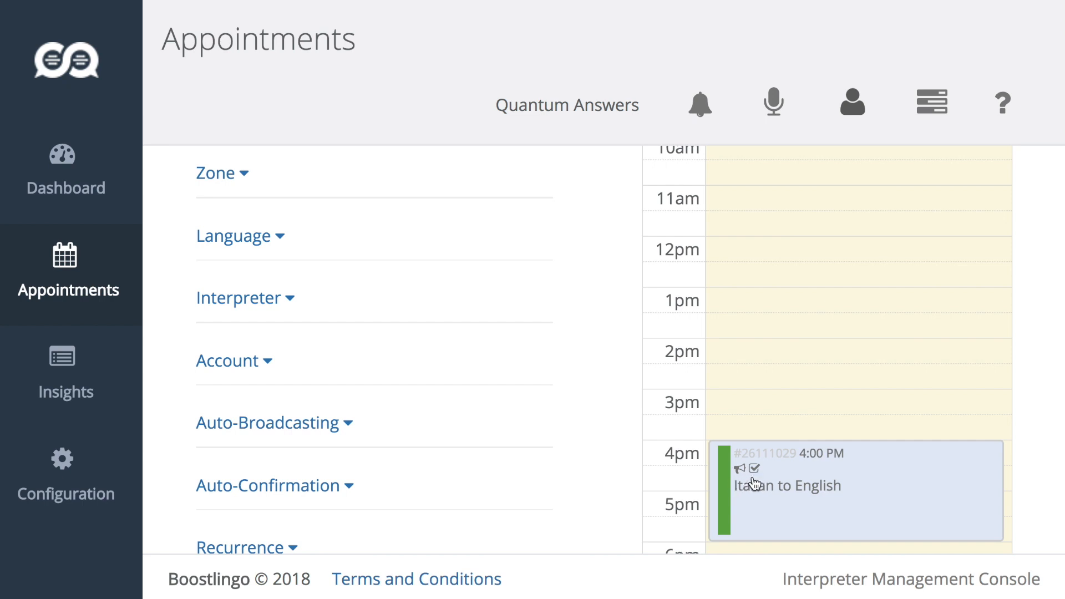
mouse_move(729, 484)
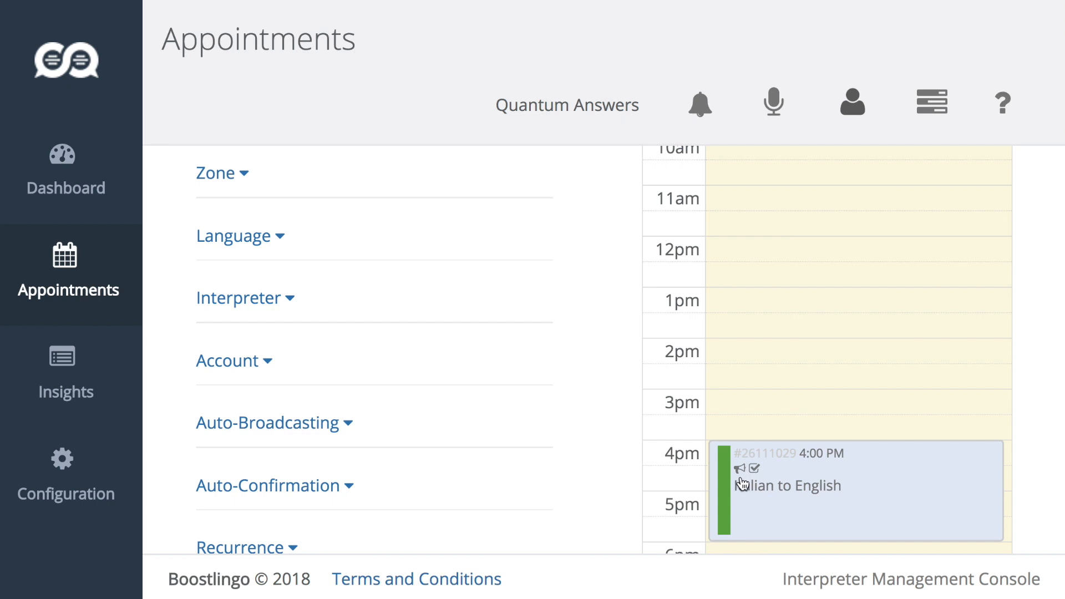
mouse_move(759, 483)
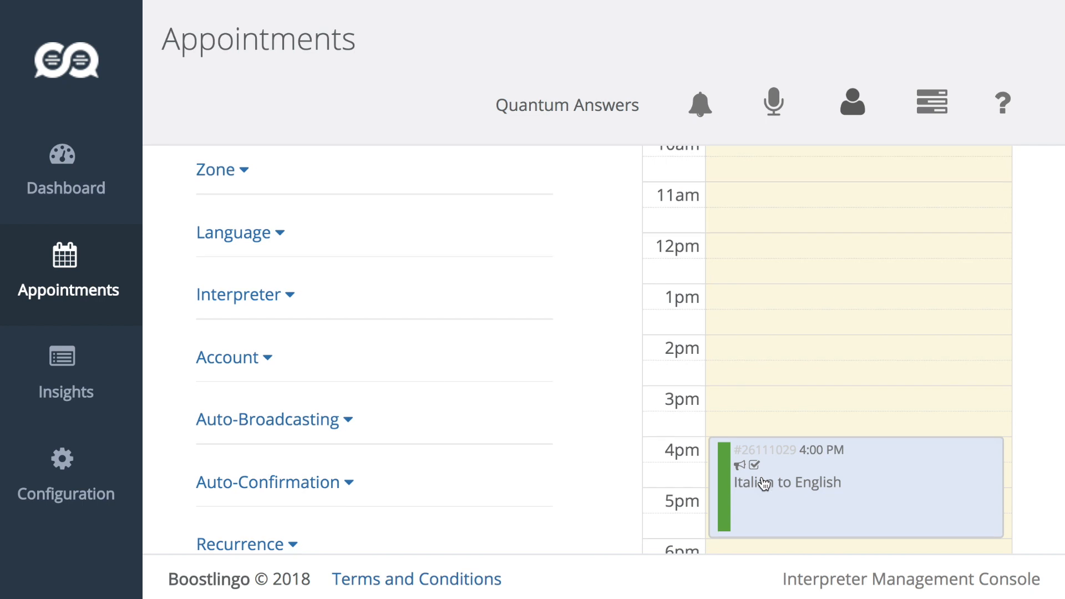
Start a new appointment from the Friday calendar view.
scroll(down, 3)
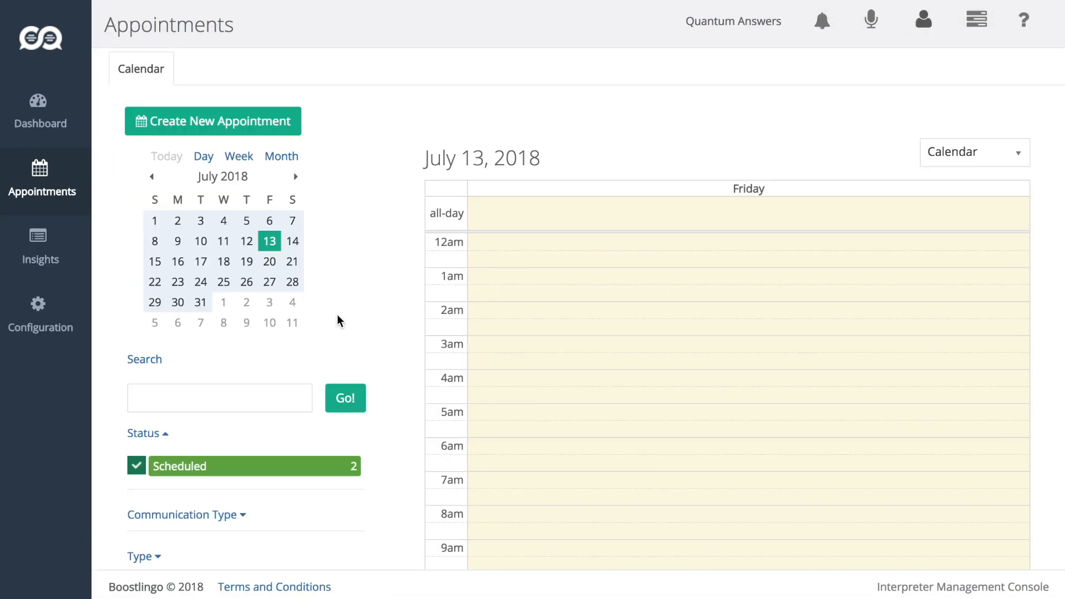
click(212, 121)
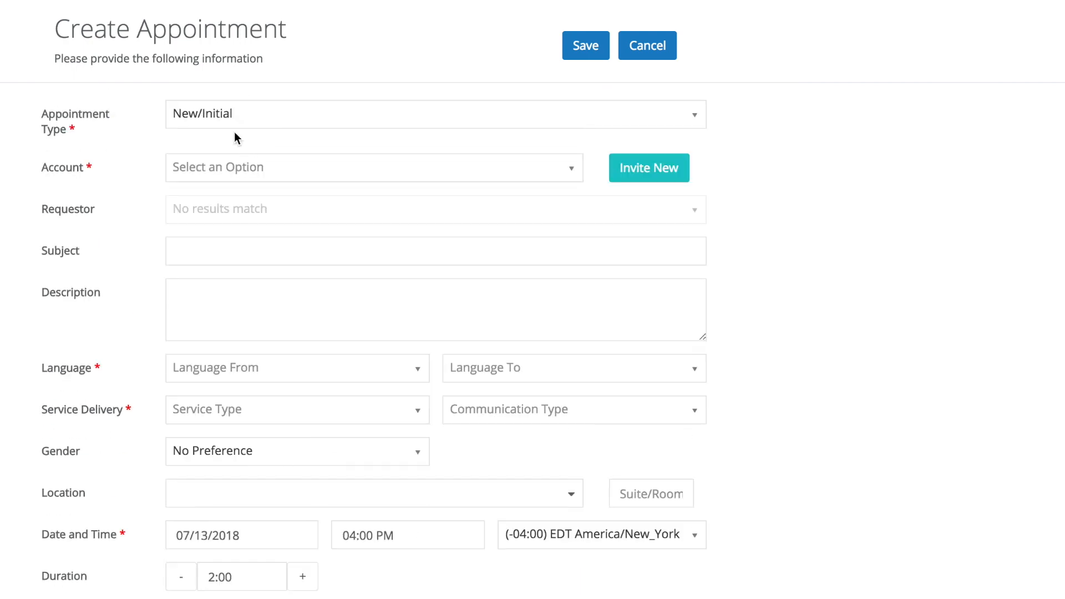
Choose the Delfino Music Center account and attempt to save the form.
click(373, 168)
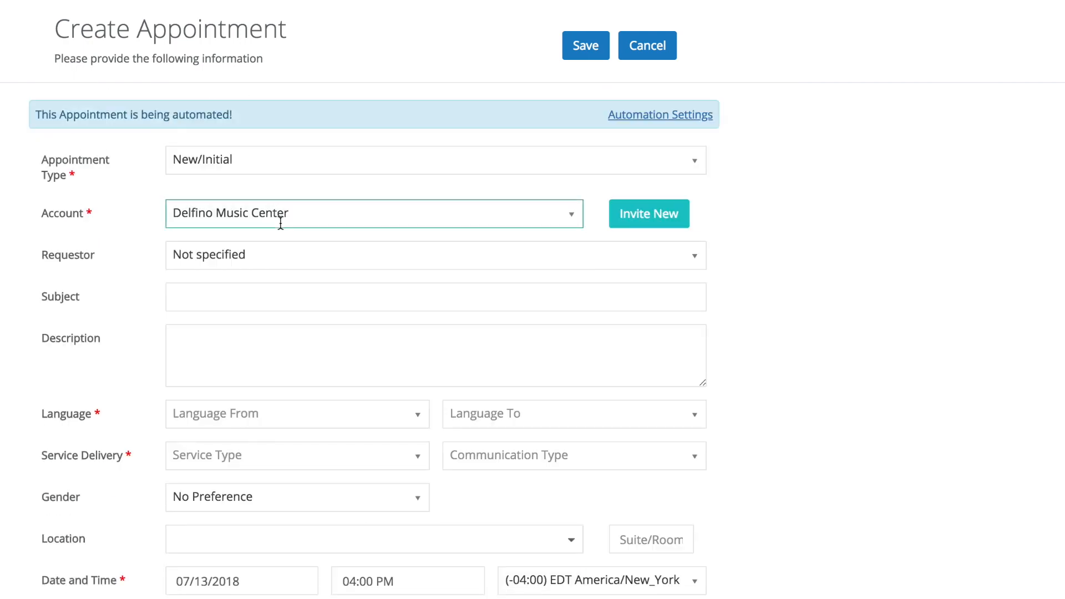
text(fe)
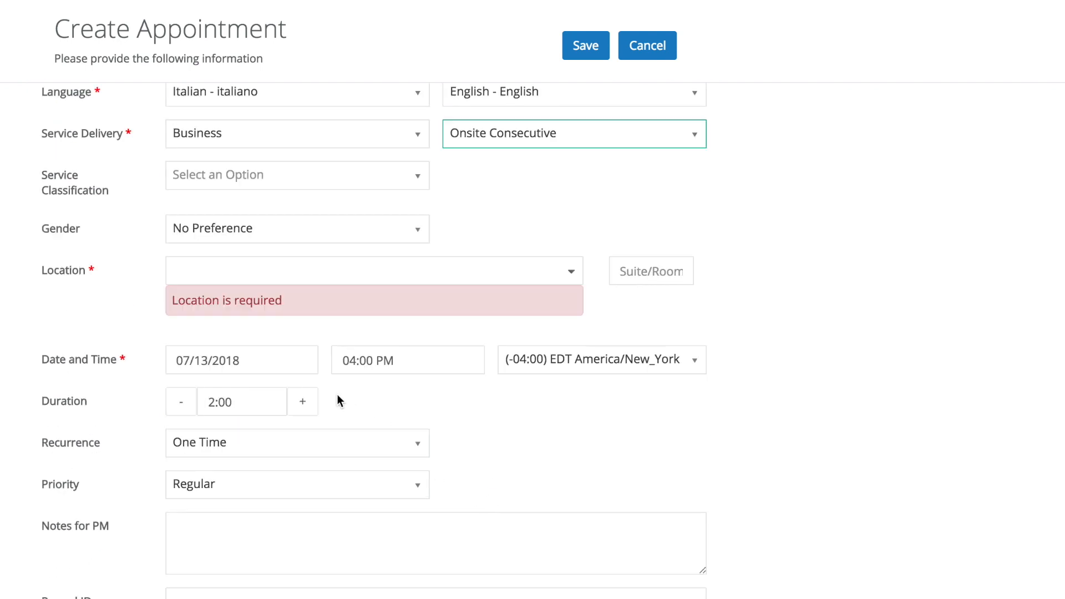
click(571, 270)
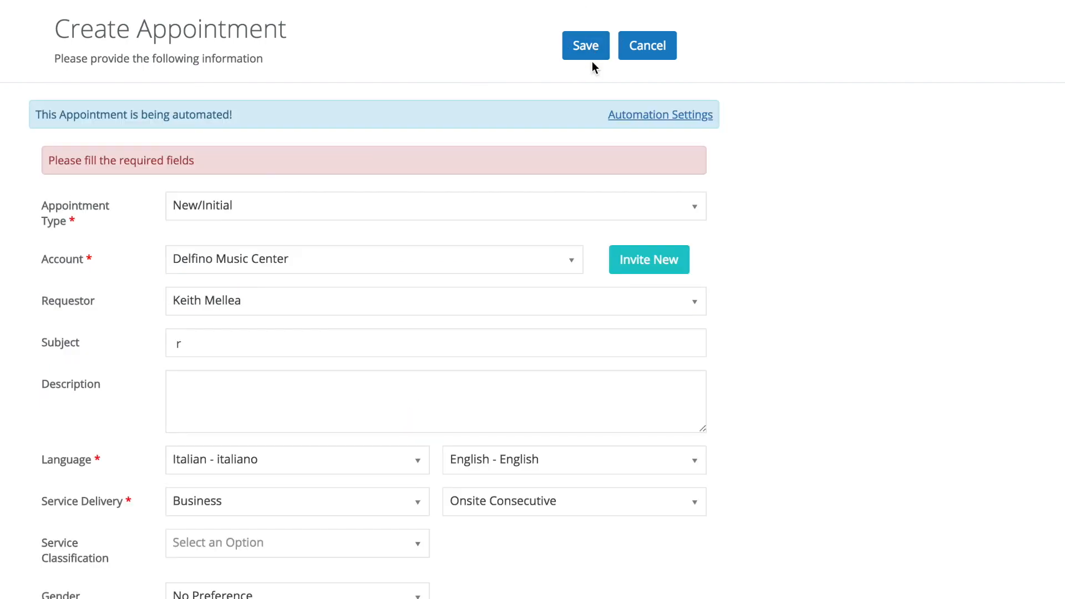
Set the appointment to recur daily every 1 day and save it.
scroll(down, 3)
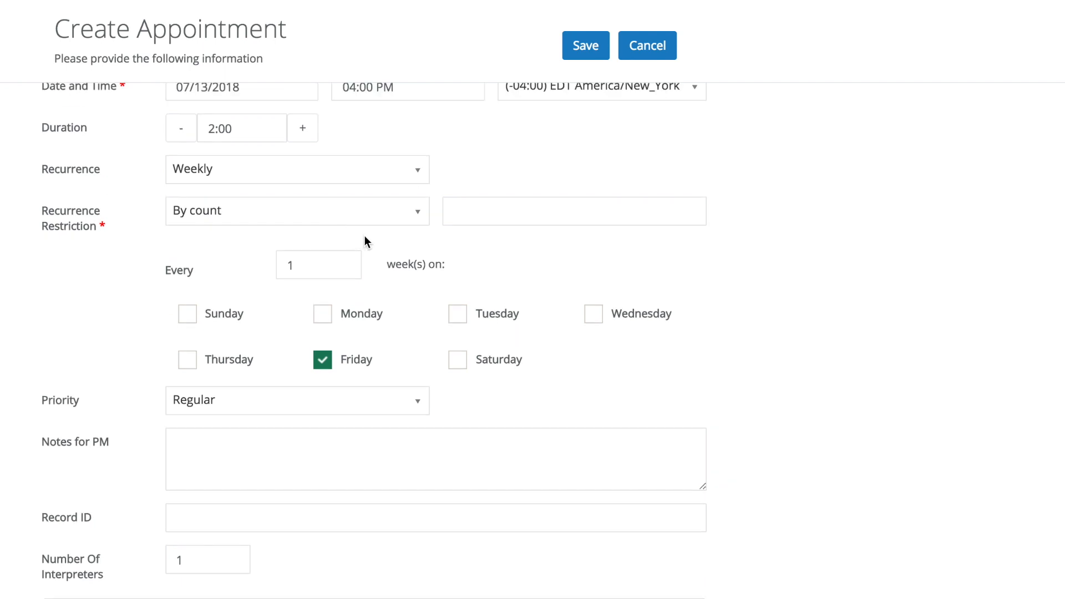
click(297, 169)
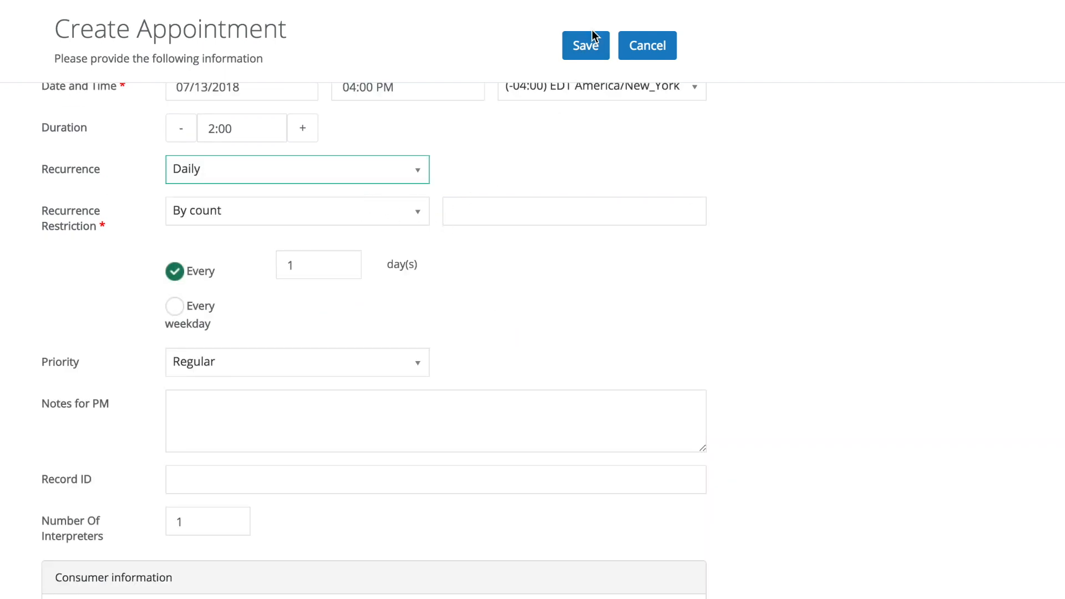
text(1)
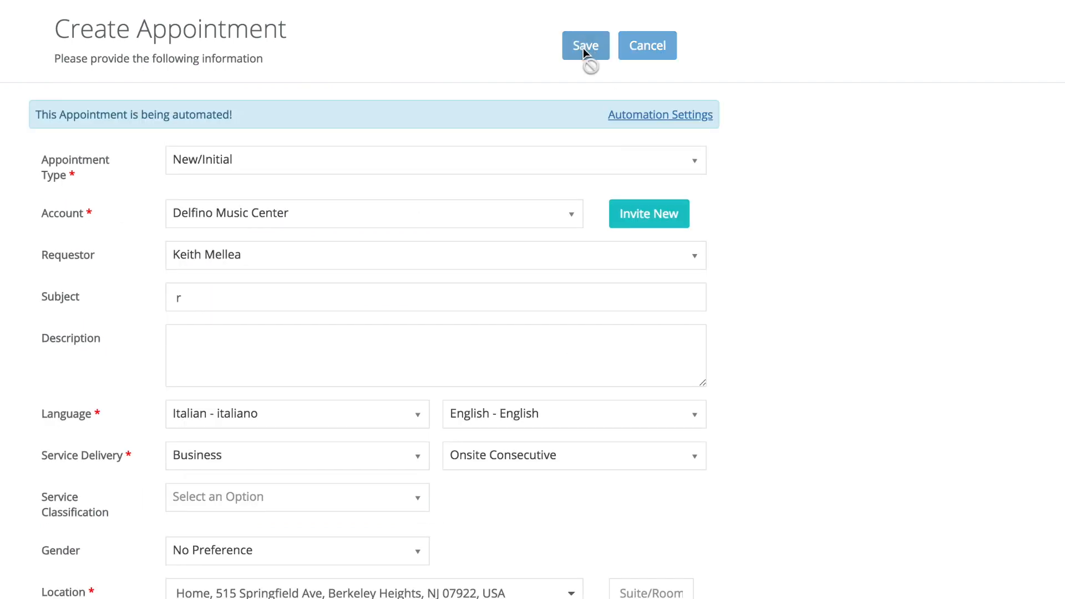
mouse_move(600, 106)
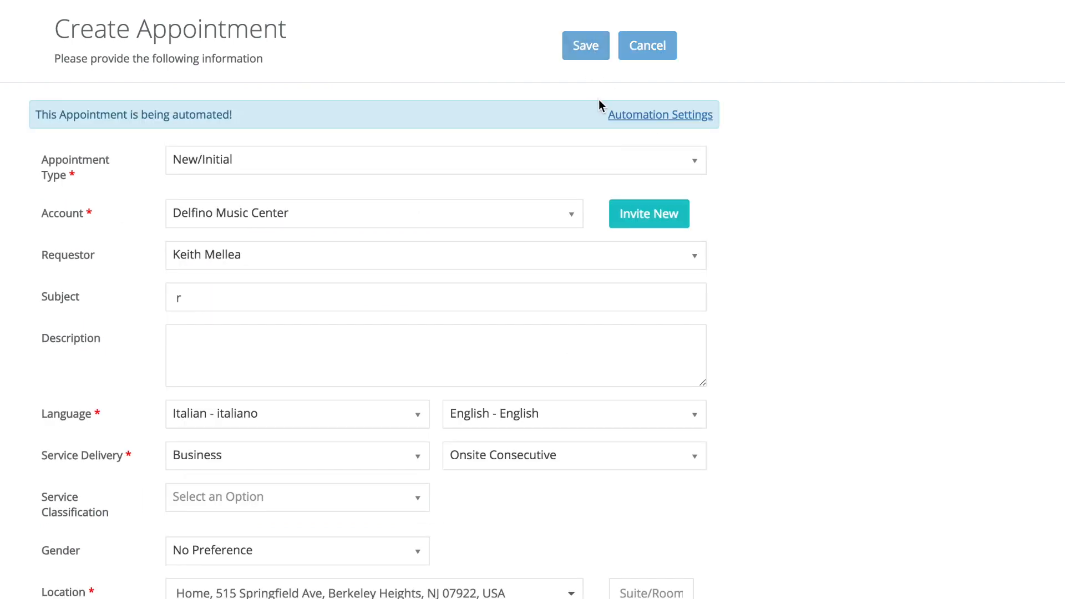
scroll(down, 3)
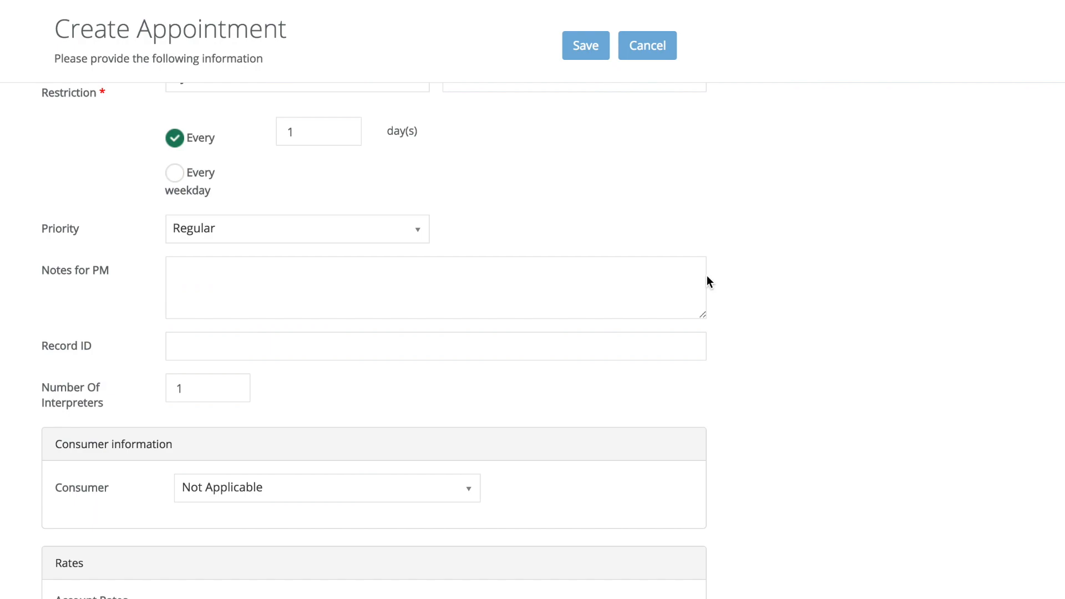
click(585, 45)
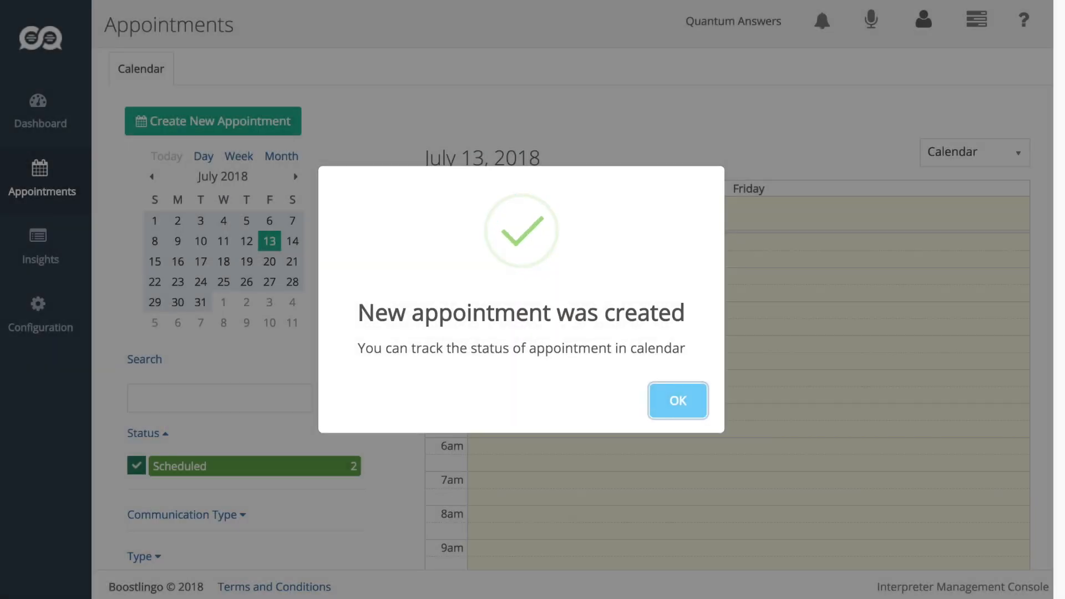
Dismiss the creation notice and scroll to the 4 PM appointments.
click(677, 400)
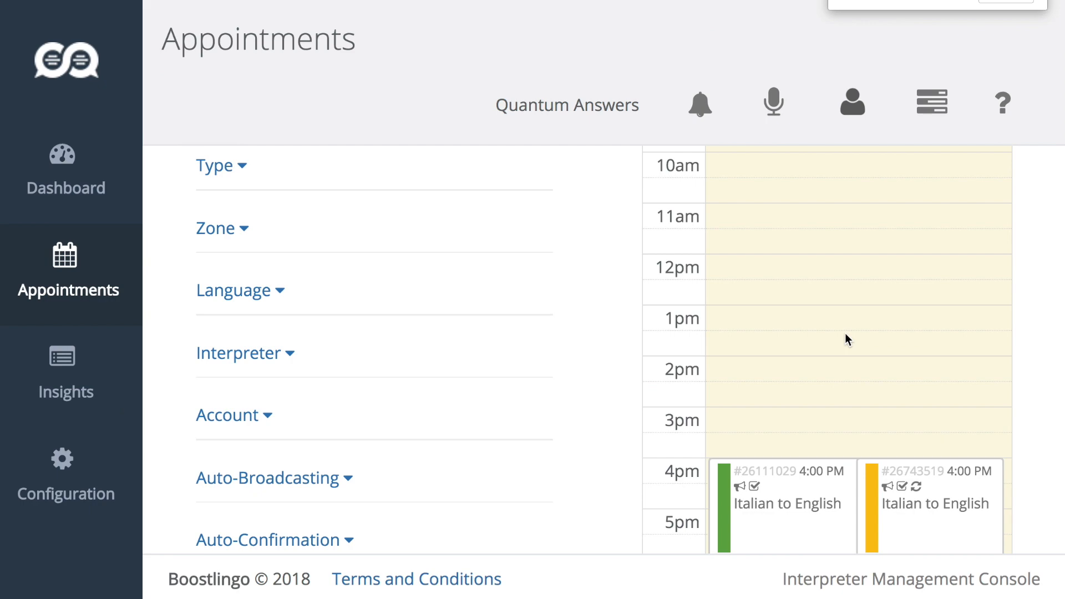
scroll(down, 3)
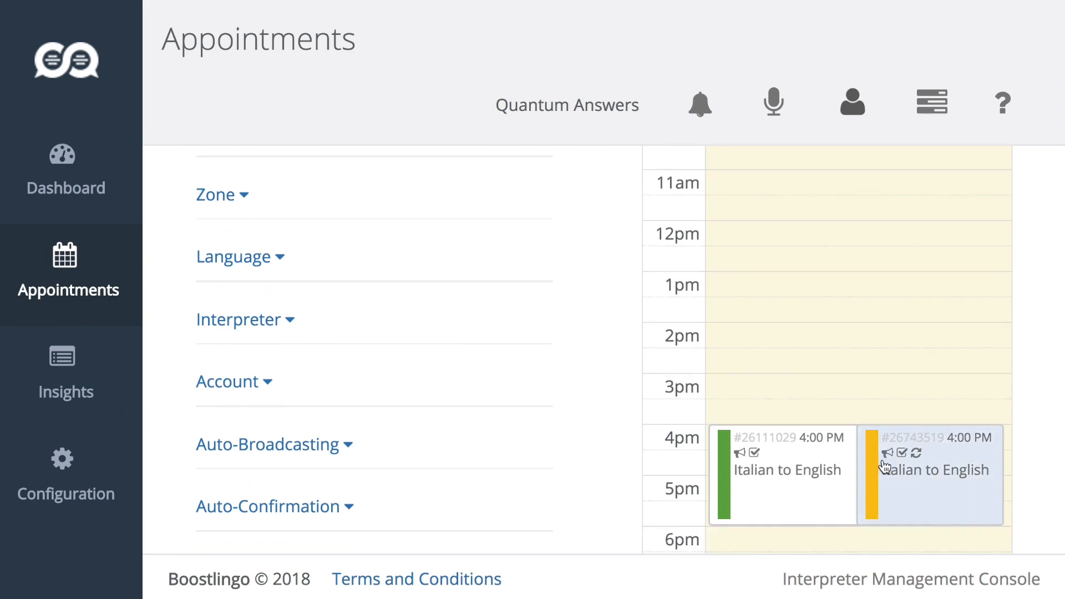
mouse_move(903, 472)
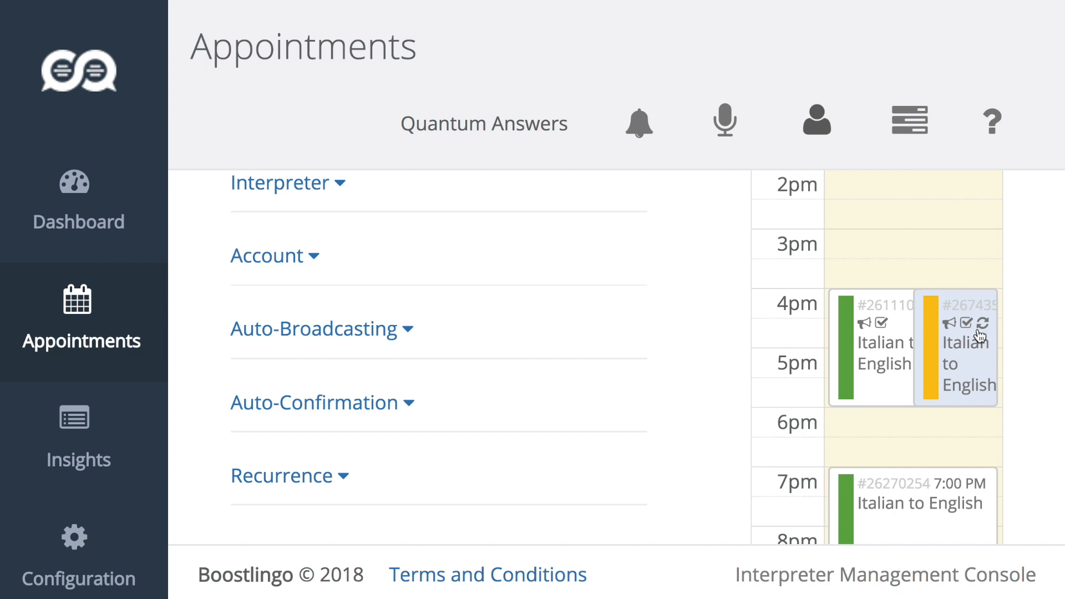
mouse_move(983, 336)
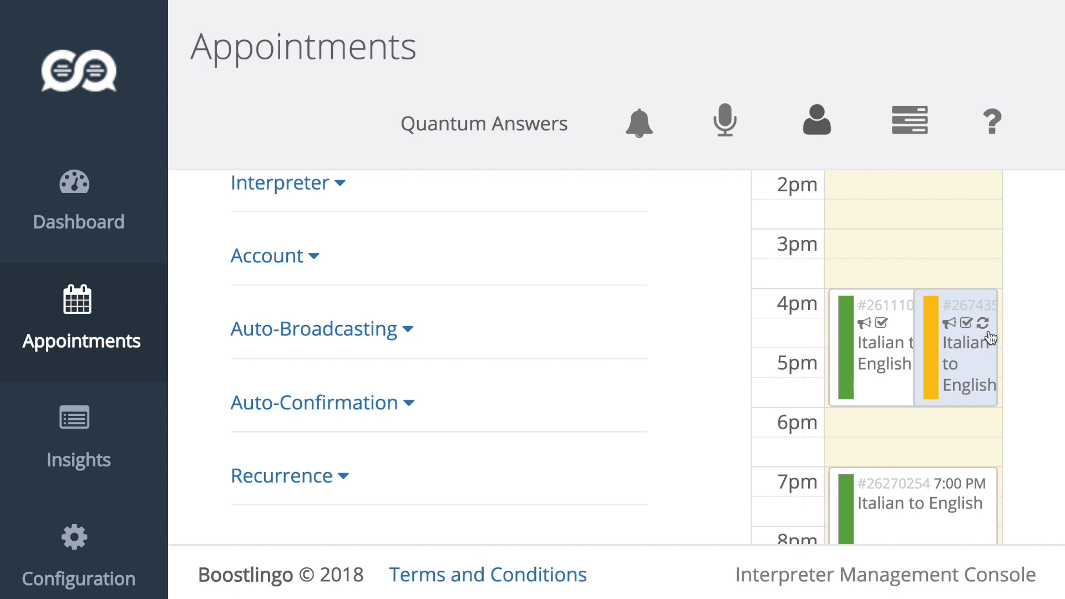